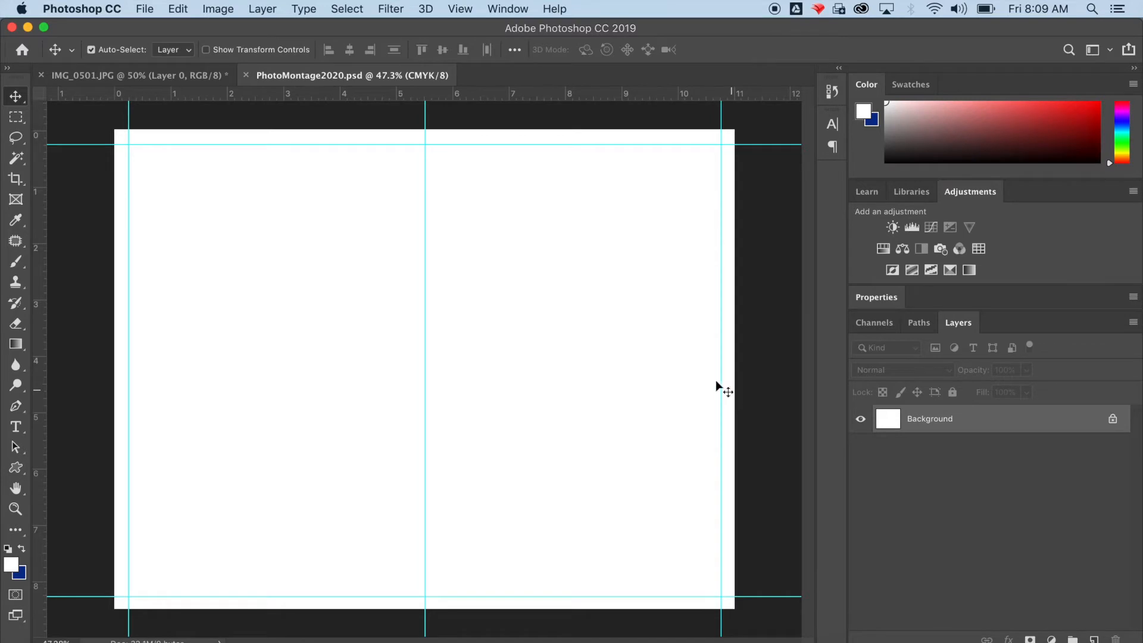
mouse_move(135, 421)
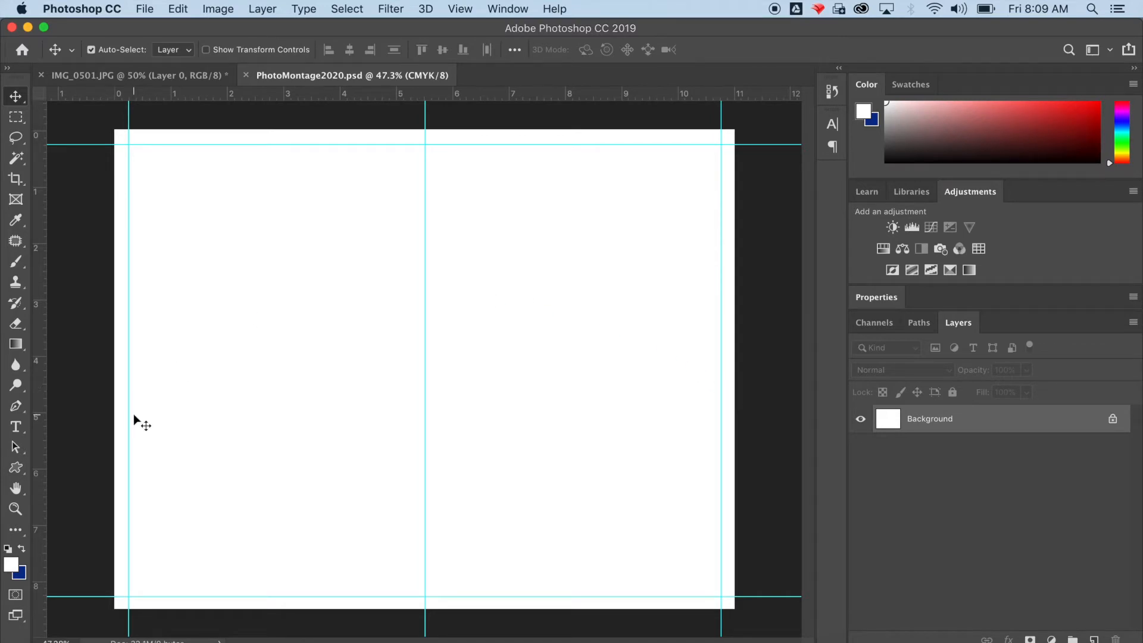
mouse_move(144, 13)
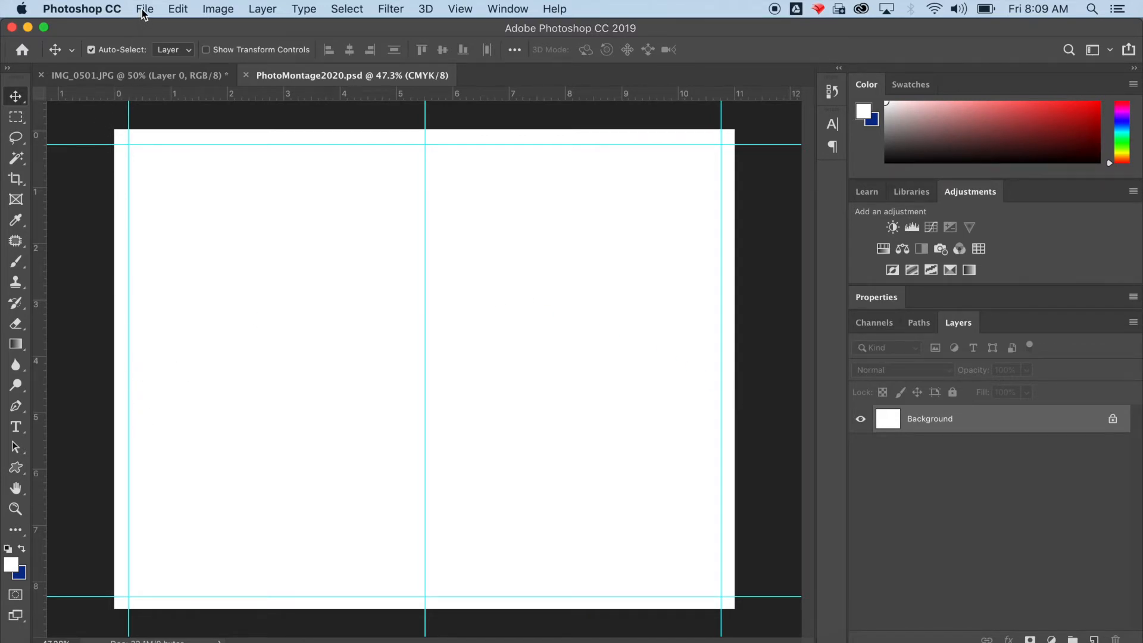
Step: Open the File menu to reach the Place Embedded command
click(144, 9)
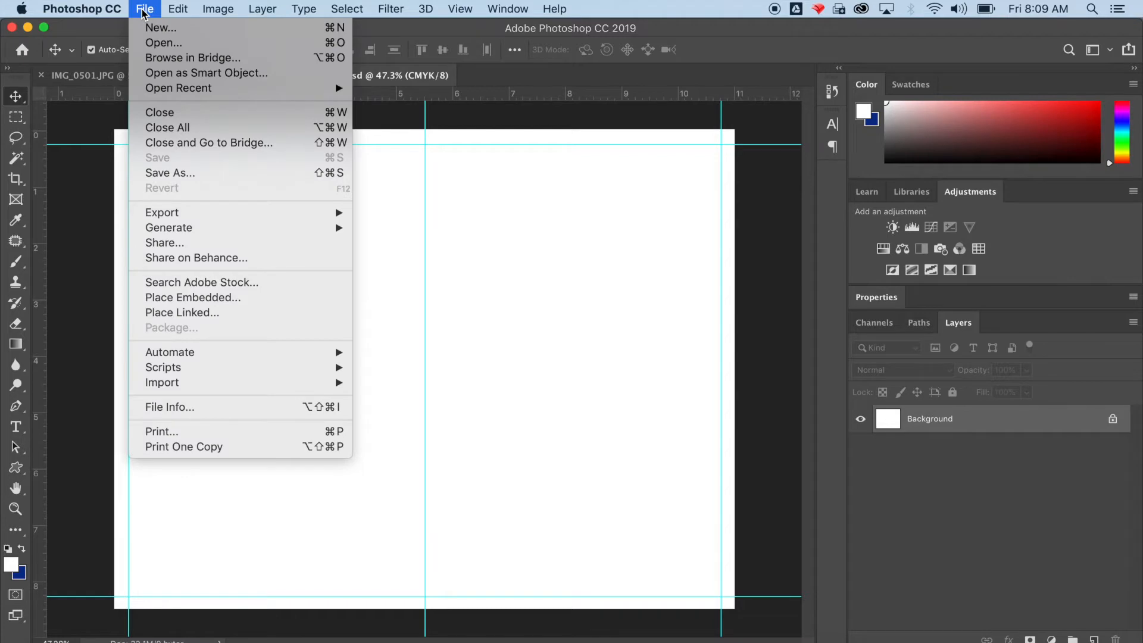
mouse_move(160, 113)
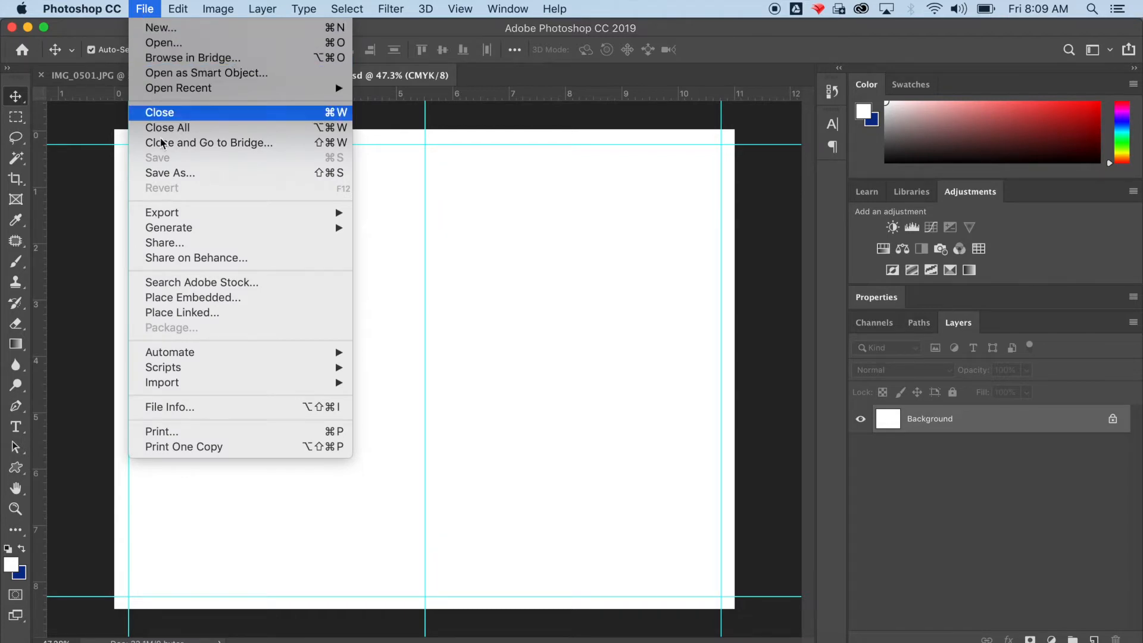
mouse_move(183, 282)
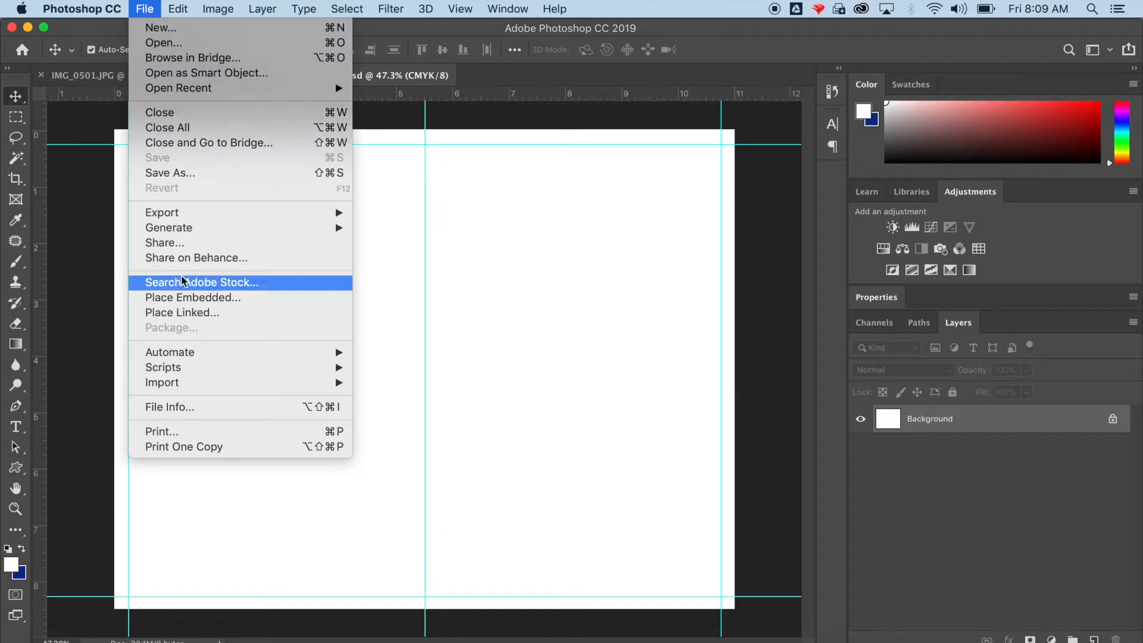
mouse_move(193, 298)
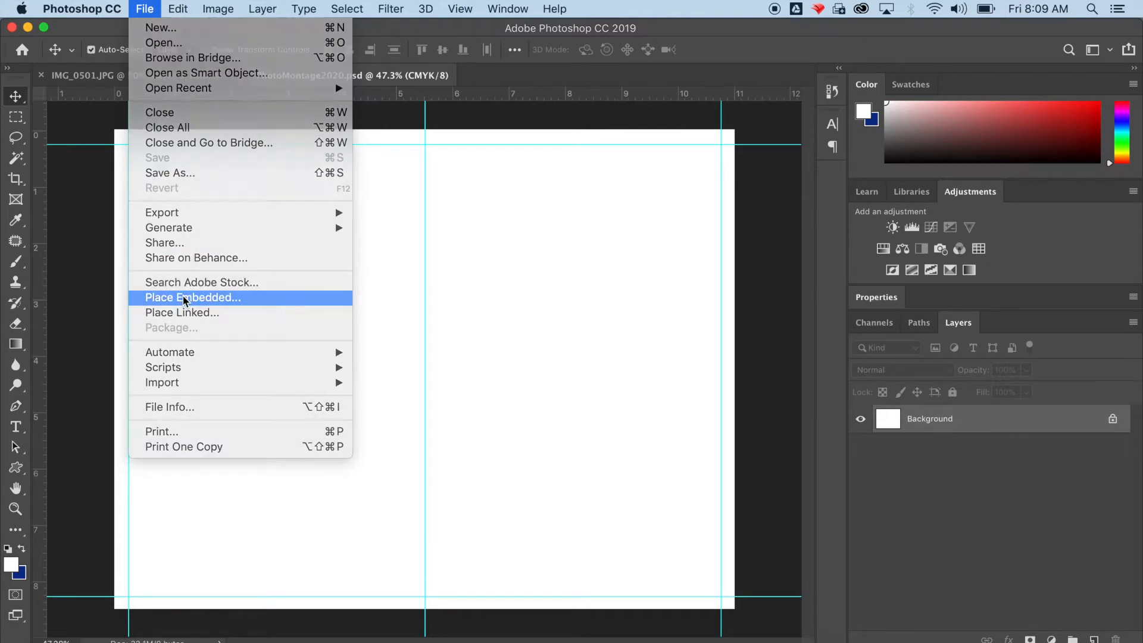
Step: Place IMG_0261.jpg, the cockatoo photo, browsing the files as thumbnails
click(192, 298)
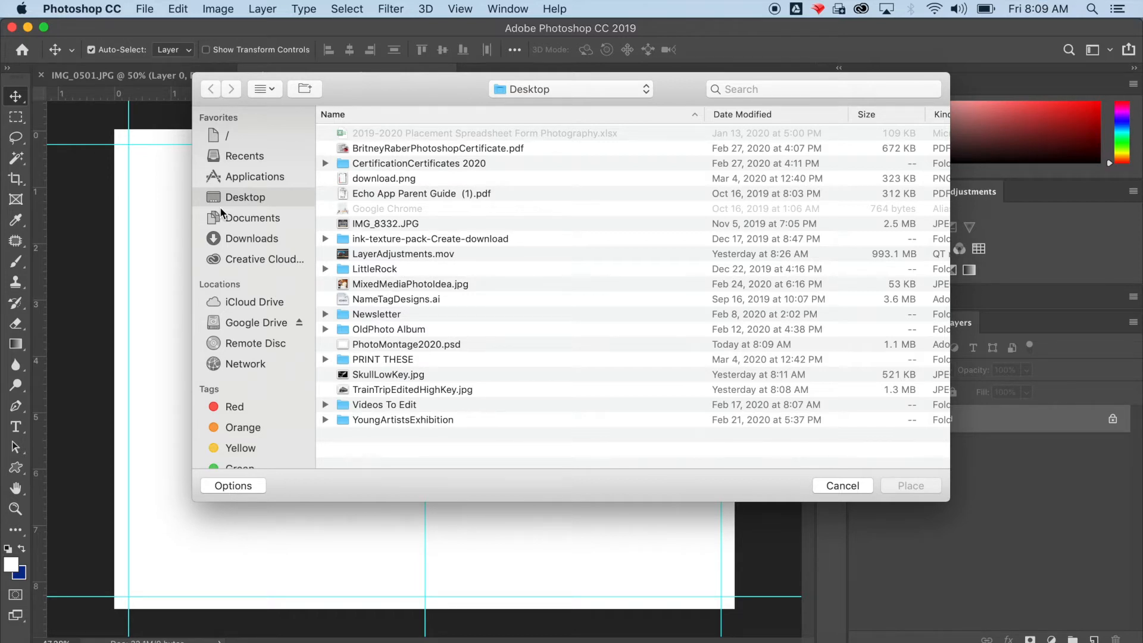
mouse_move(405, 329)
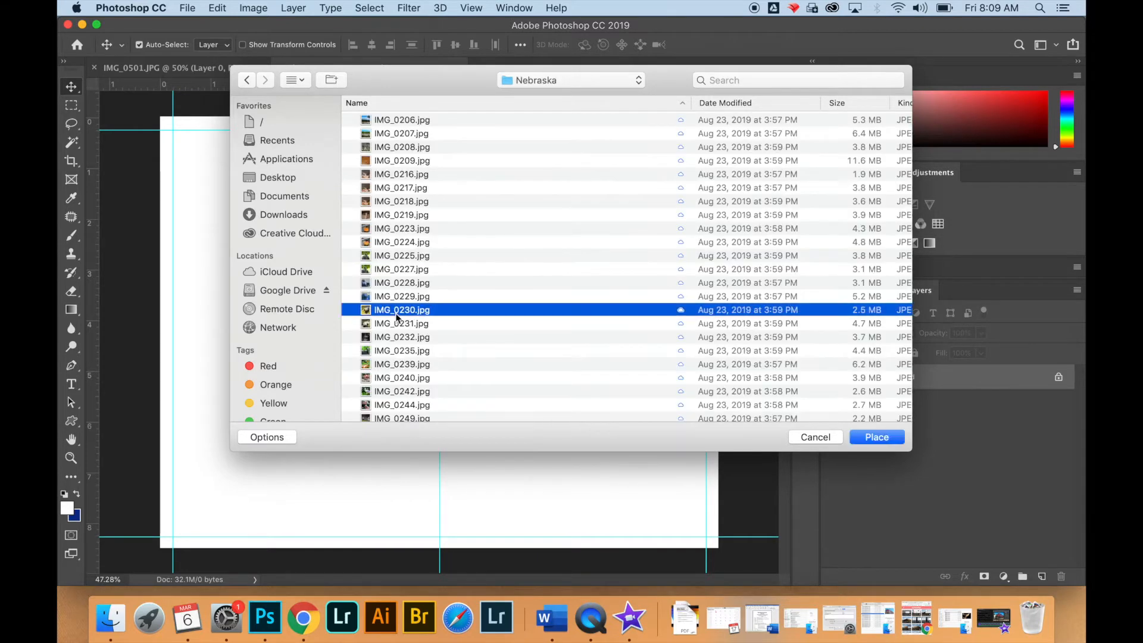
click(292, 79)
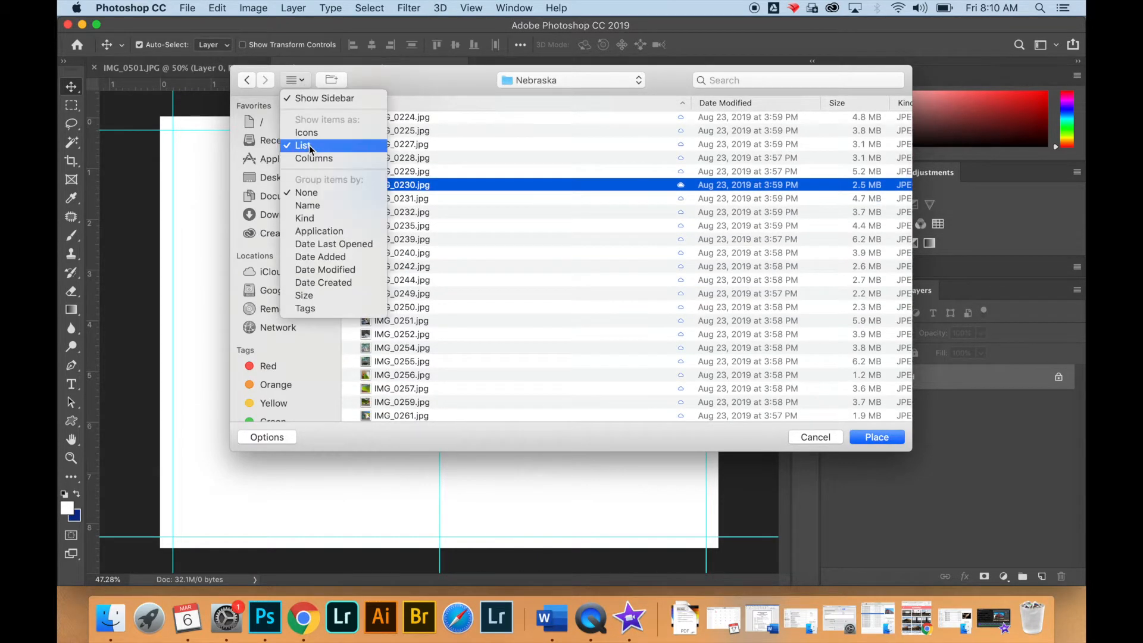
click(306, 133)
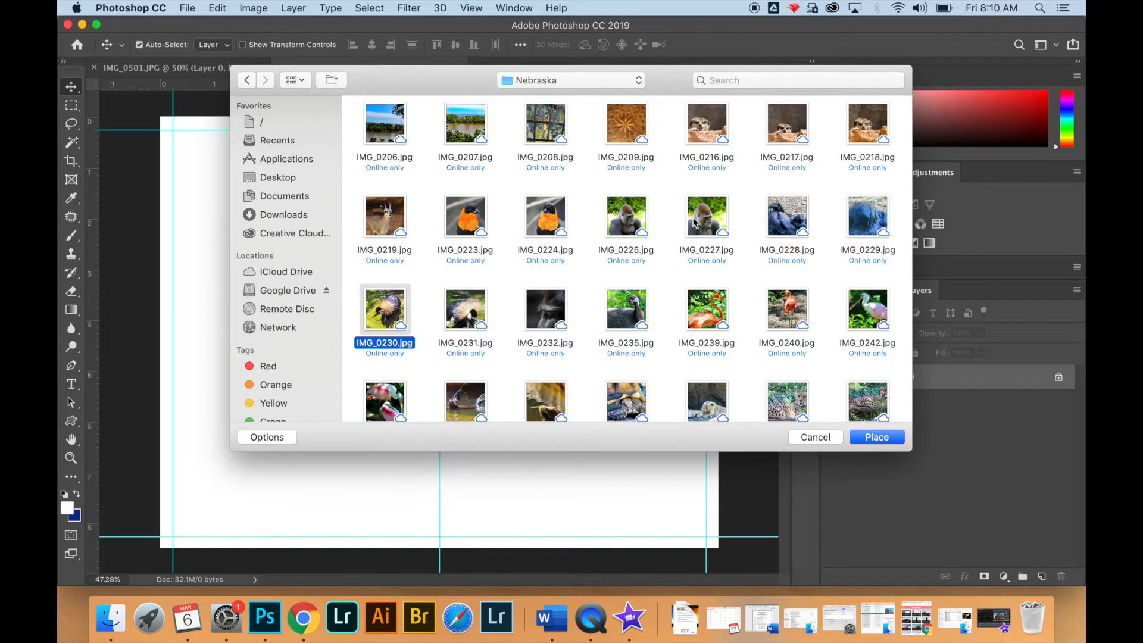
scroll(down, 3)
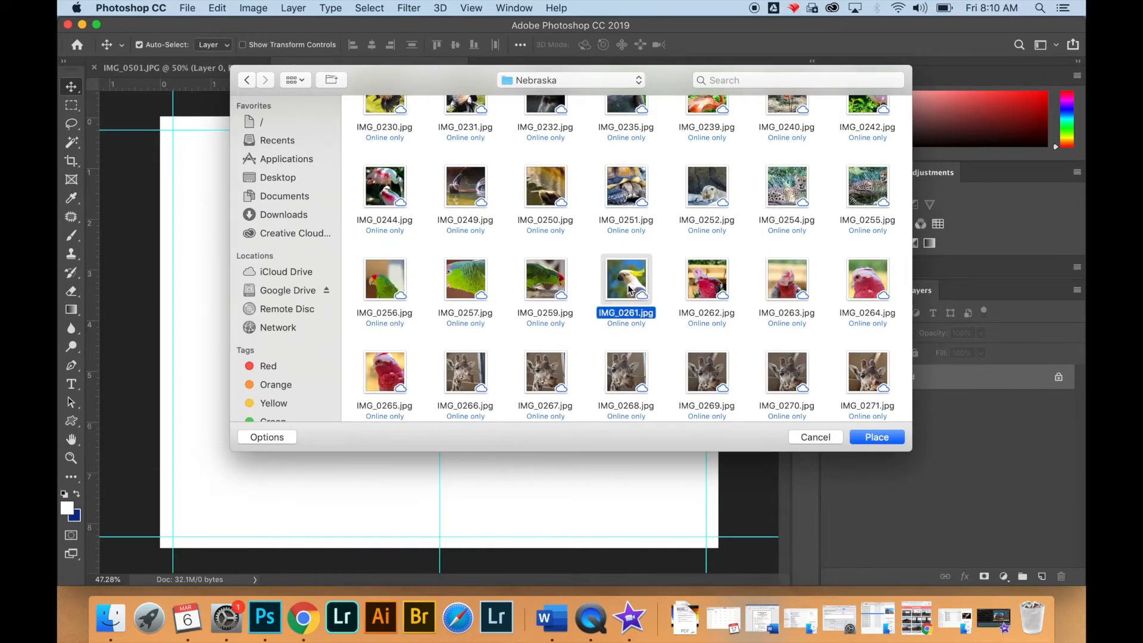
click(877, 436)
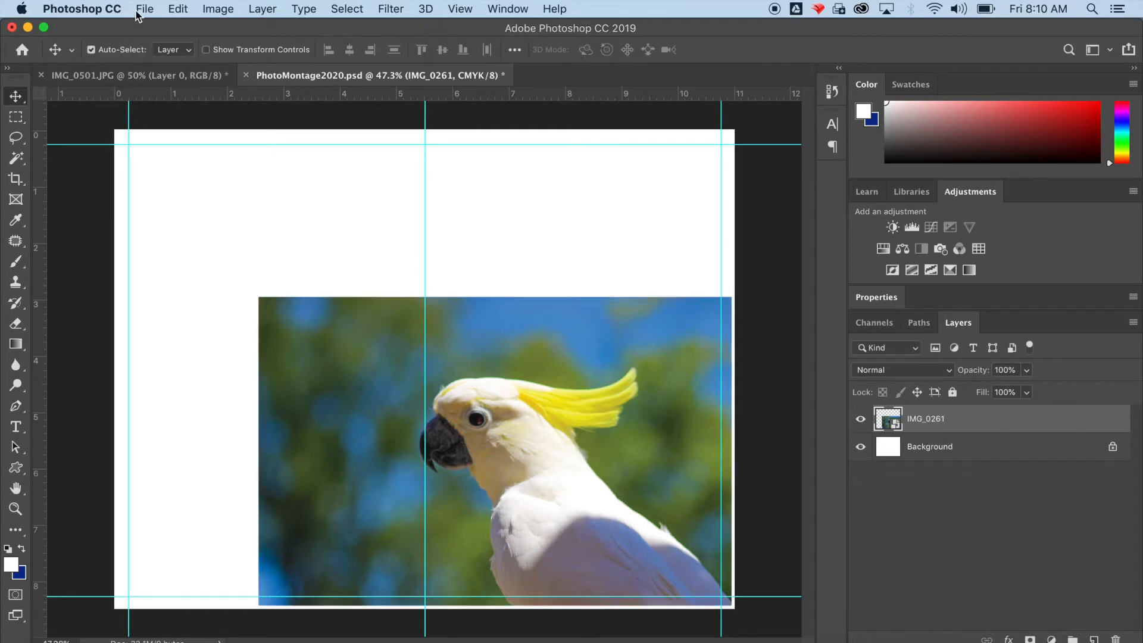
Step: Place Embedded the green parrot photo IMG_0259.jpg into the montage
click(144, 9)
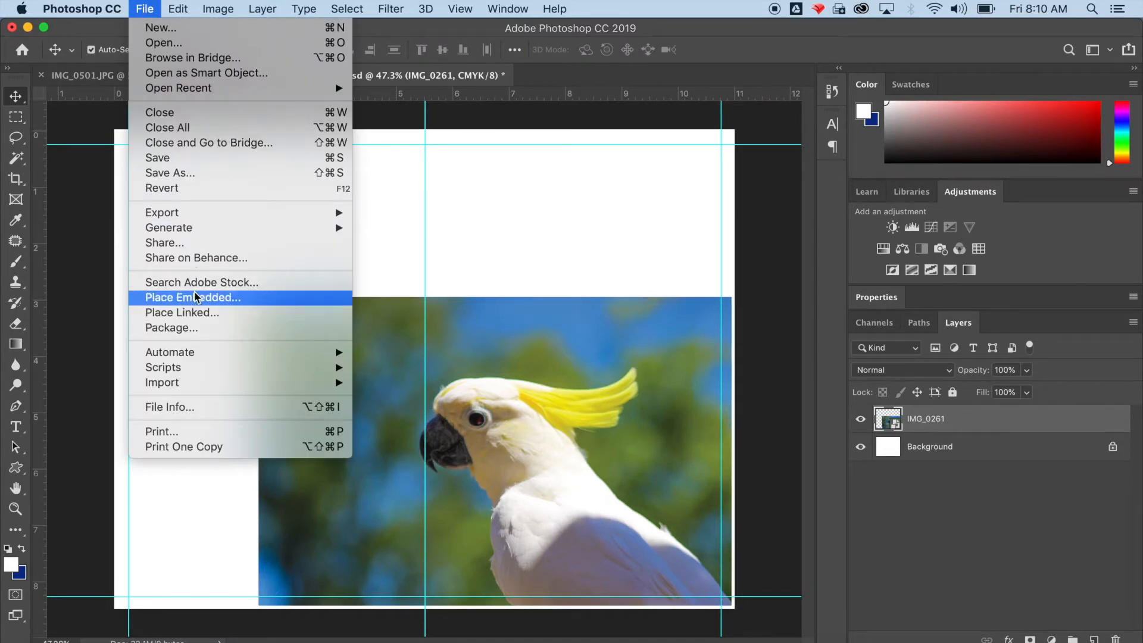
click(192, 298)
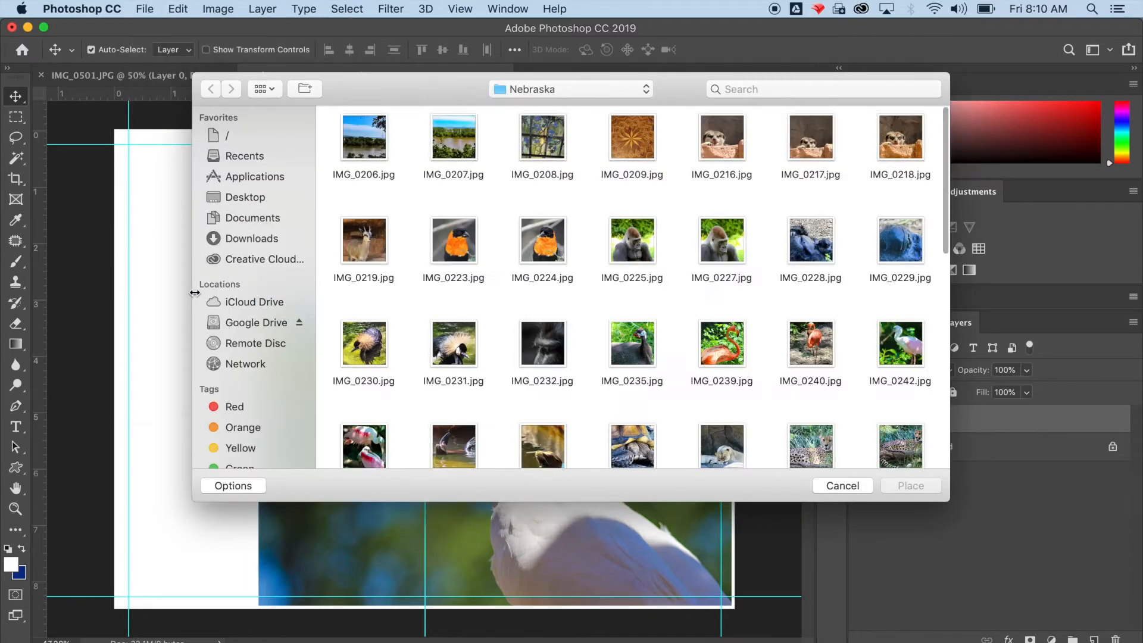
mouse_move(634, 291)
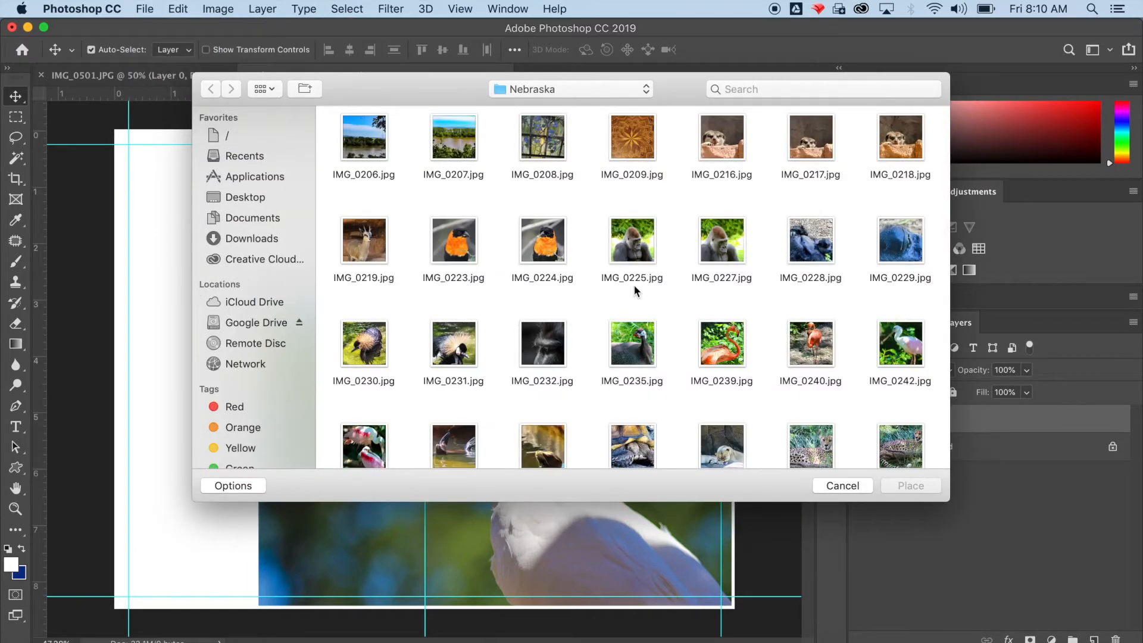
scroll(down, 3)
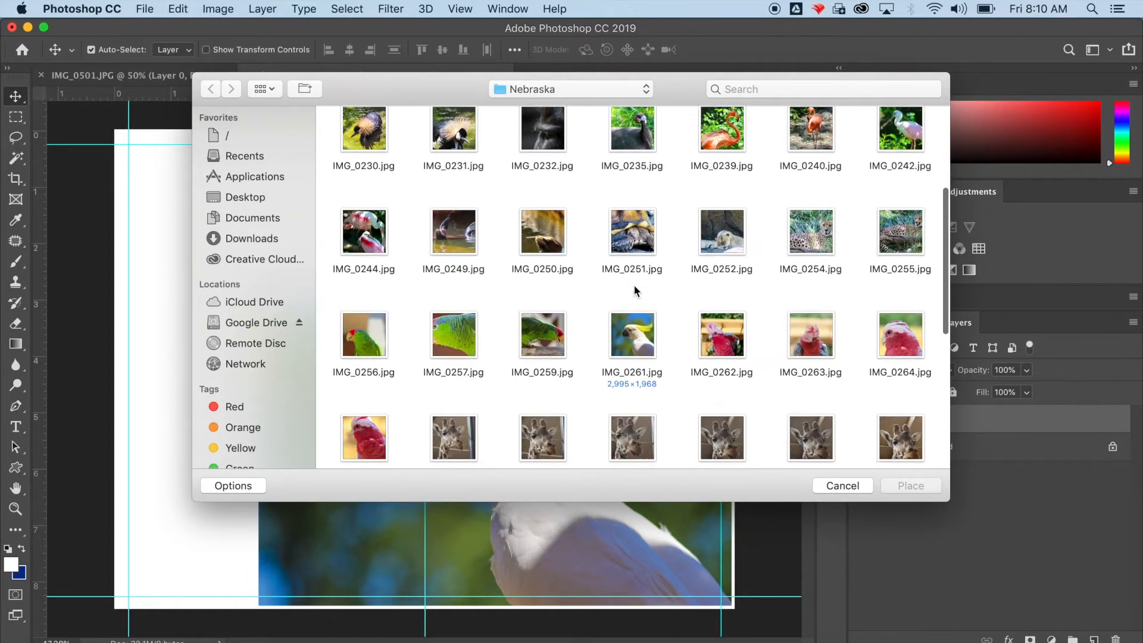
scroll(down, 3)
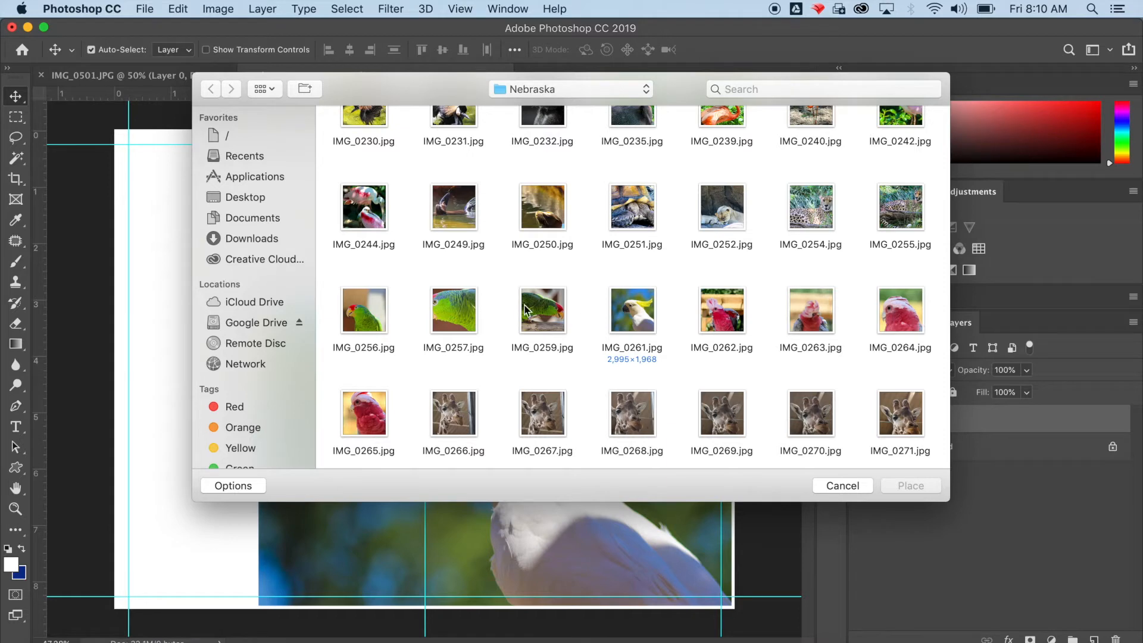
click(542, 309)
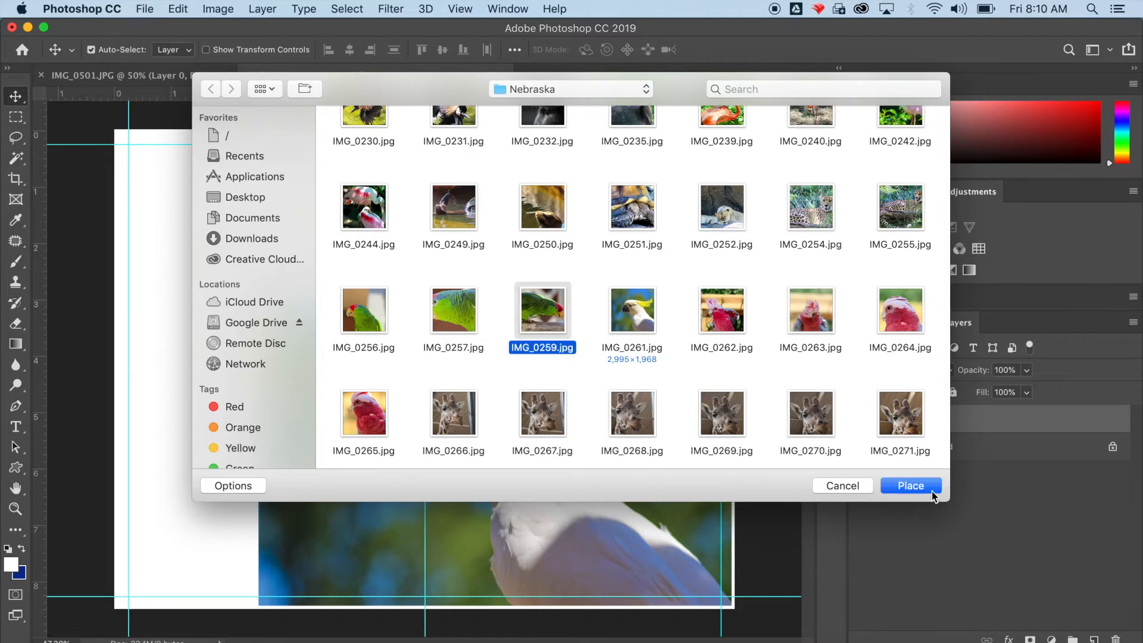
click(911, 485)
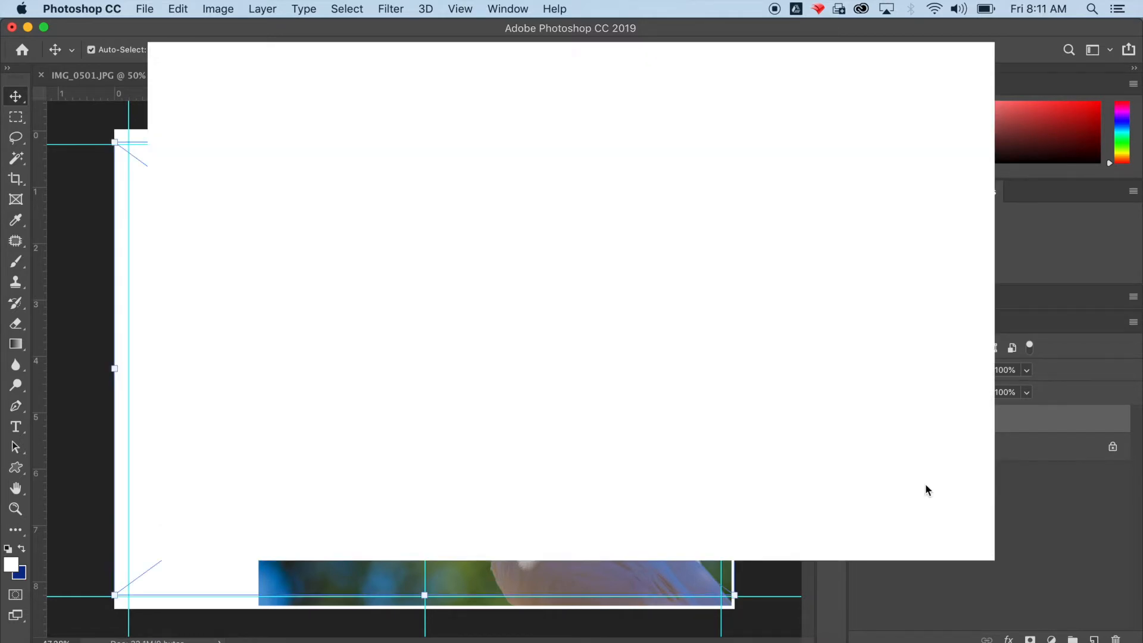
Step: Scale the parrot photo down into the lower left, overlapping the cockatoo
click(371, 75)
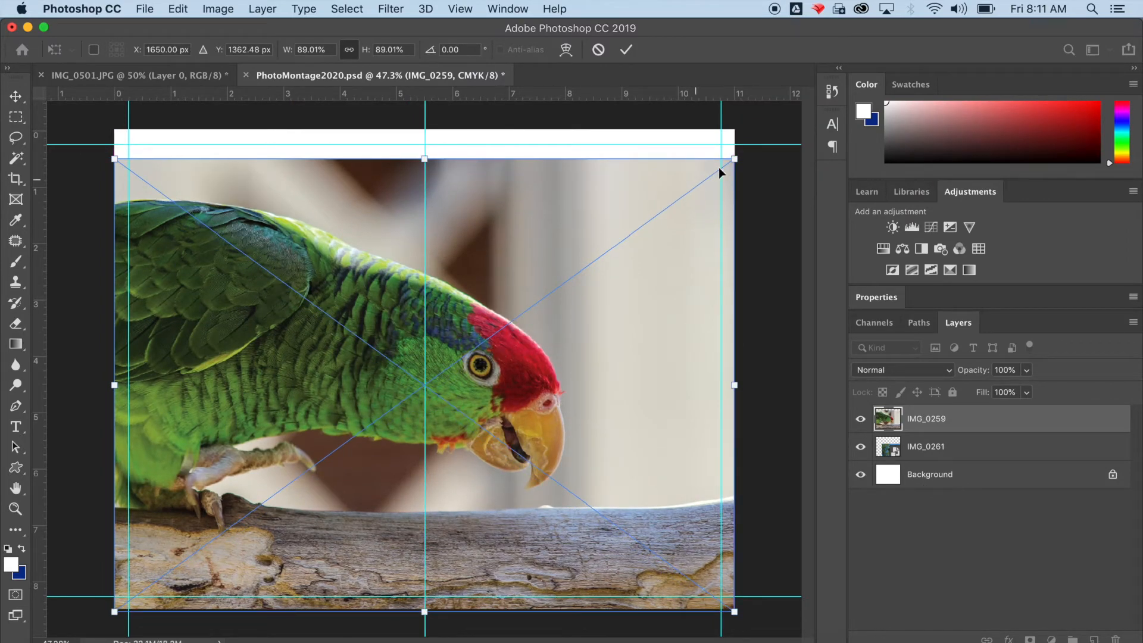
drag(722, 159, 594, 260)
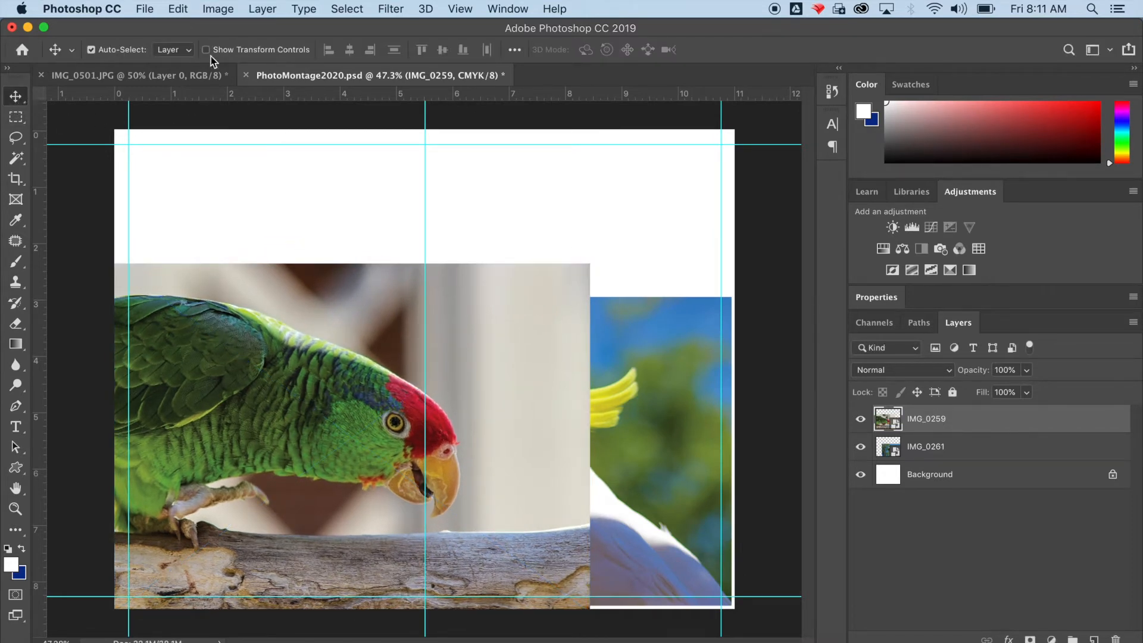
click(144, 9)
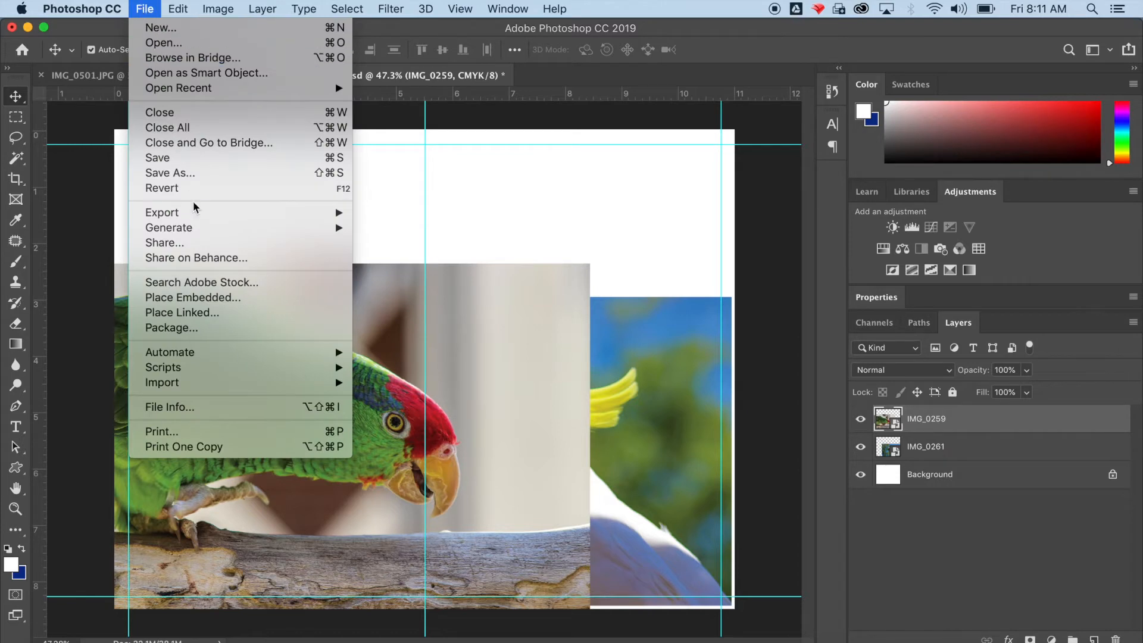
mouse_move(192, 297)
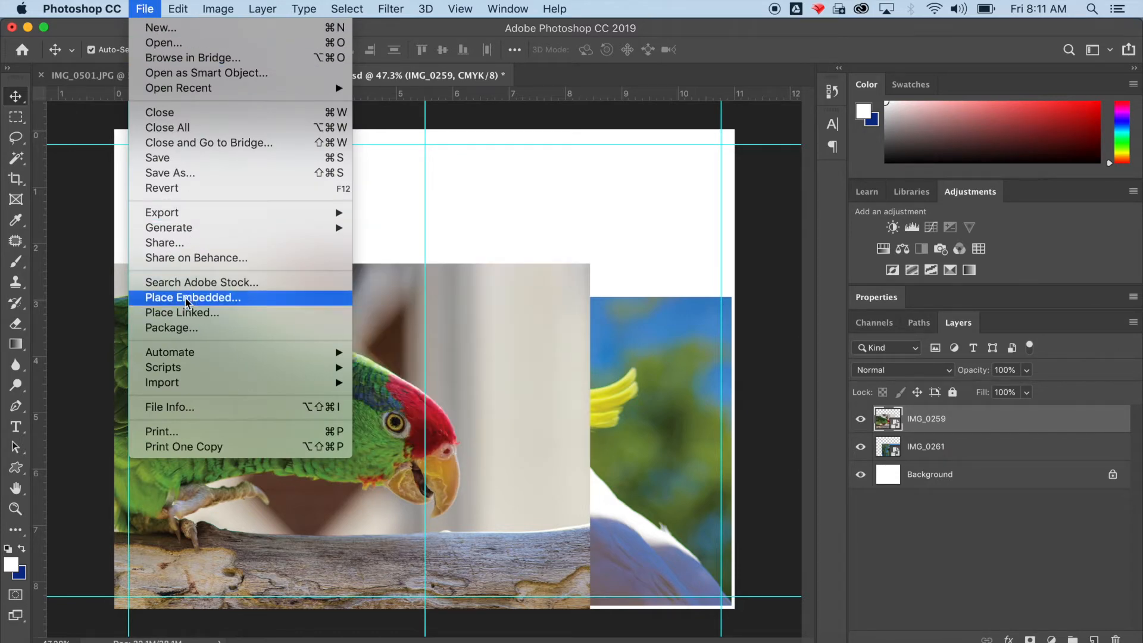
Step: Place the galah photo IMG_0262.jpg scaled to about 82% and commit it
click(193, 298)
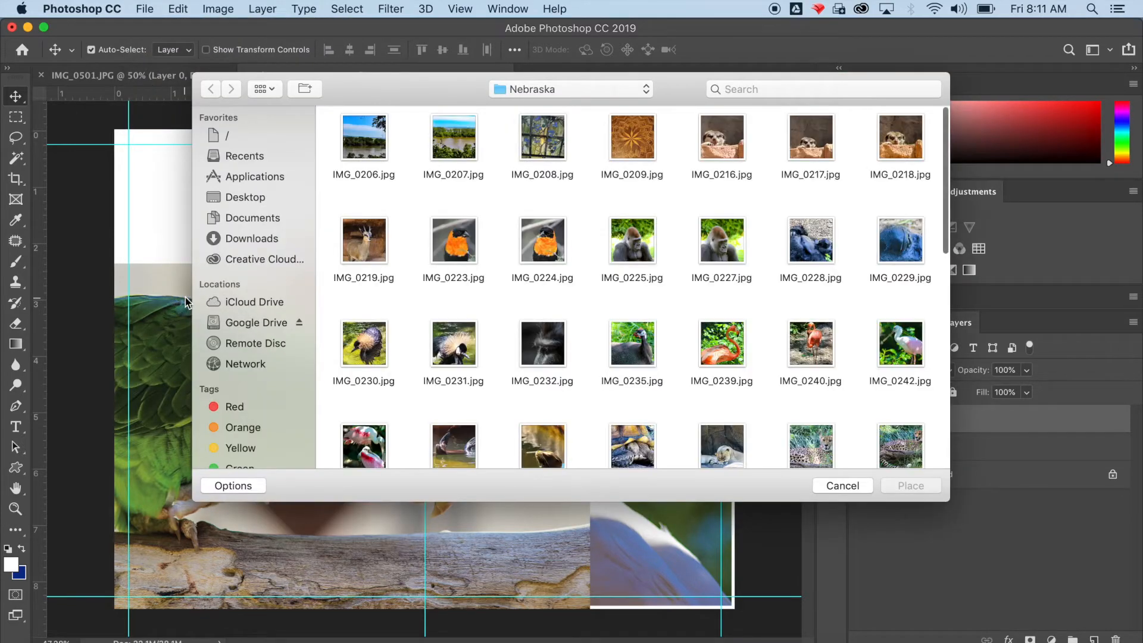
scroll(down, 3)
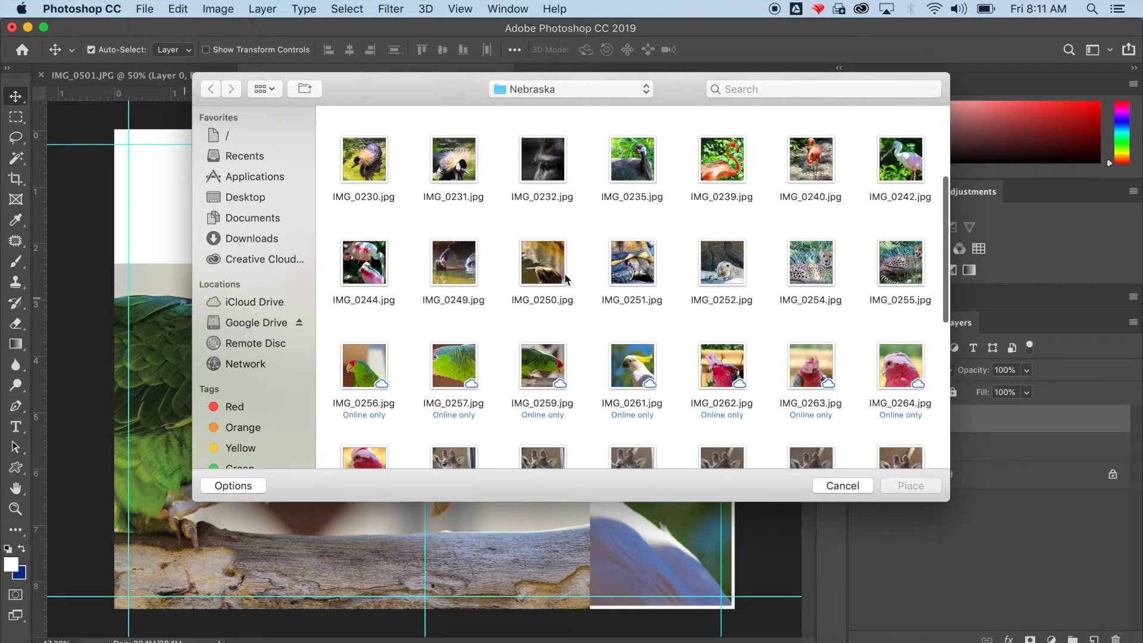
click(721, 366)
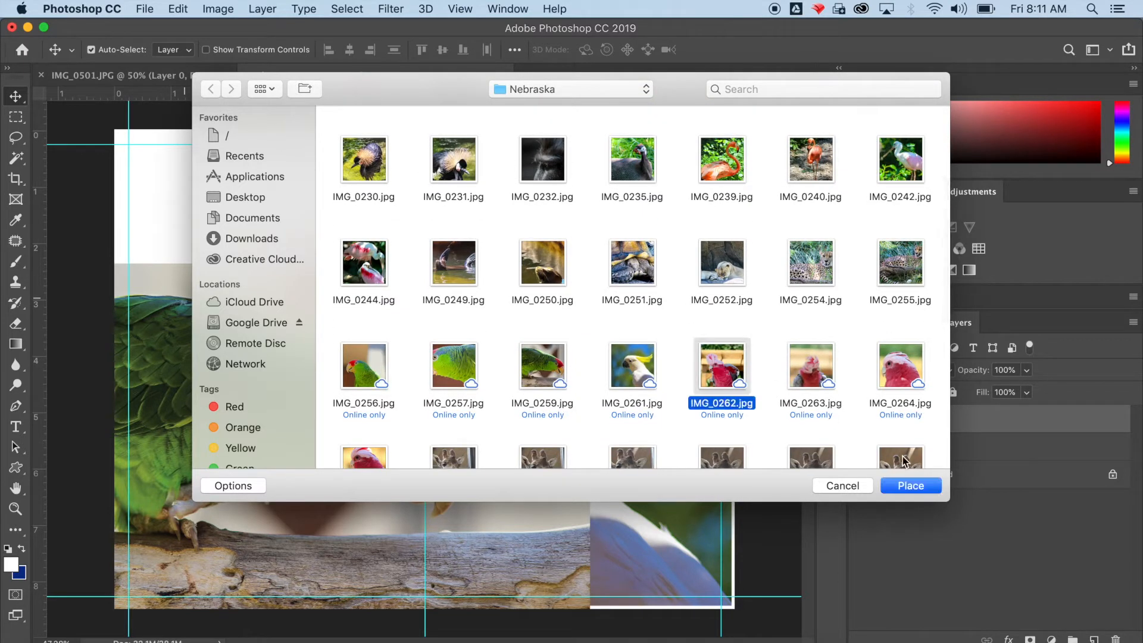
click(910, 486)
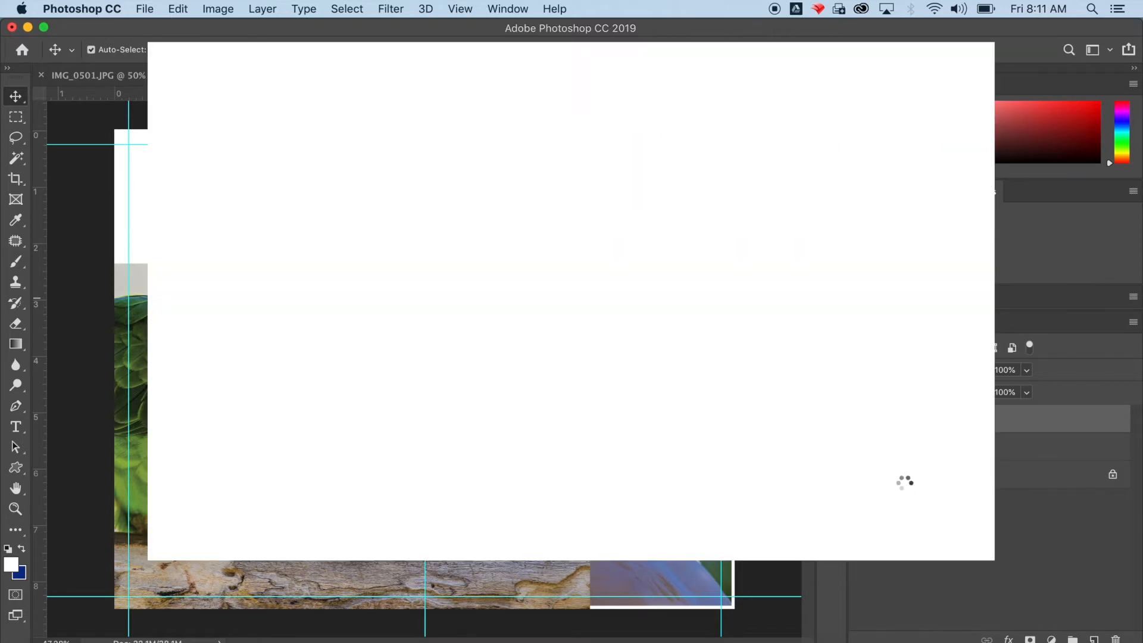
click(371, 75)
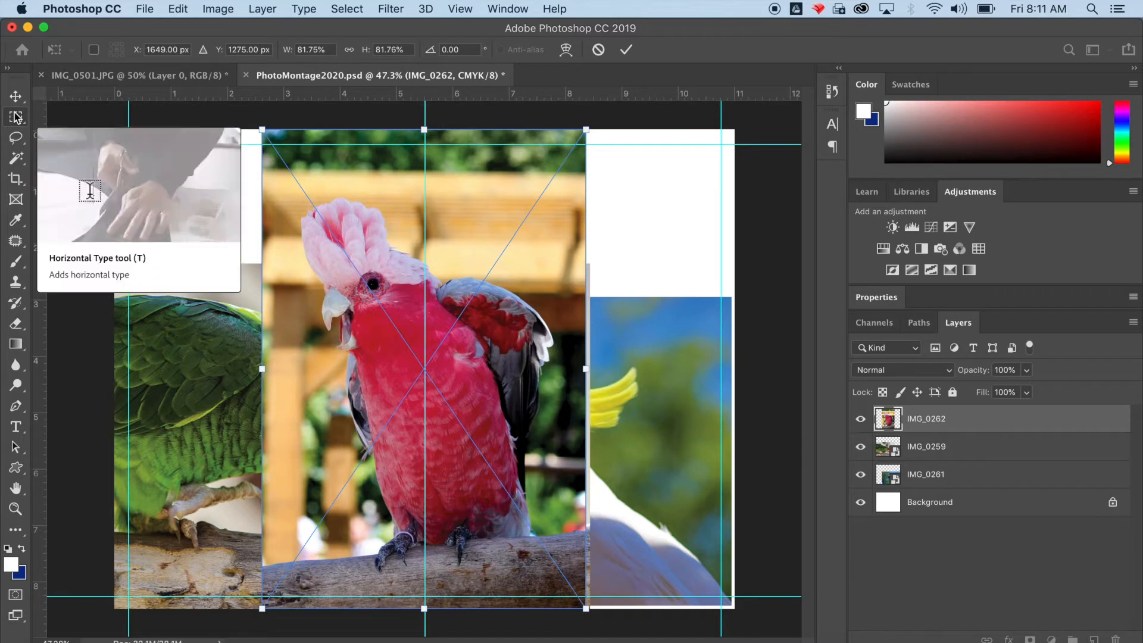
click(16, 95)
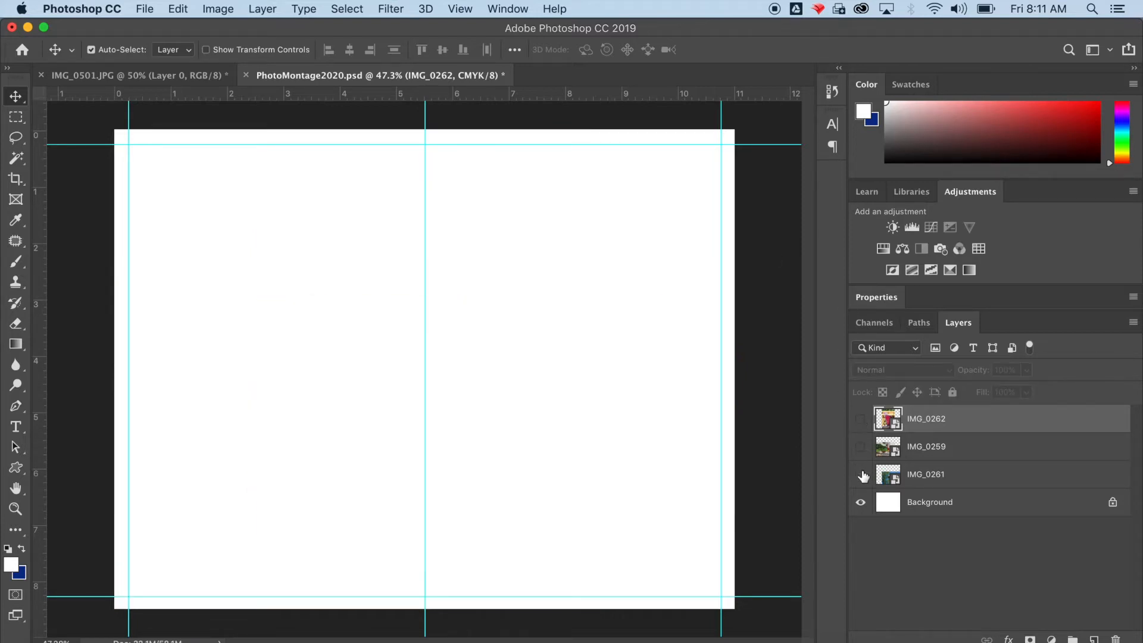
Step: Show layer IMG_0261 and use Select Subject to outline the cockatoo
click(861, 474)
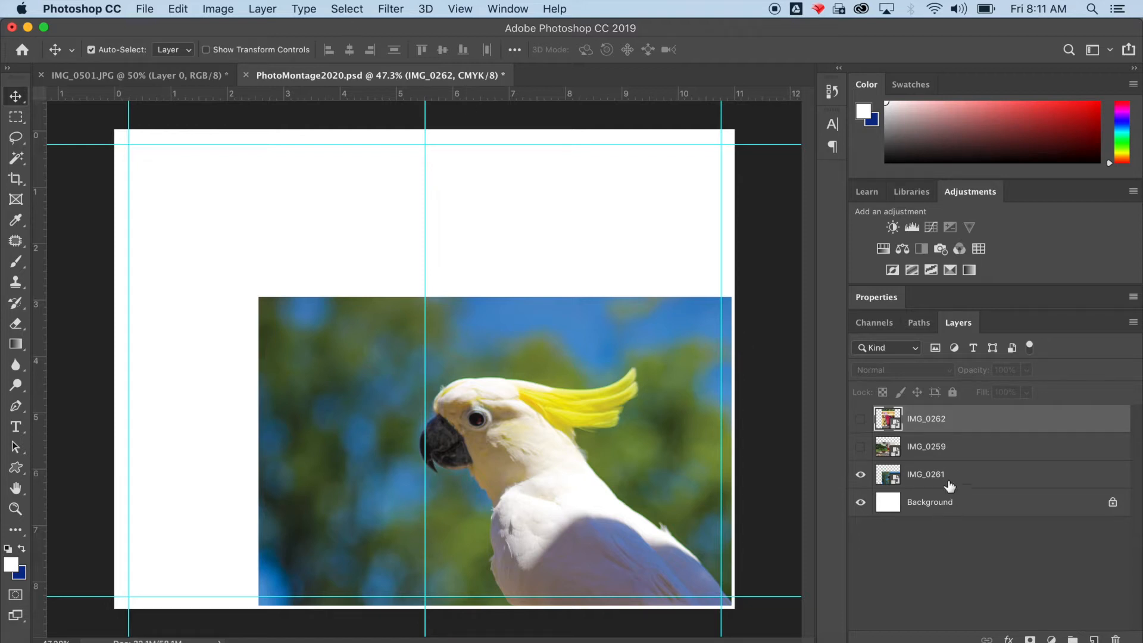
click(347, 9)
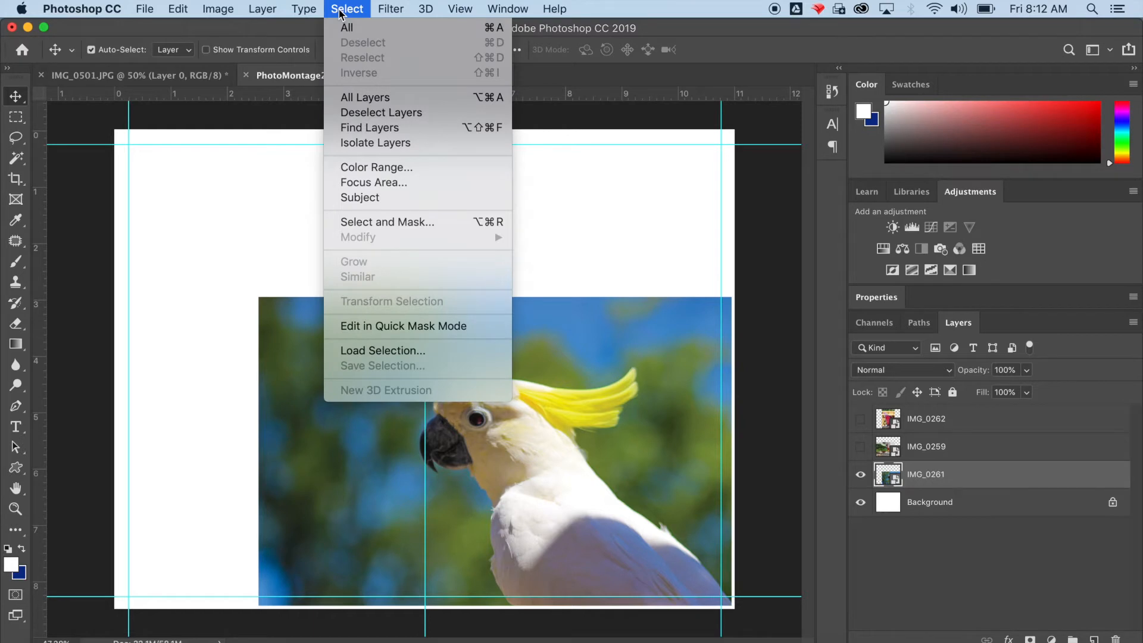
click(397, 205)
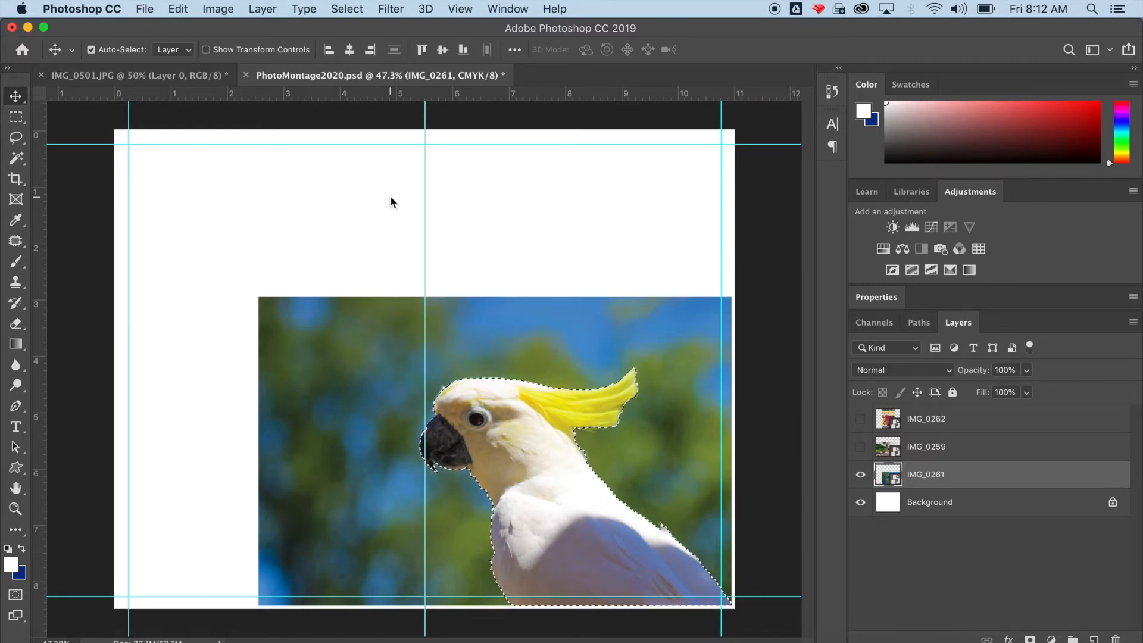
click(262, 9)
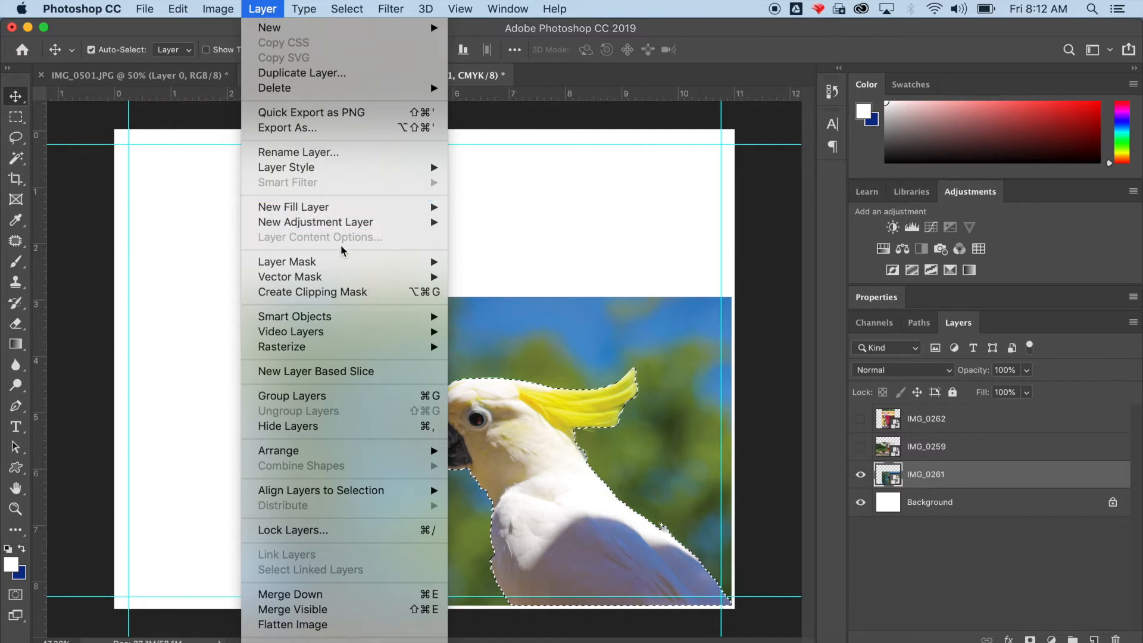
mouse_move(287, 260)
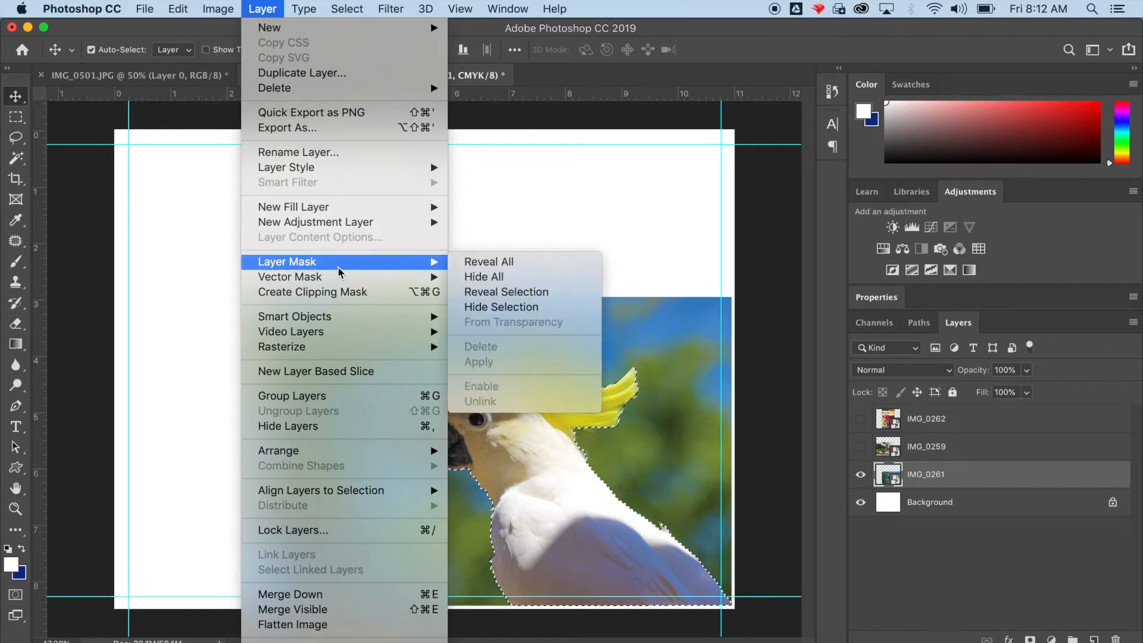
mouse_move(490, 300)
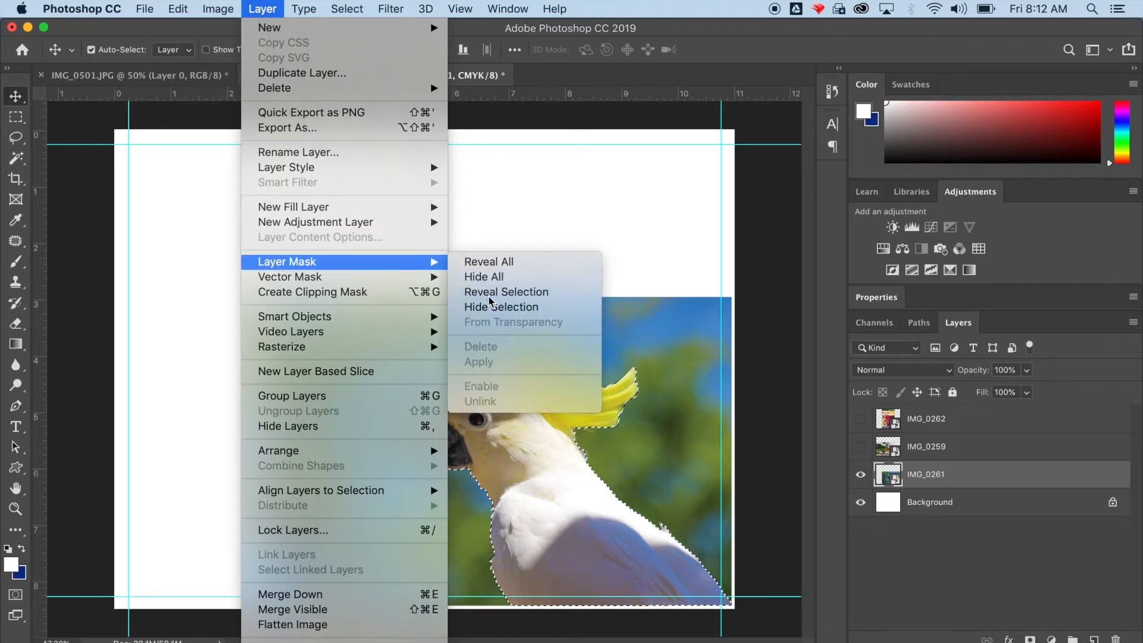
click(506, 292)
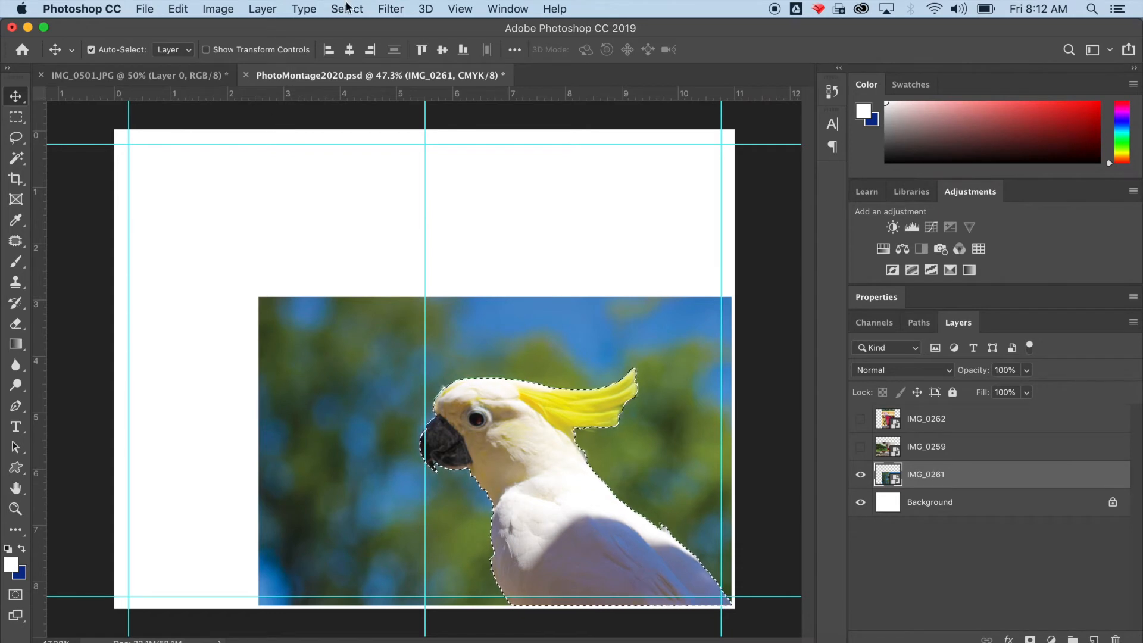
click(347, 9)
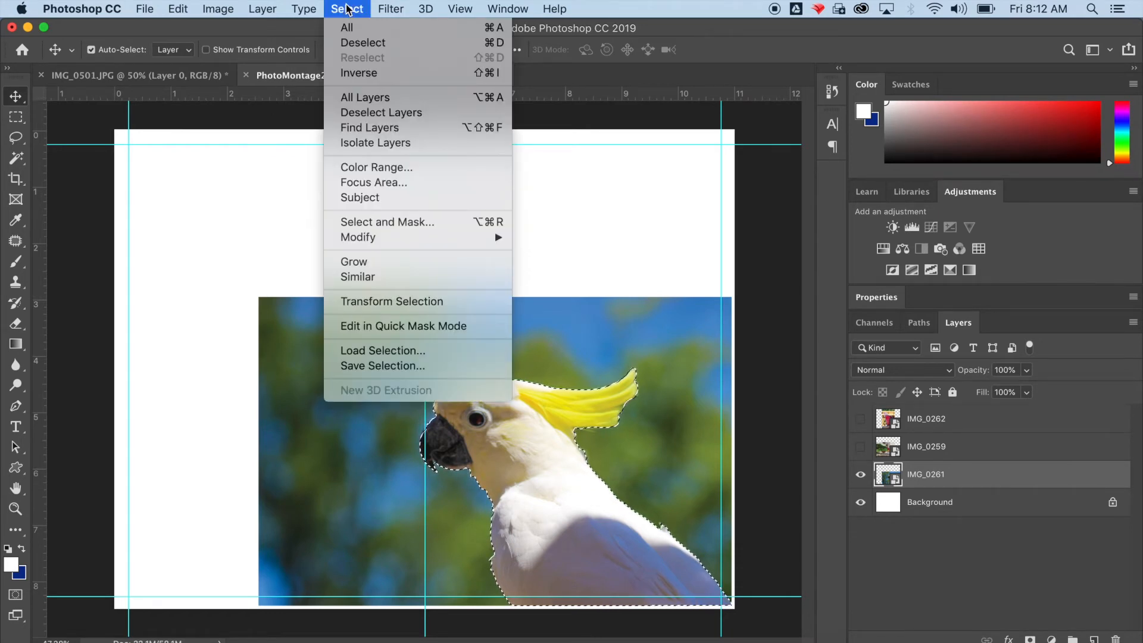
mouse_move(380, 237)
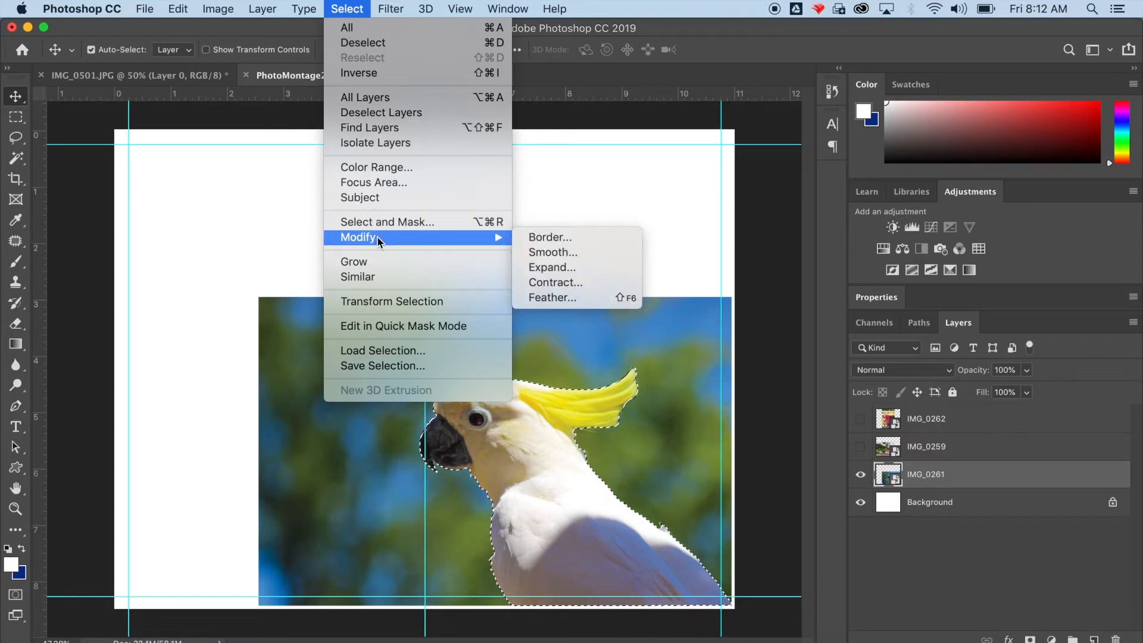
mouse_move(552, 252)
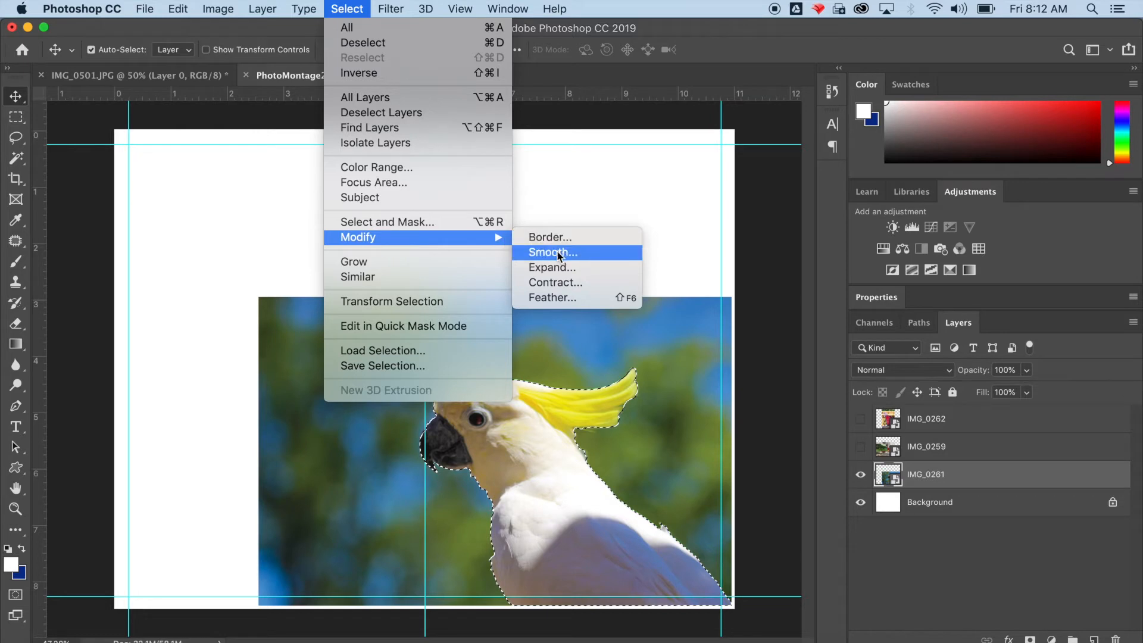
click(552, 253)
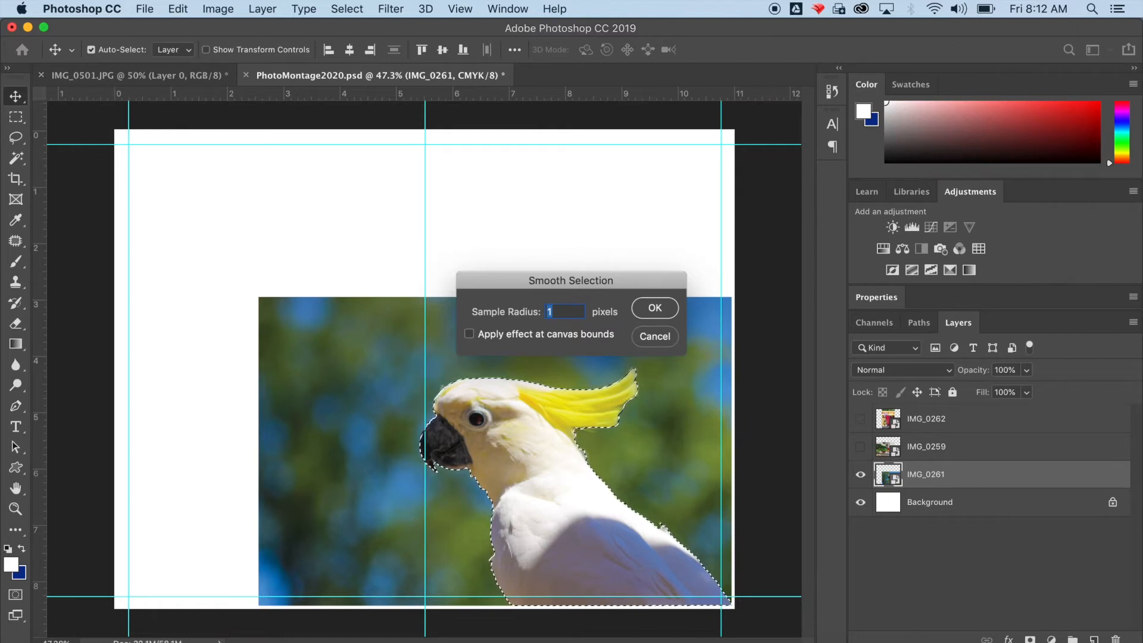
click(653, 308)
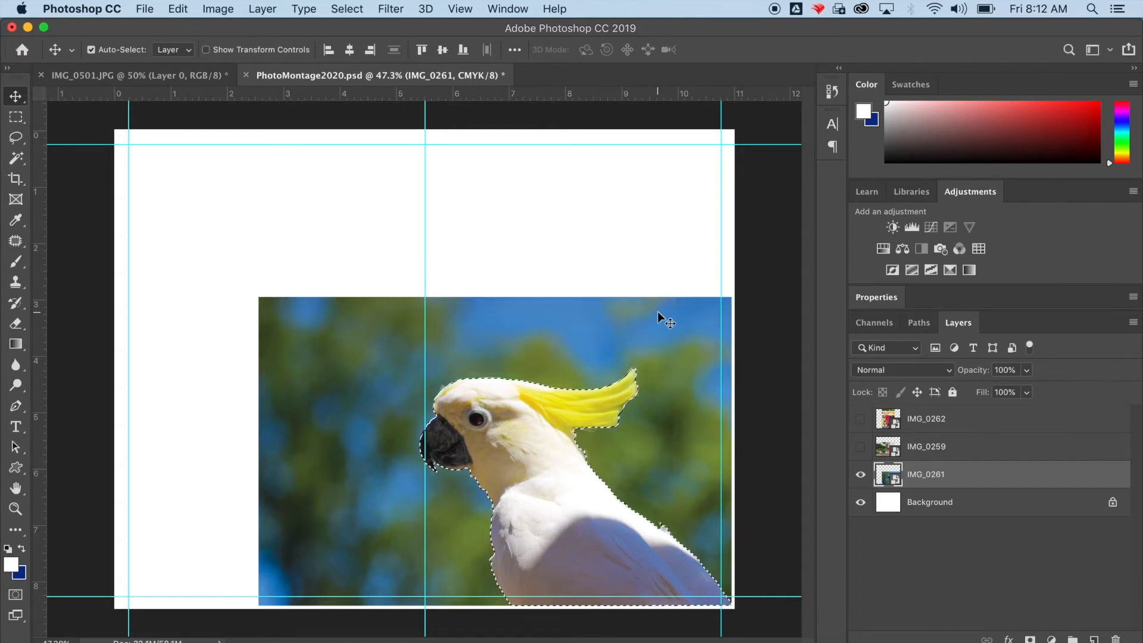
Step: Add a Reveal Selection layer mask to IMG_0261, hiding the blurred background
click(347, 9)
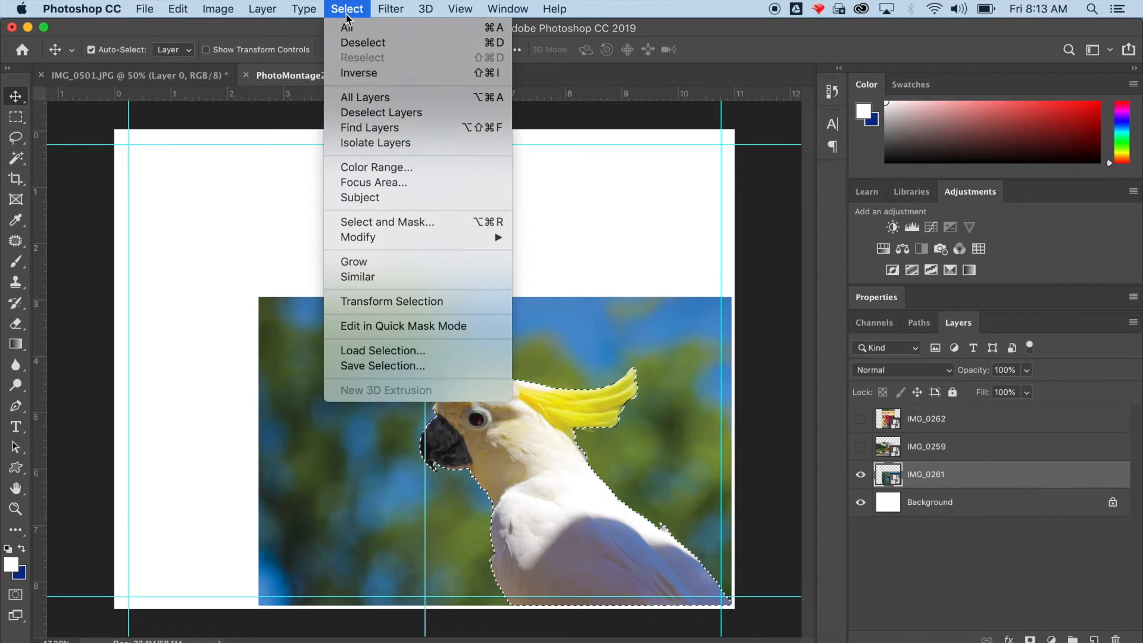
mouse_move(323, 36)
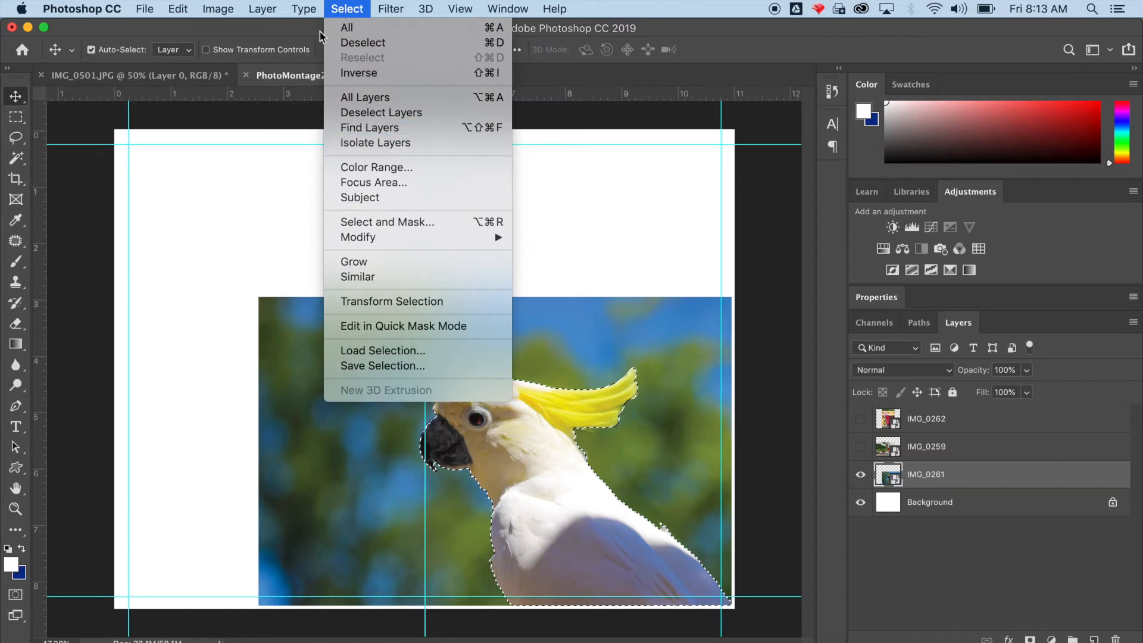
mouse_move(417, 237)
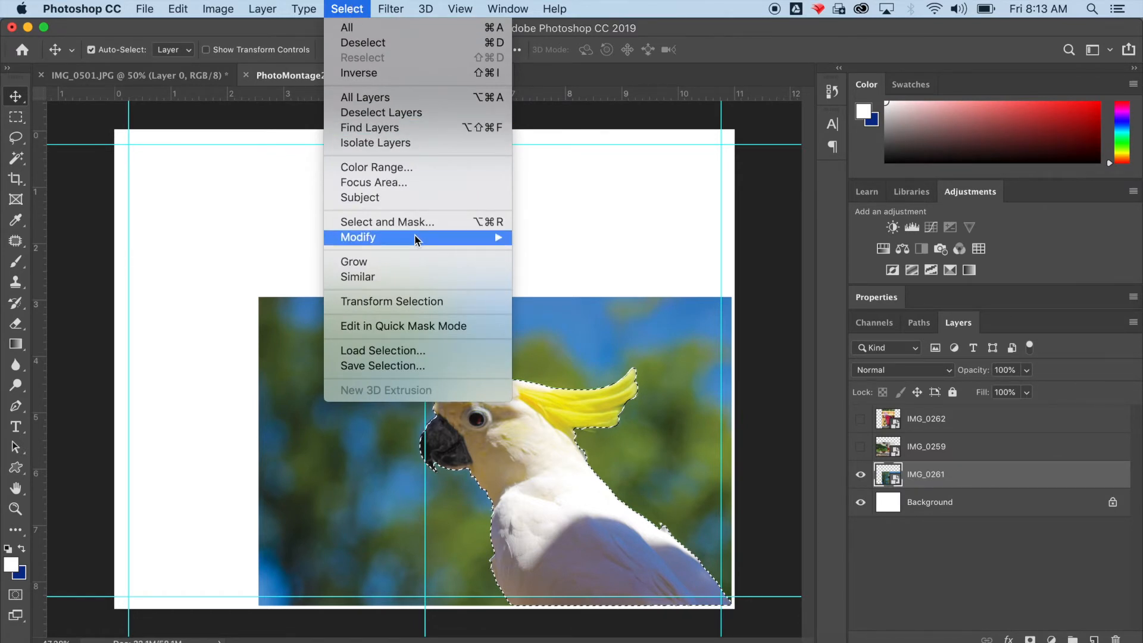
mouse_move(312, 66)
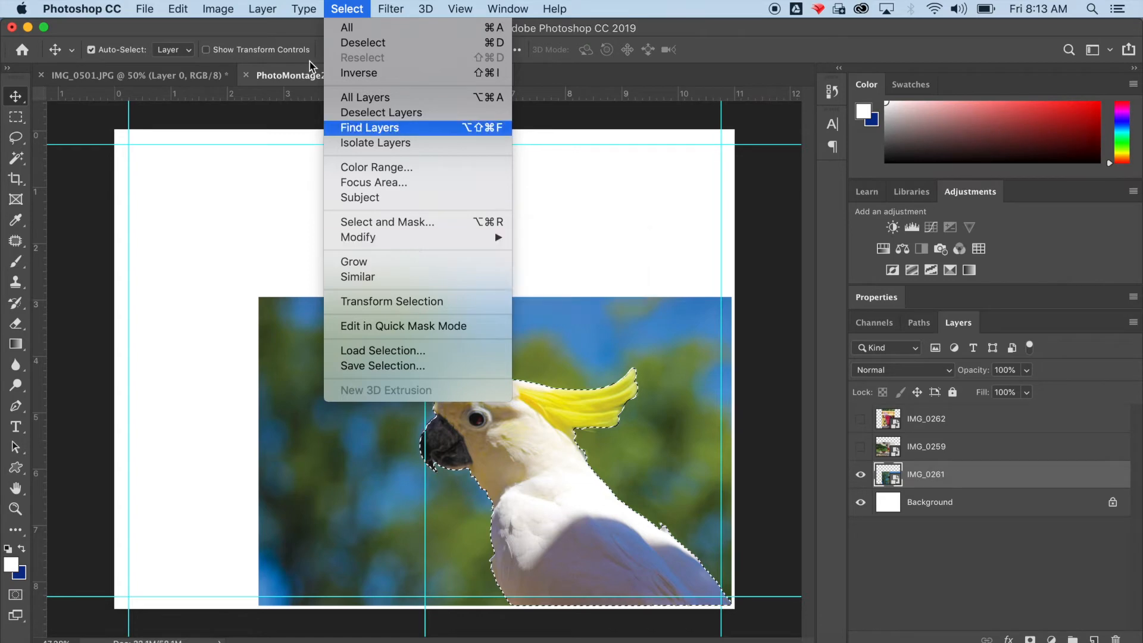
click(303, 9)
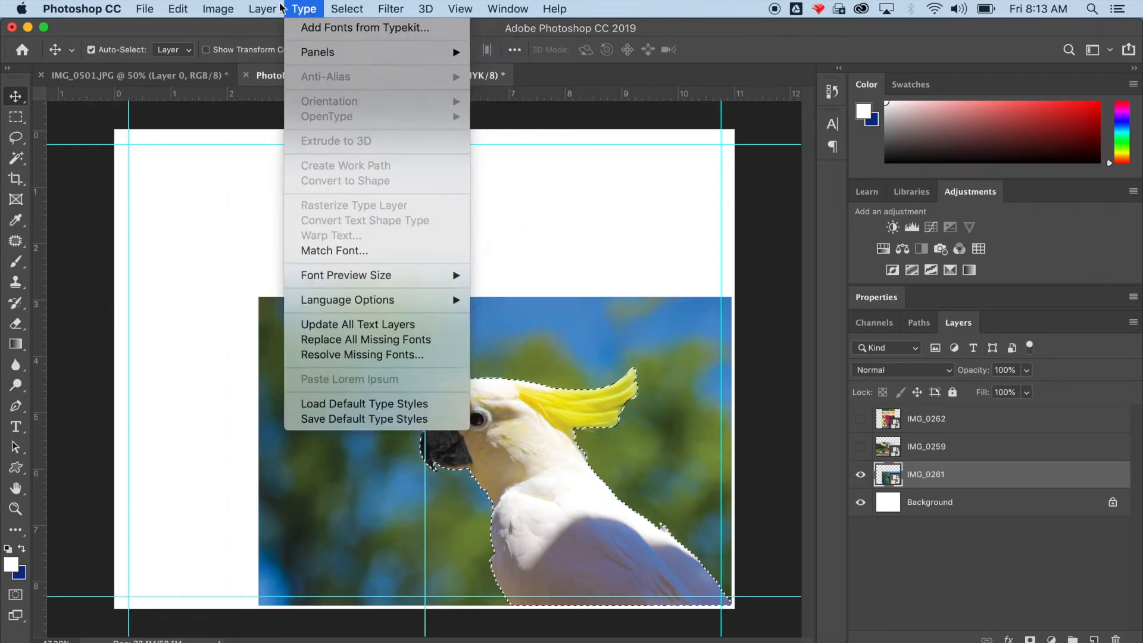
click(262, 9)
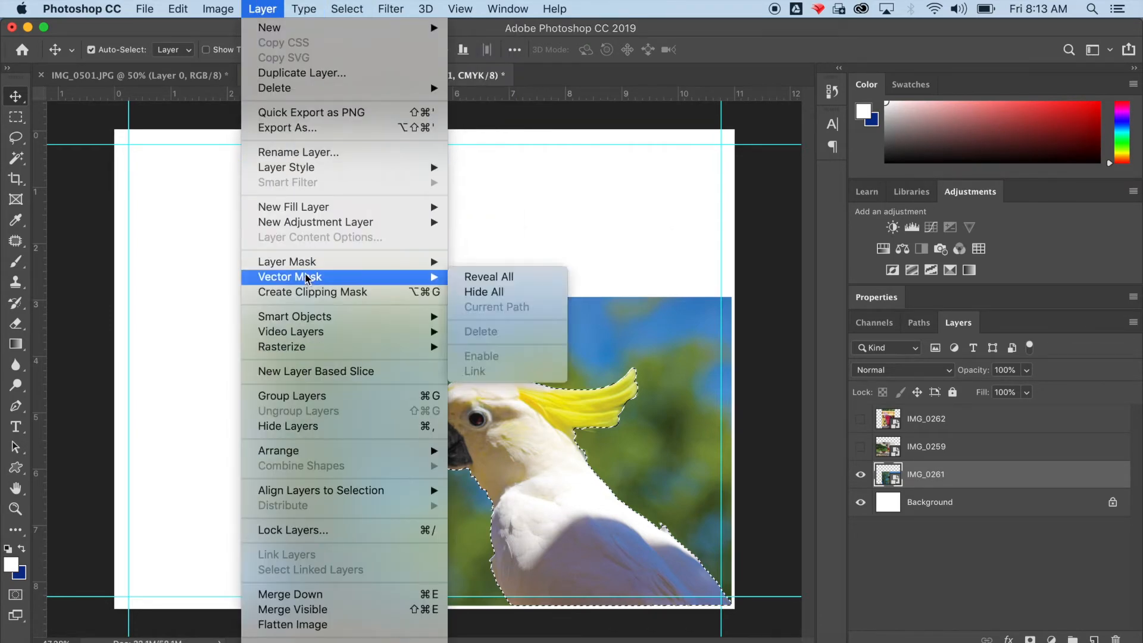
mouse_move(488, 276)
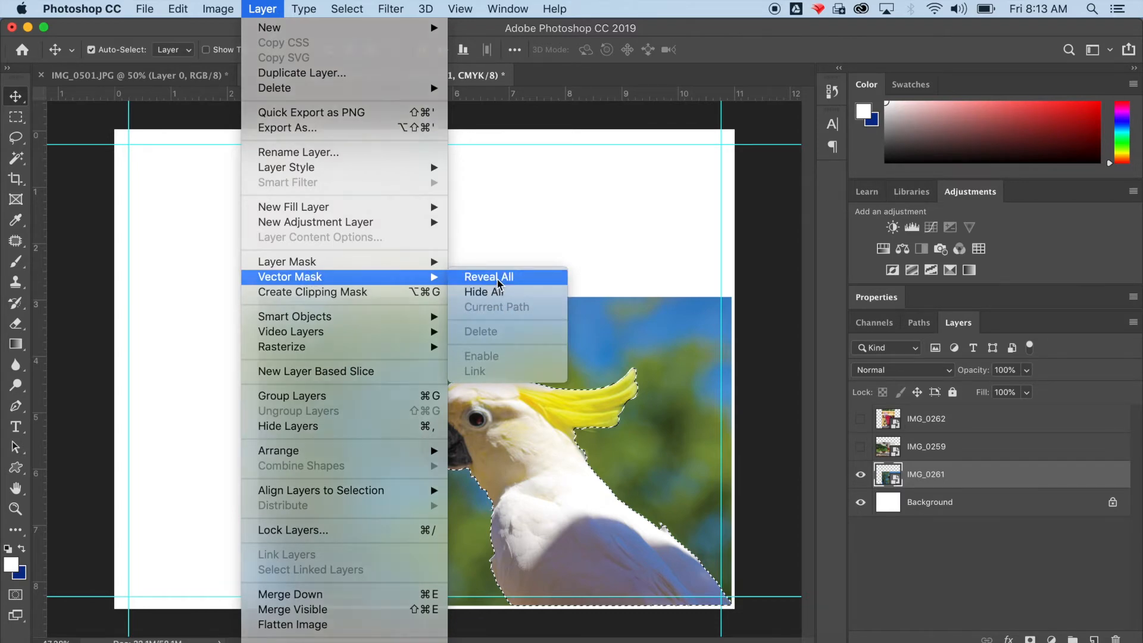
click(488, 277)
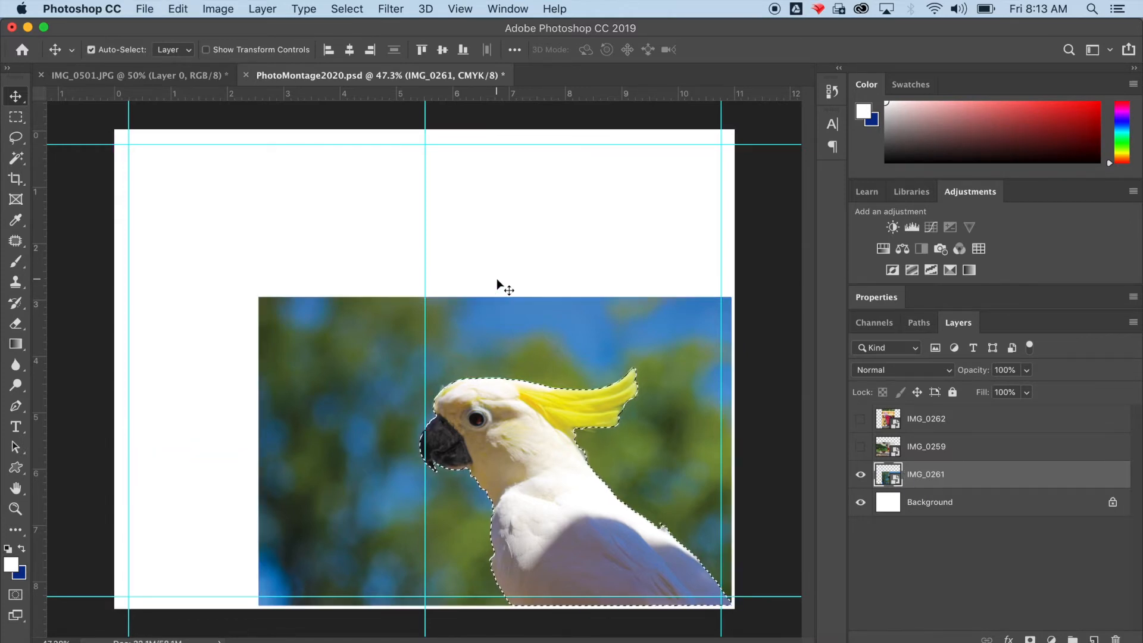
click(262, 9)
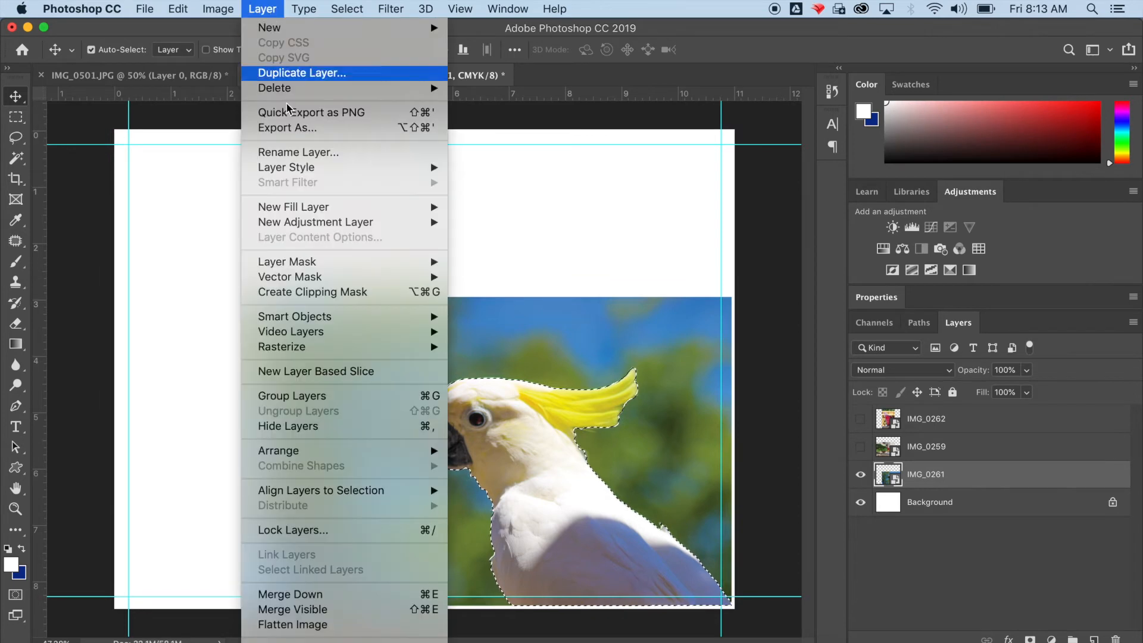
mouse_move(287, 261)
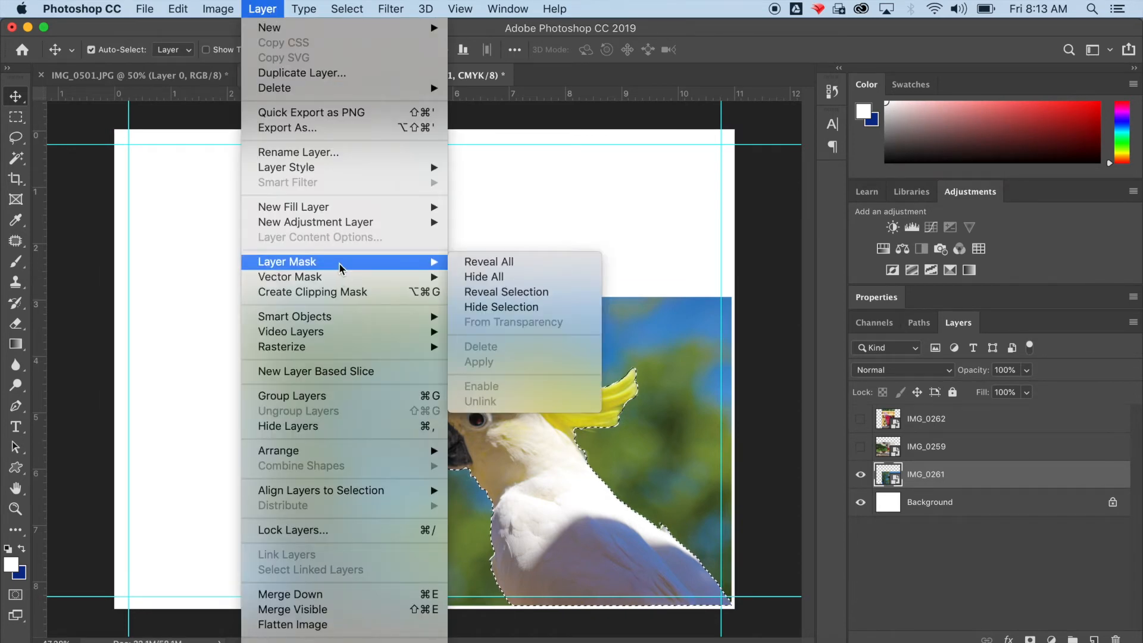
click(506, 292)
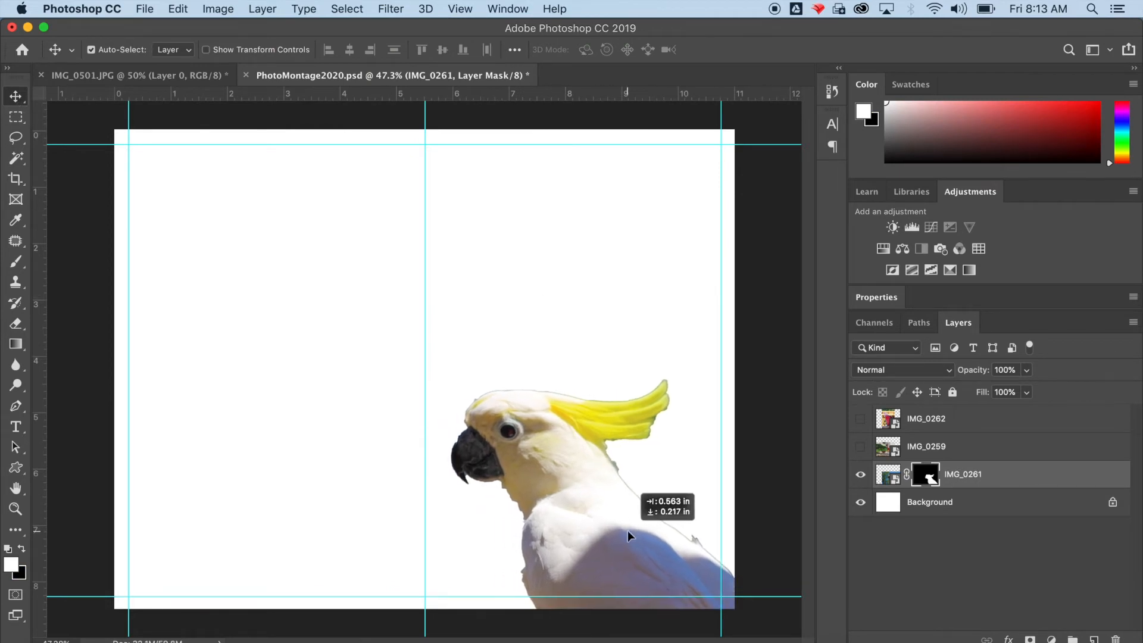
Step: Make layer IMG_0259 visible and active, then apply Select Subject to the parrot
click(860, 446)
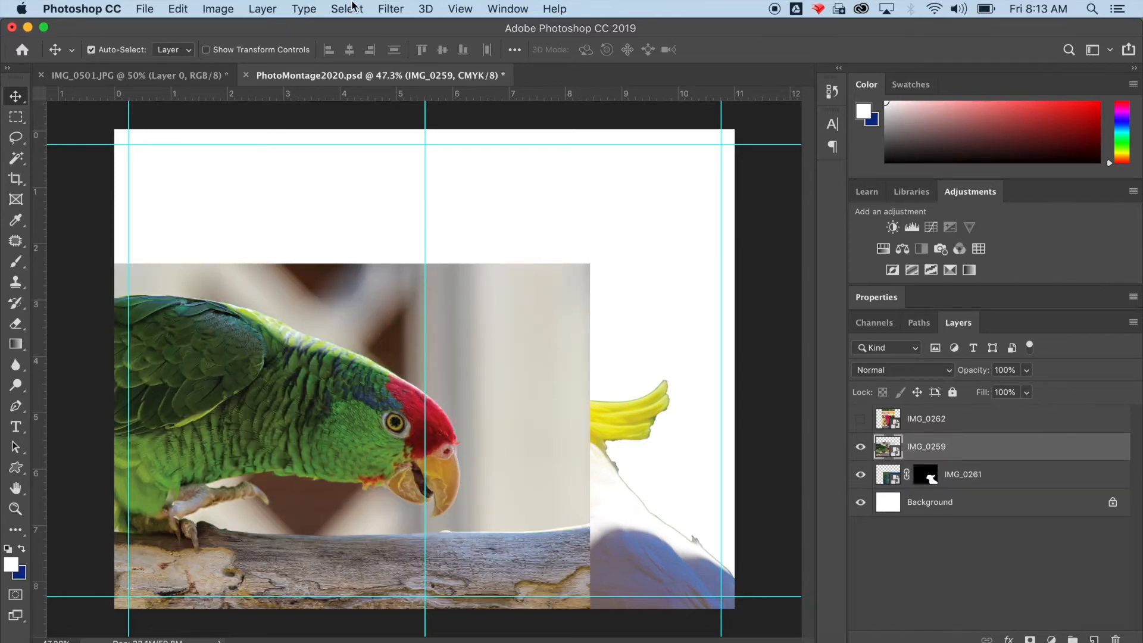
click(347, 9)
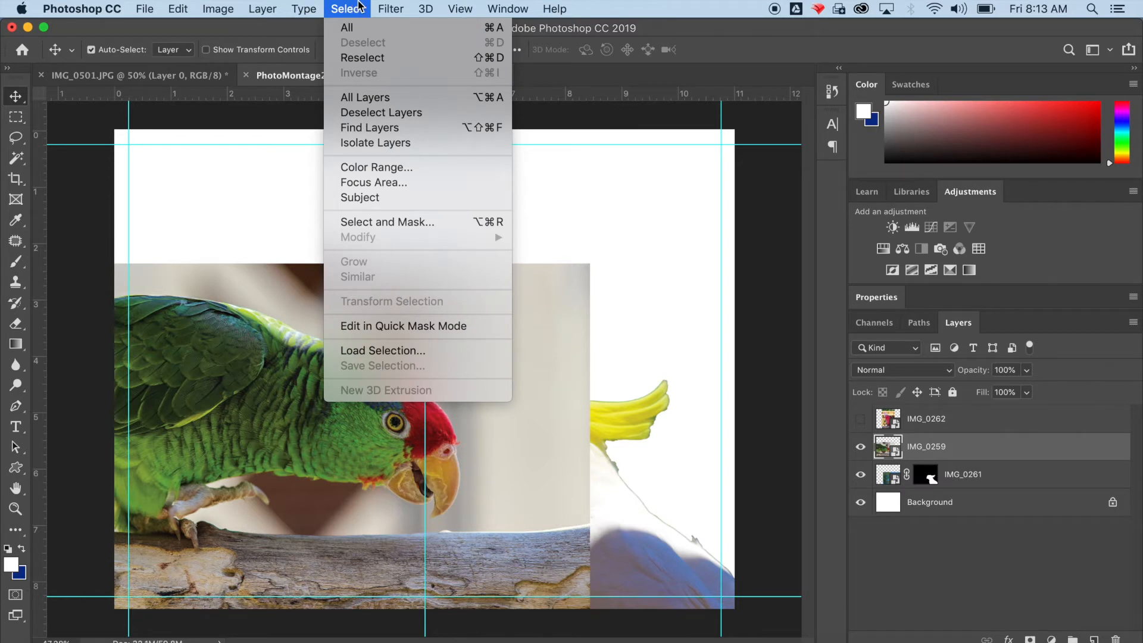
mouse_move(384, 208)
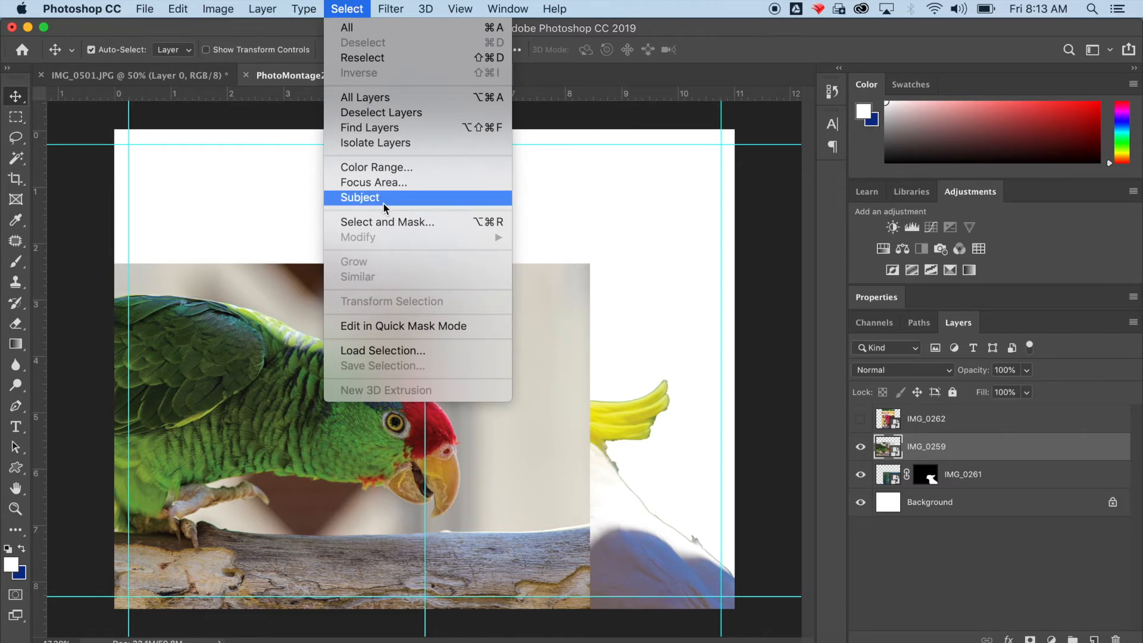
click(360, 197)
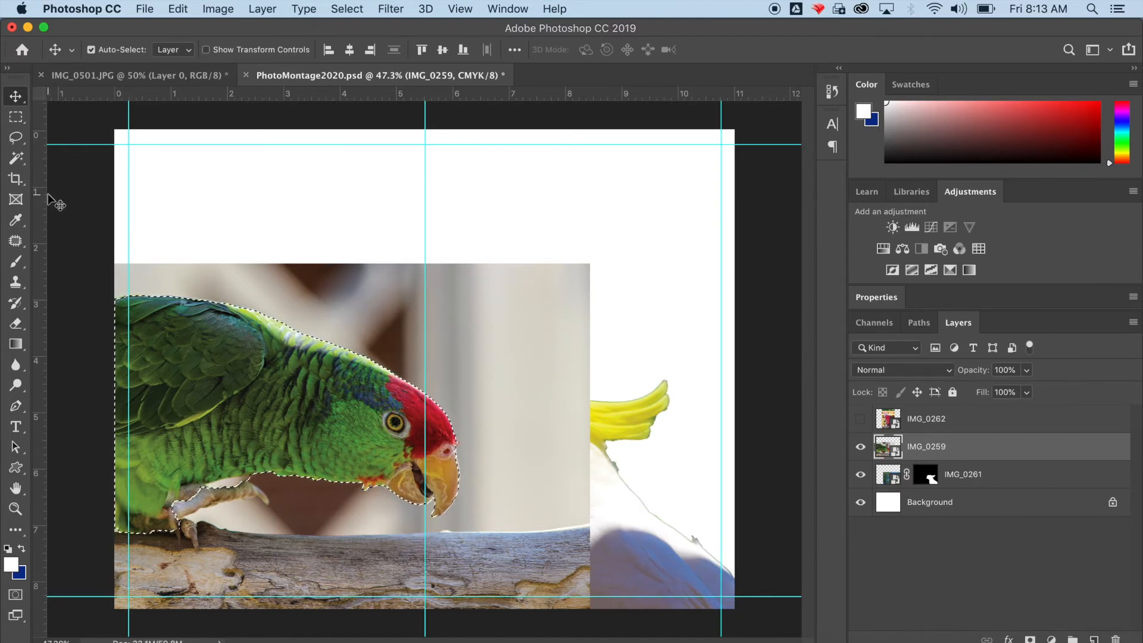
Step: Switch to the Quick Selection tool to brush the wooden perch in
click(16, 158)
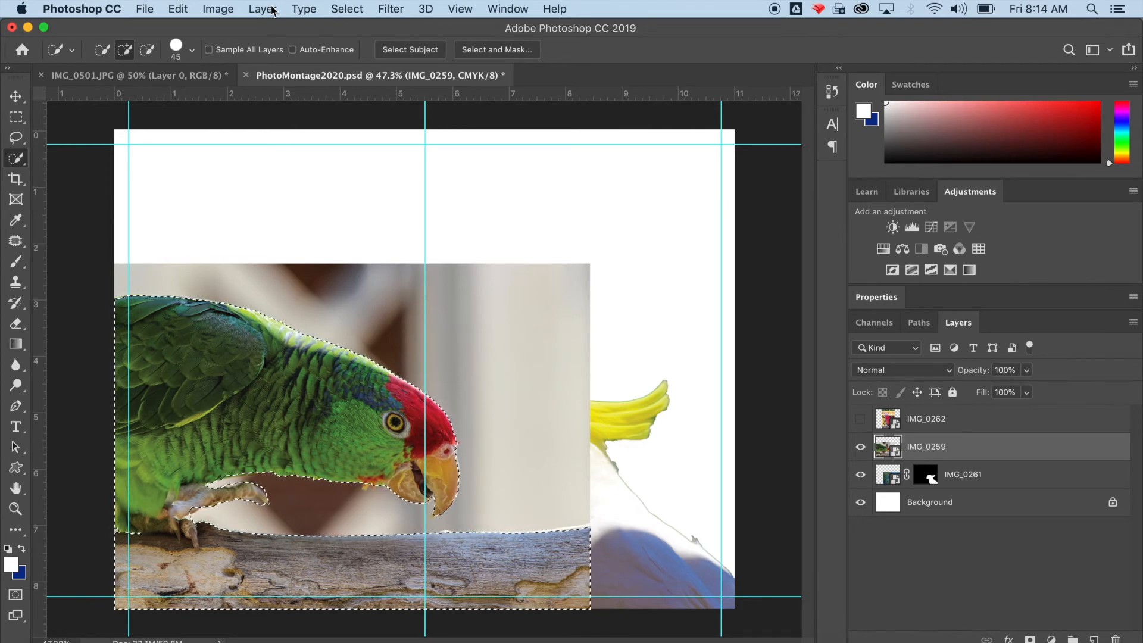
Step: Mask IMG_0259 with Reveal Selection and move the cockatoo layer above it
click(262, 9)
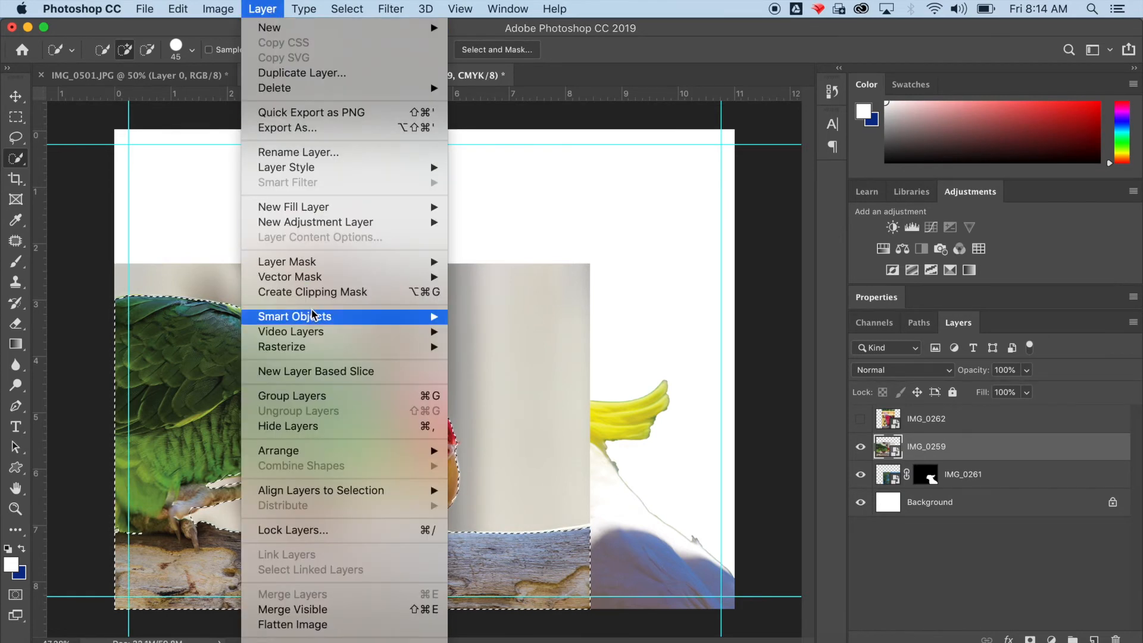
mouse_move(287, 260)
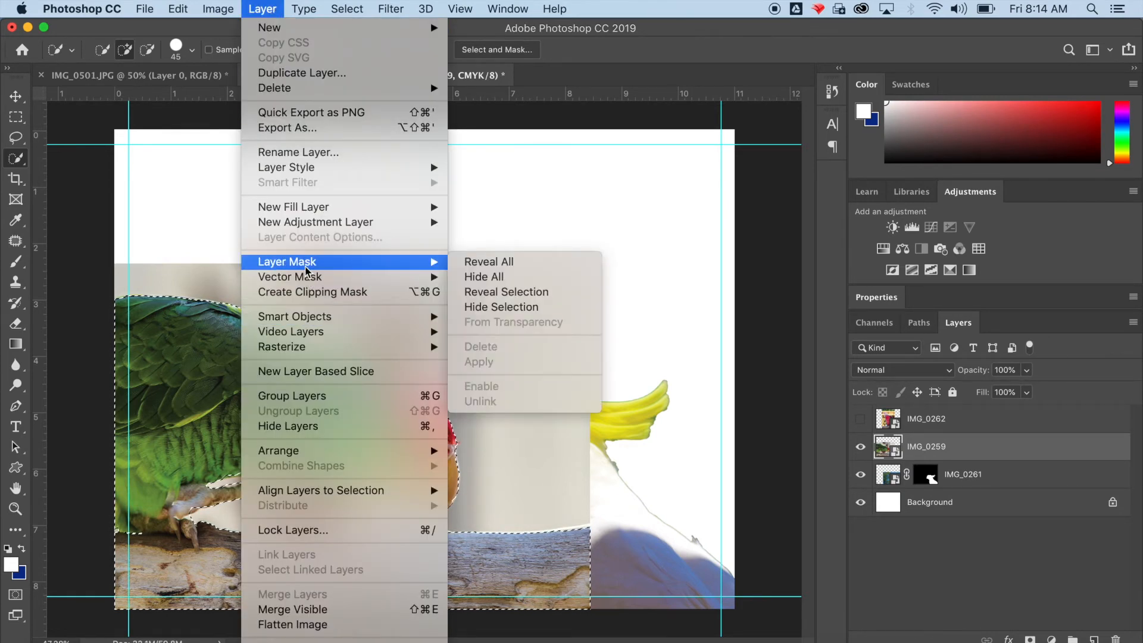
mouse_move(506, 292)
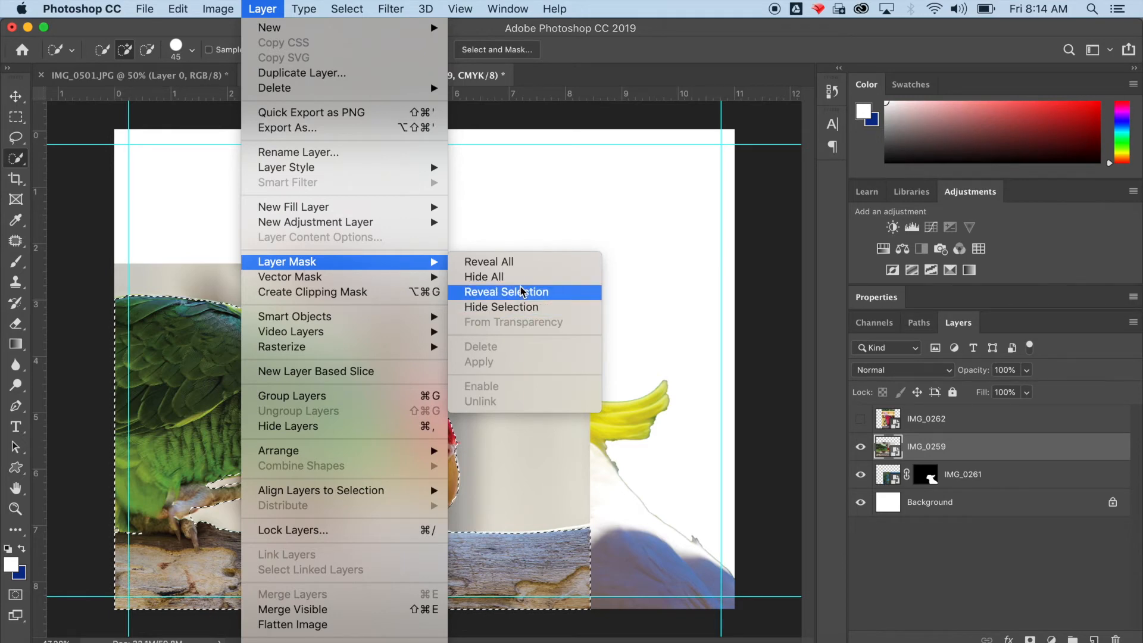
click(506, 292)
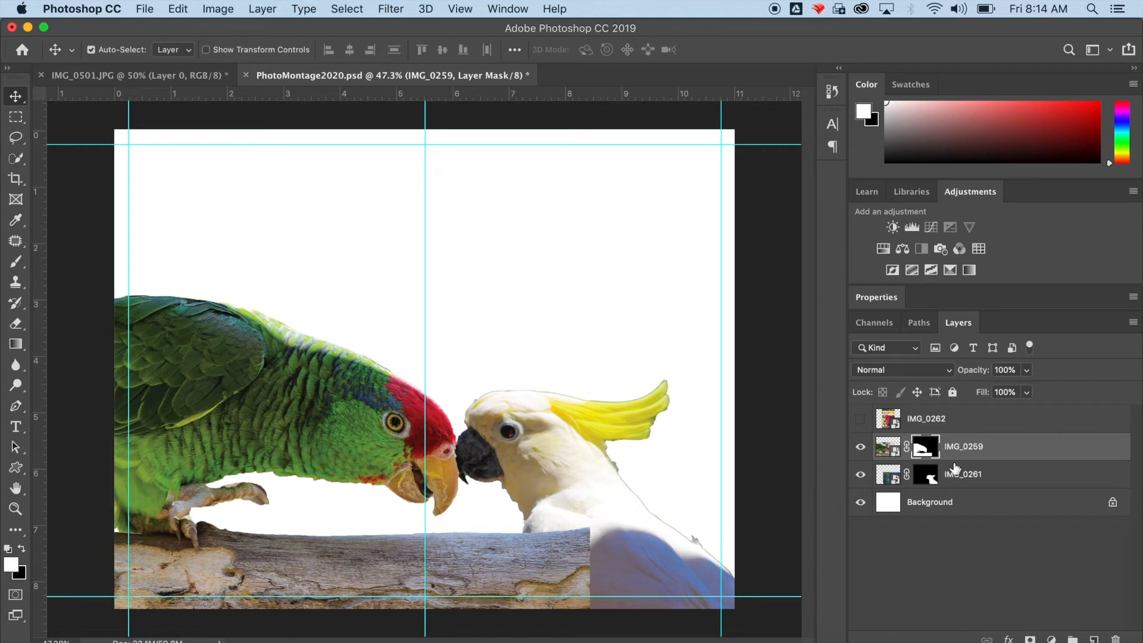
drag(962, 446, 963, 474)
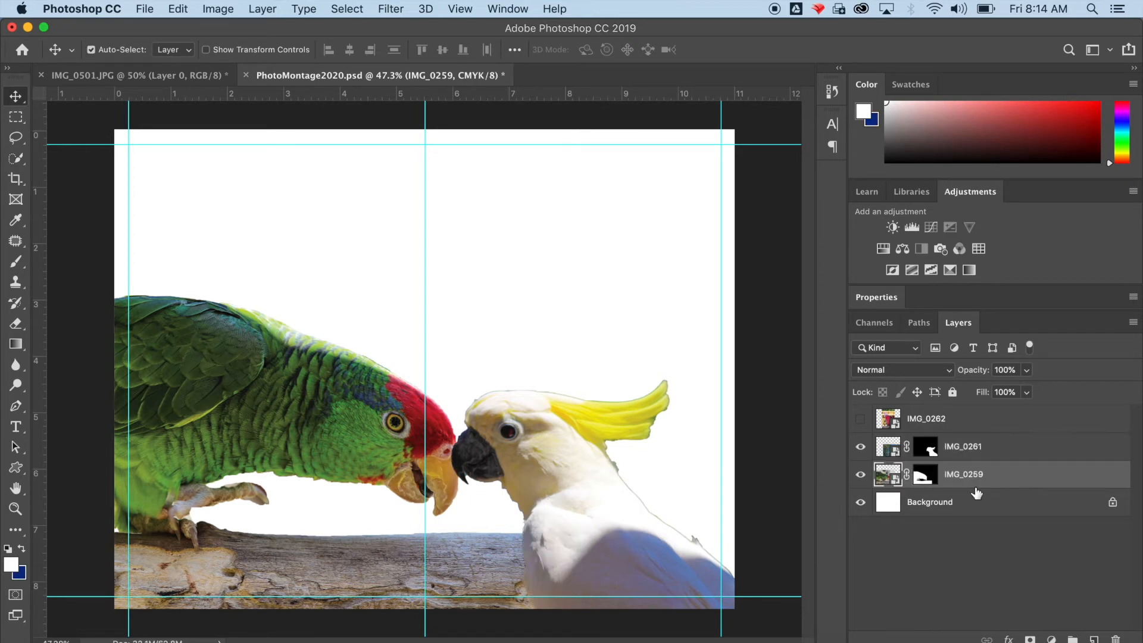
mouse_move(982, 438)
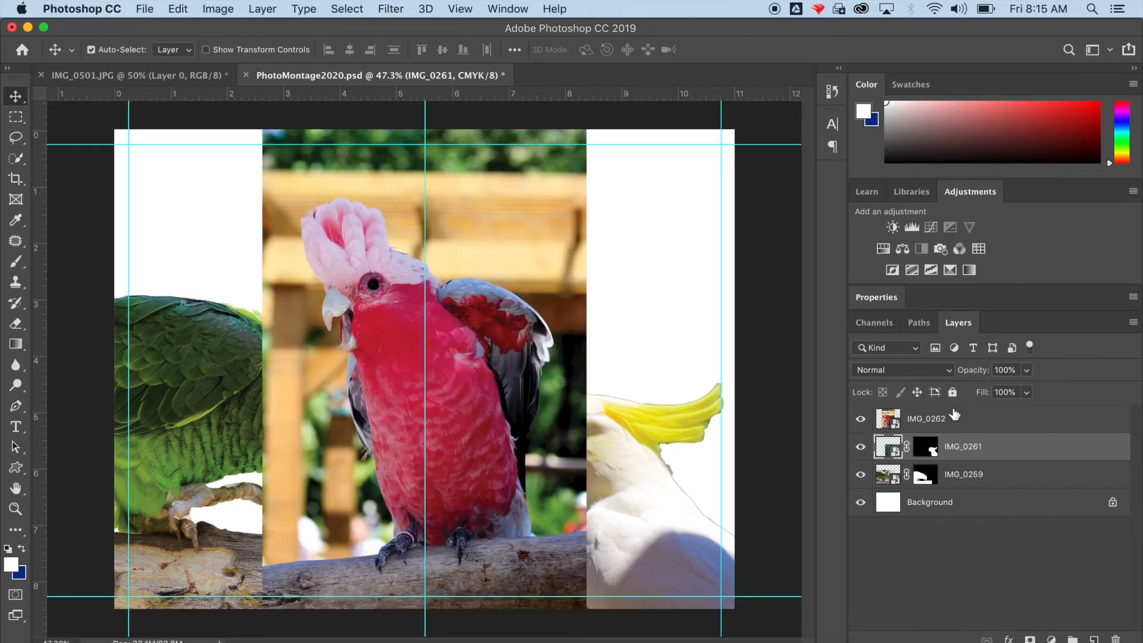
Step: Make the IMG_0262 galah layer active and select the galah as the subject
click(262, 9)
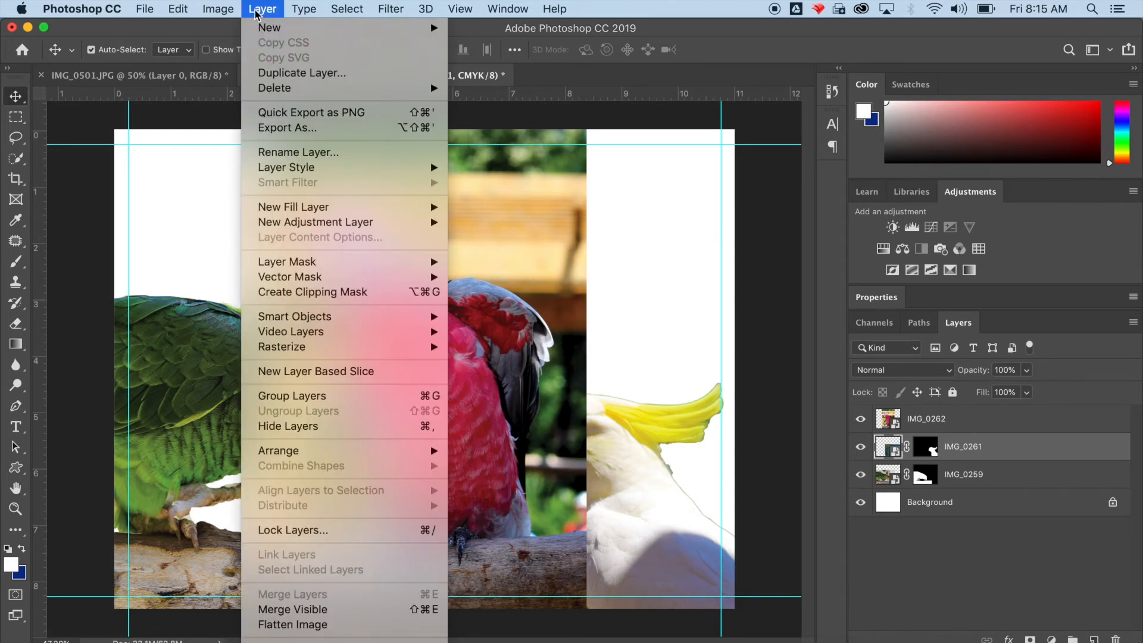
click(347, 9)
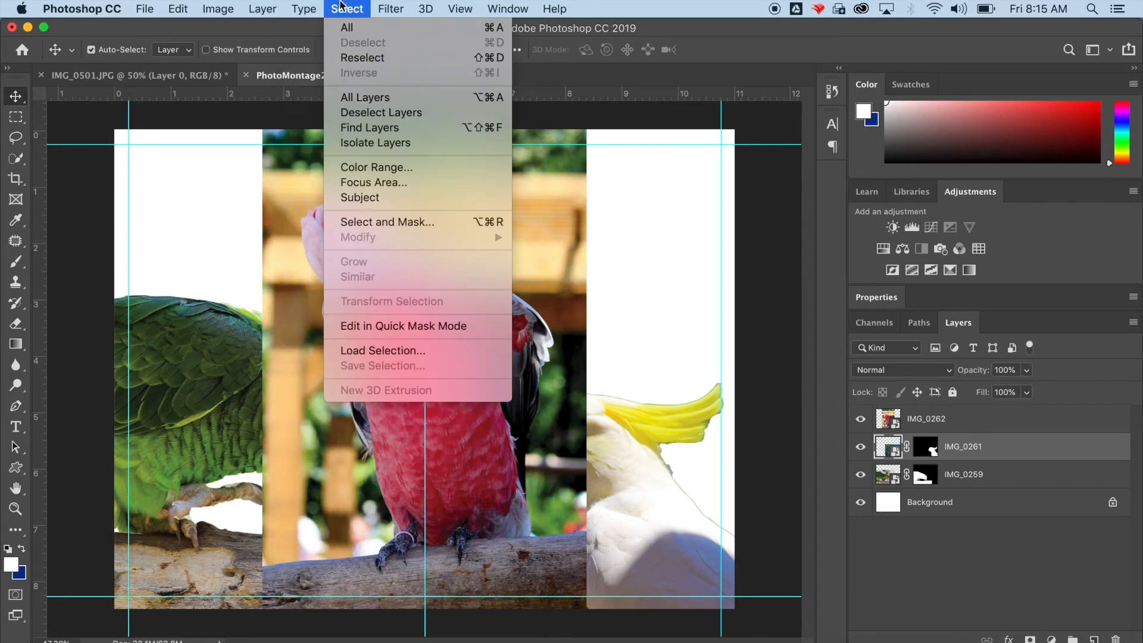
mouse_move(370, 51)
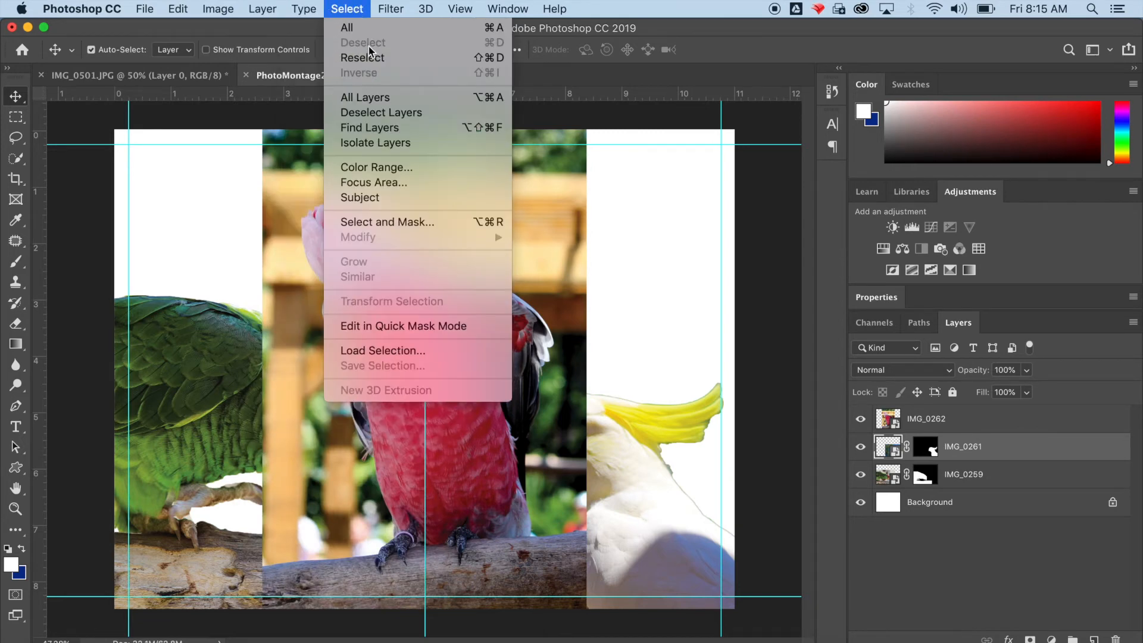
mouse_move(360, 197)
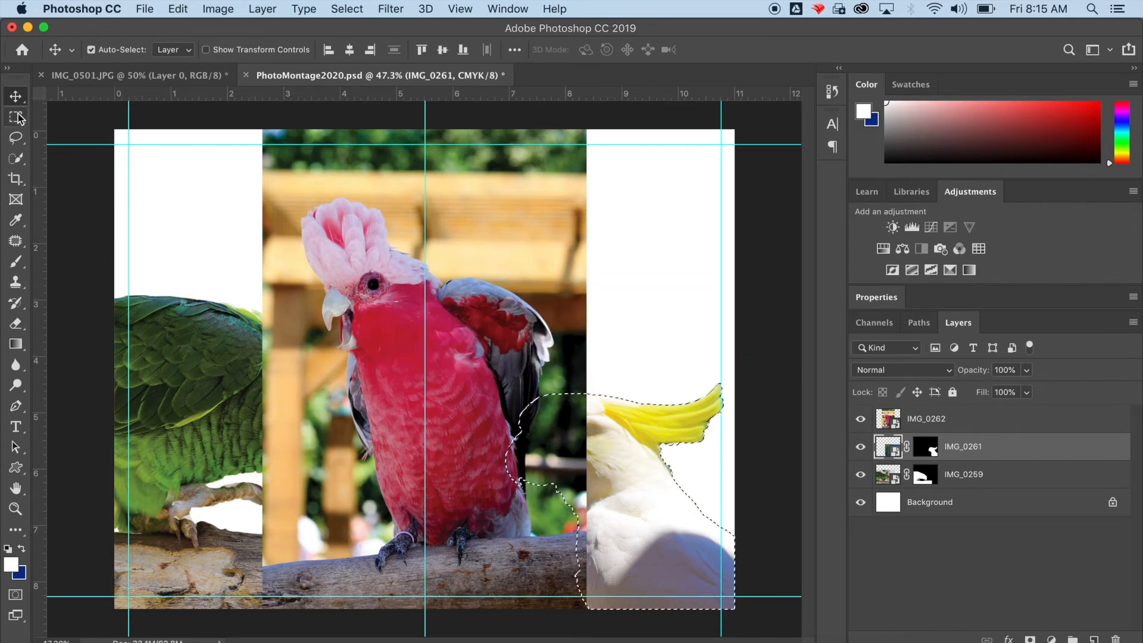
click(347, 9)
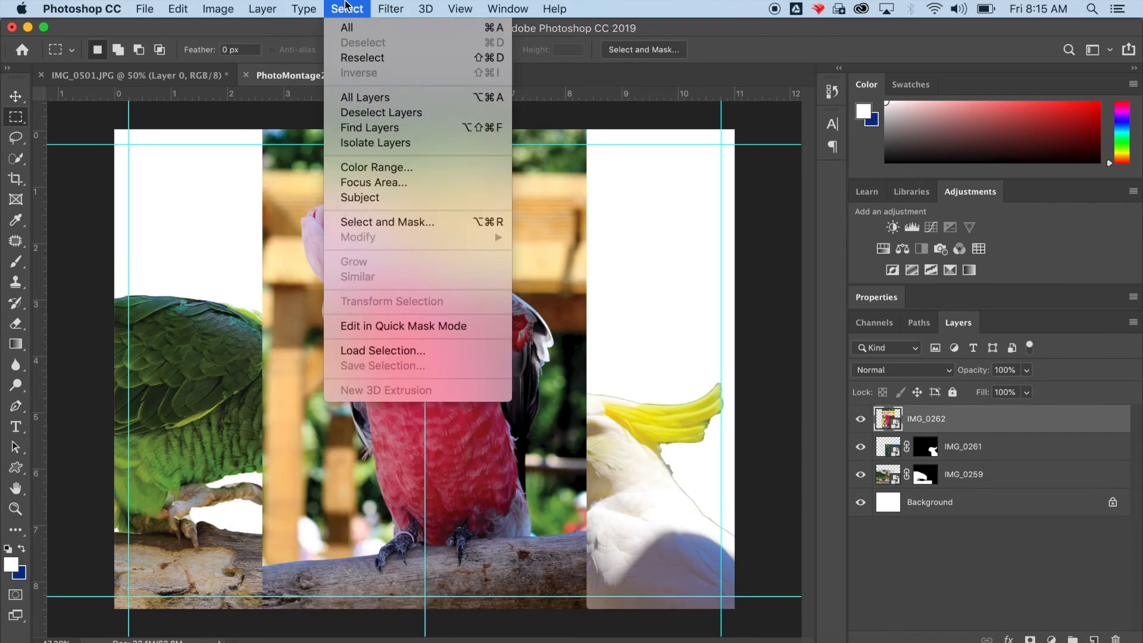
mouse_move(359, 197)
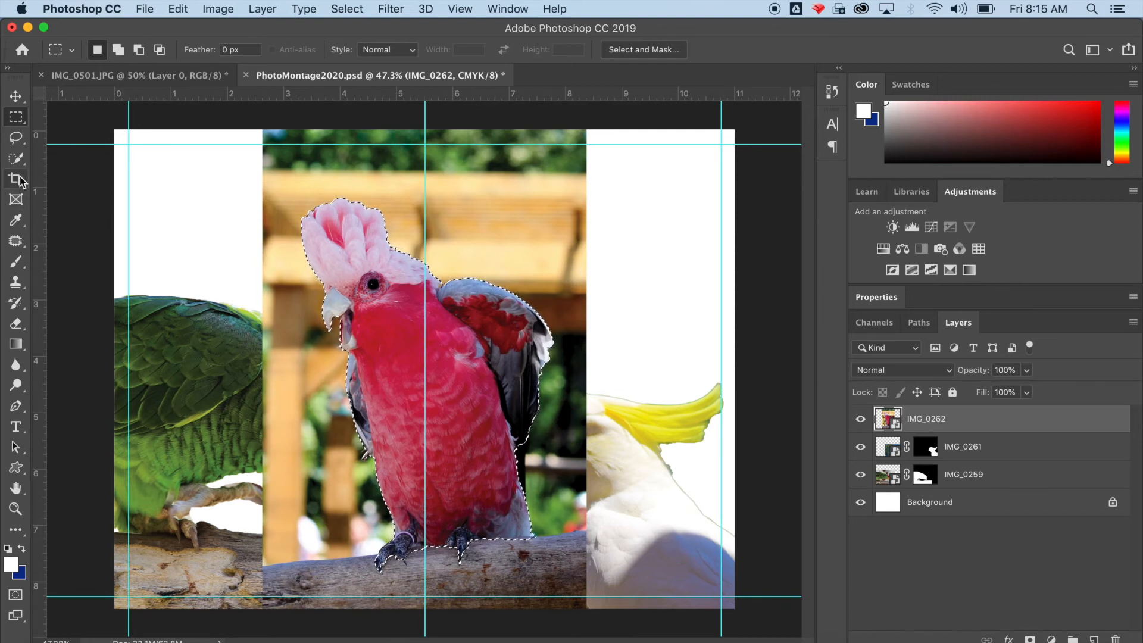
Step: Paint the wooden perch into the galah selection with the Quick Selection tool
click(16, 159)
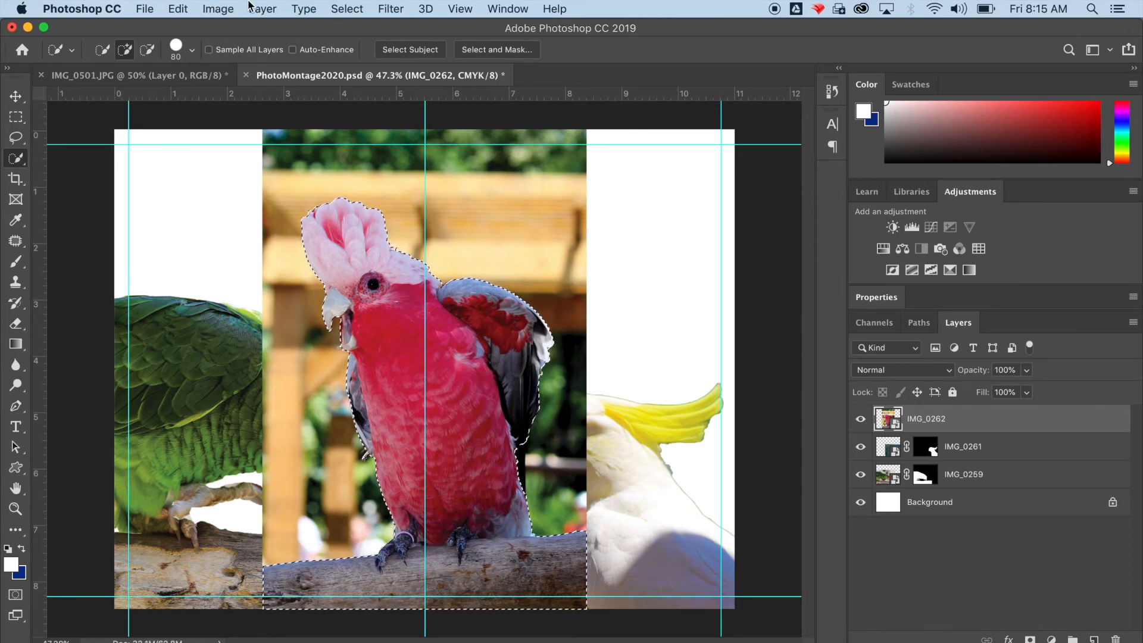
click(262, 9)
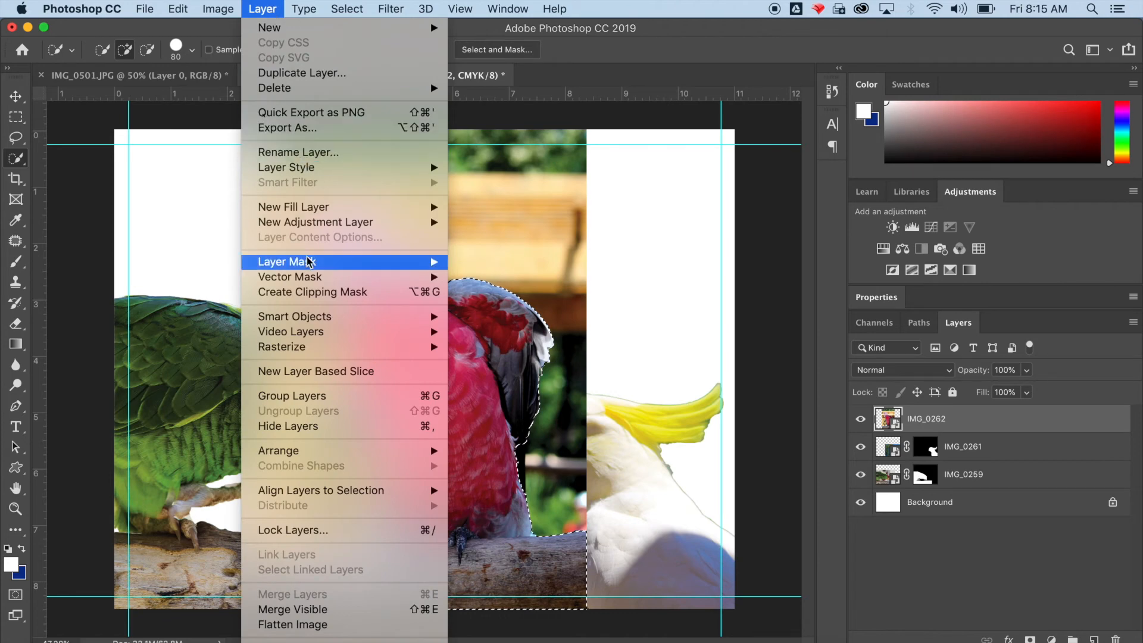
mouse_move(286, 262)
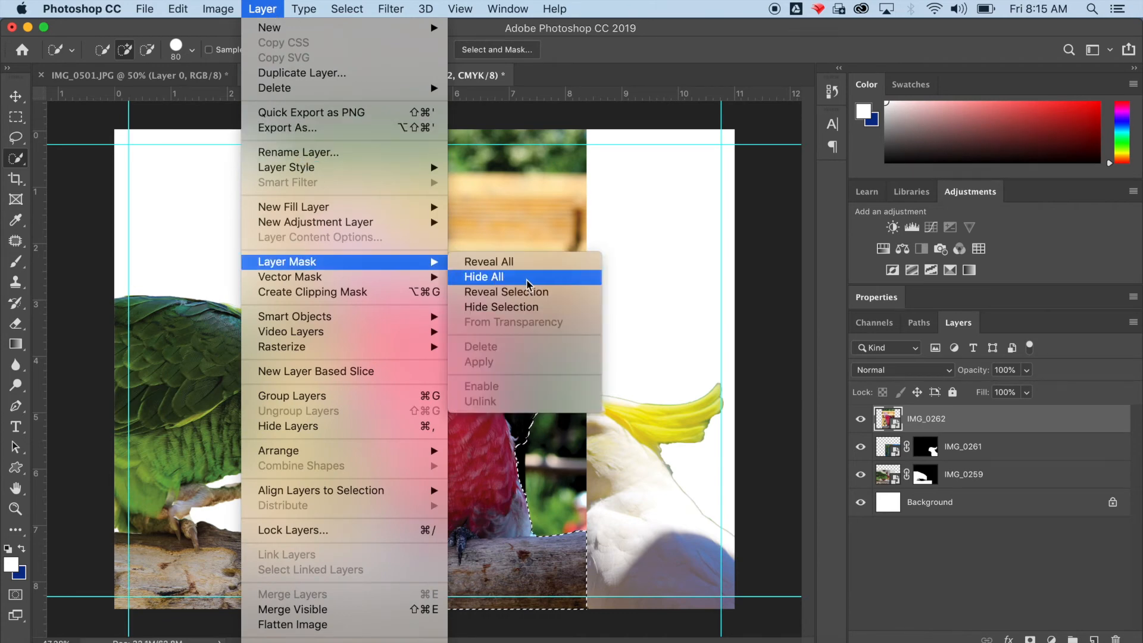
mouse_move(533, 292)
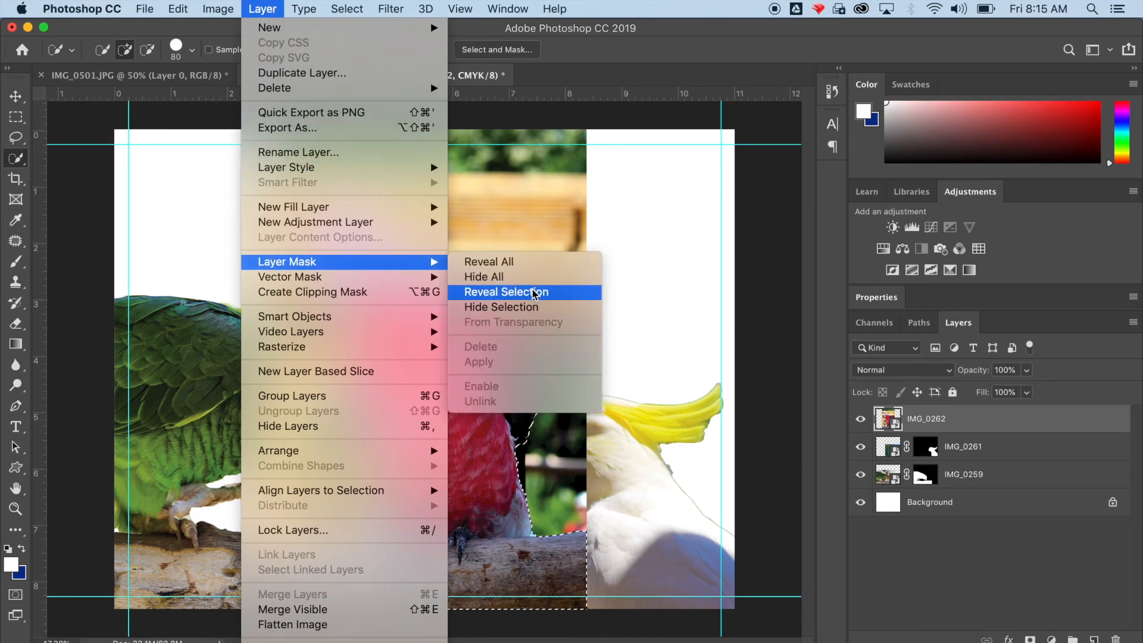
Step: Mask IMG_0262 to reveal the galah and perch, then move it below the parrot and cockatoo
click(505, 291)
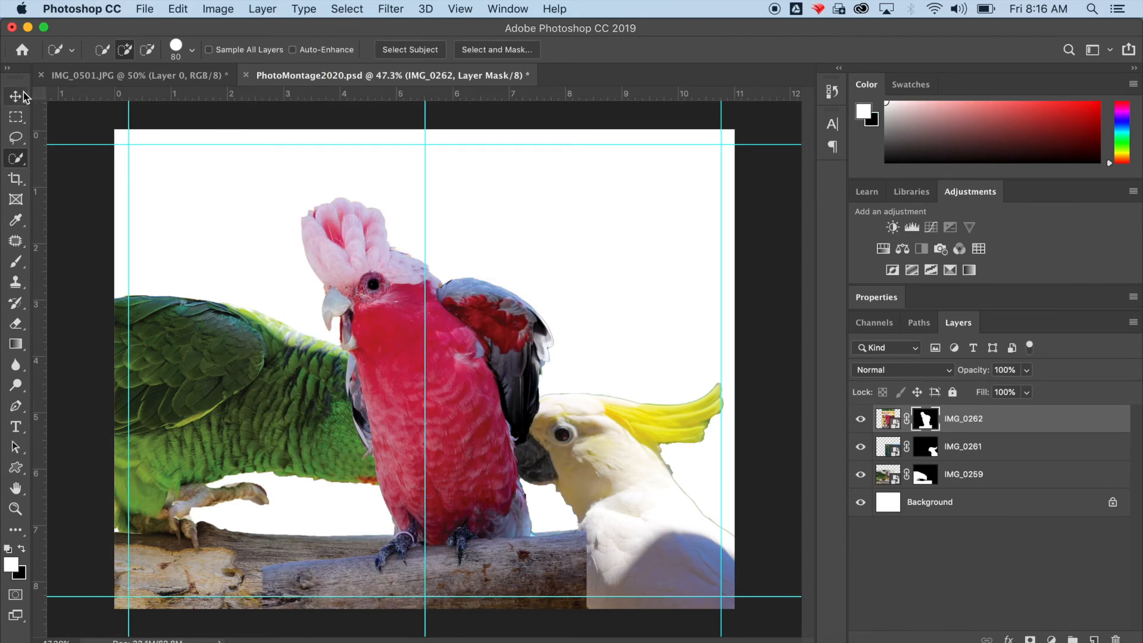
click(14, 95)
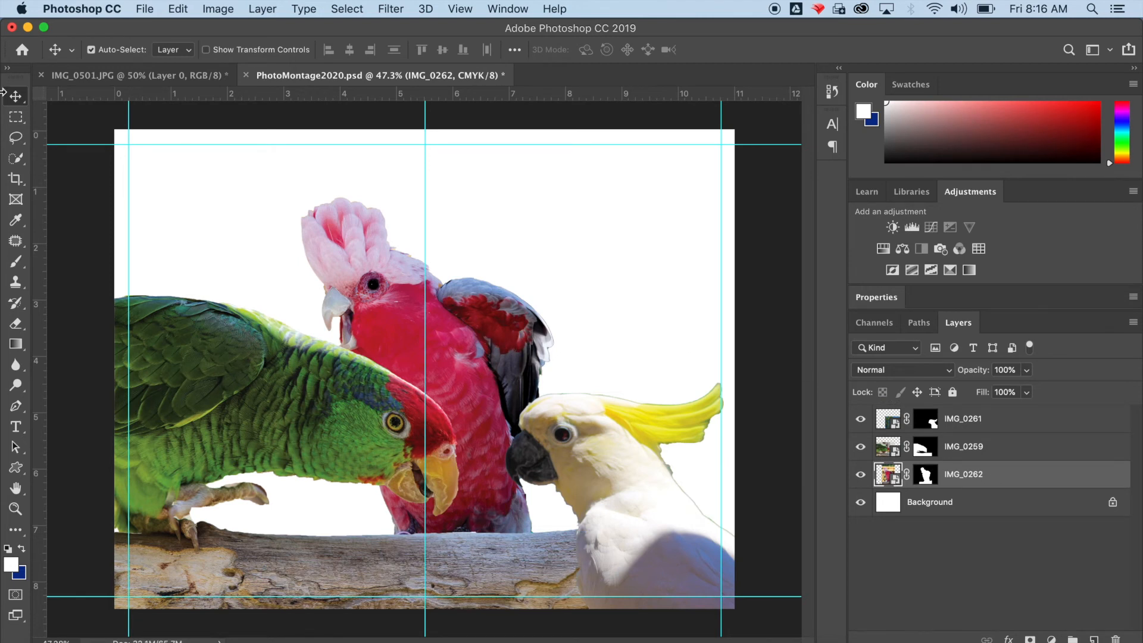
Step: Free-transform the galah: rotate it upright and shift it right onto the perch
click(177, 9)
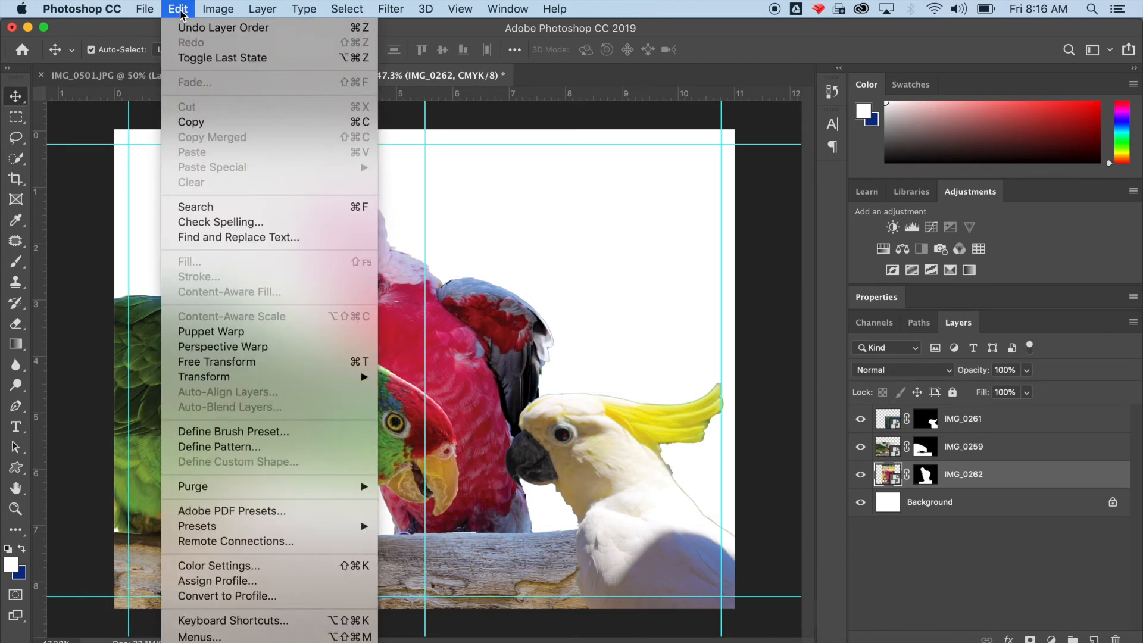
mouse_move(204, 377)
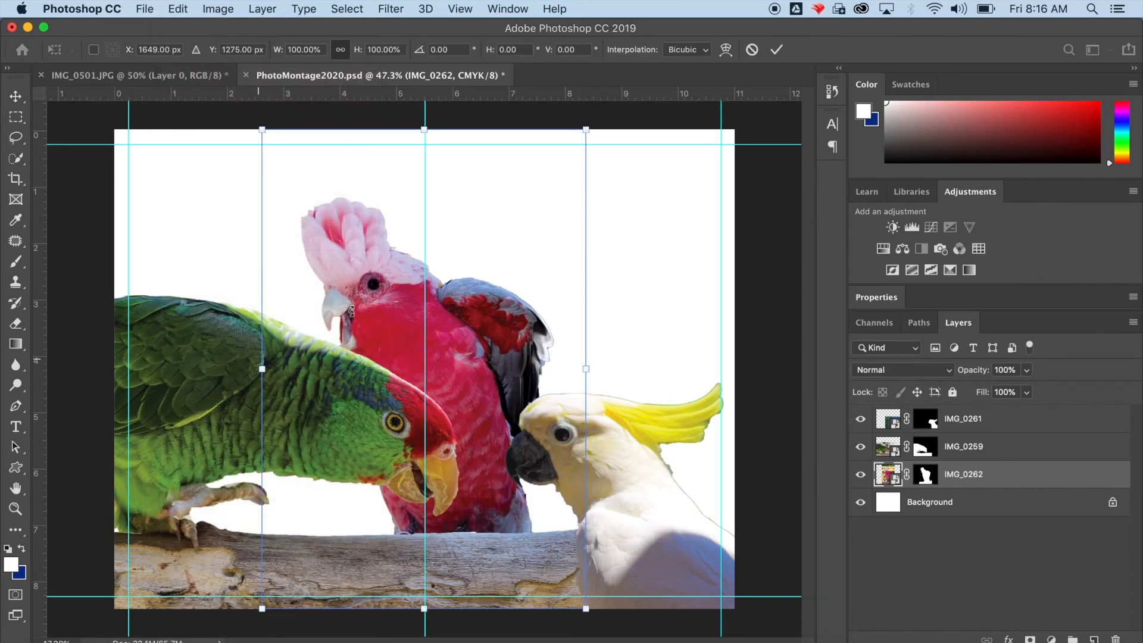
drag(598, 131, 649, 185)
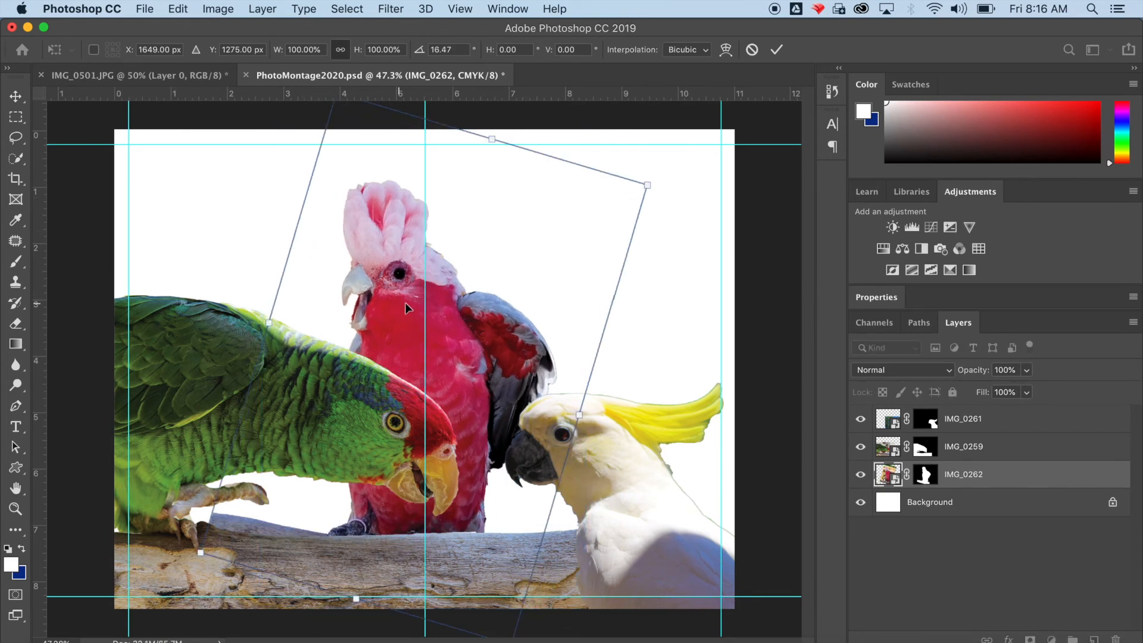
drag(408, 307, 487, 315)
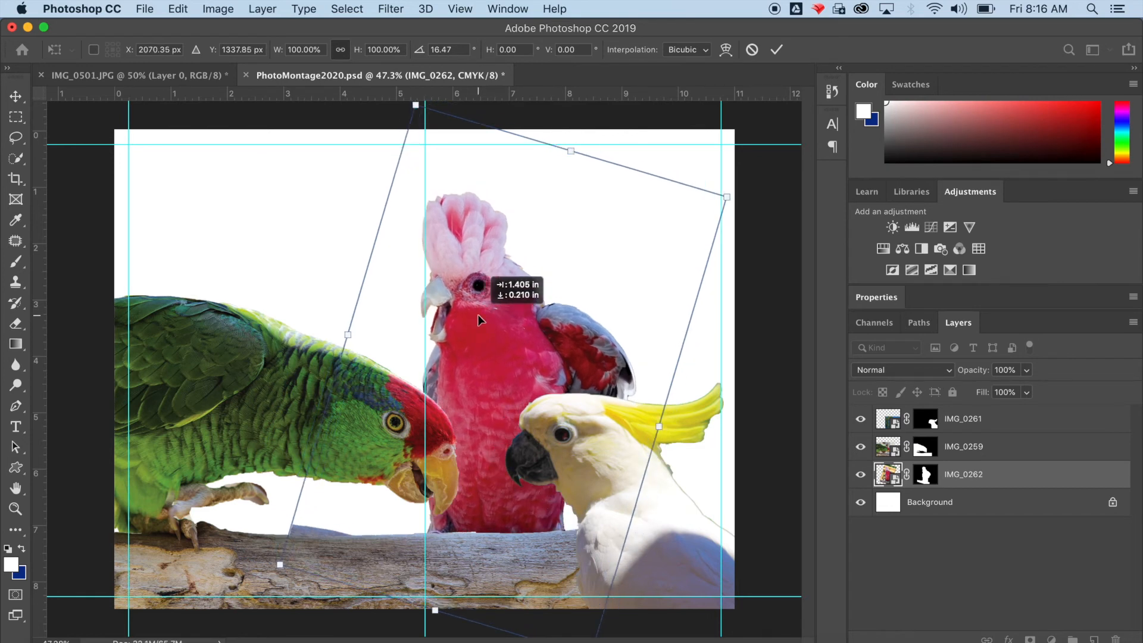
drag(481, 321, 478, 332)
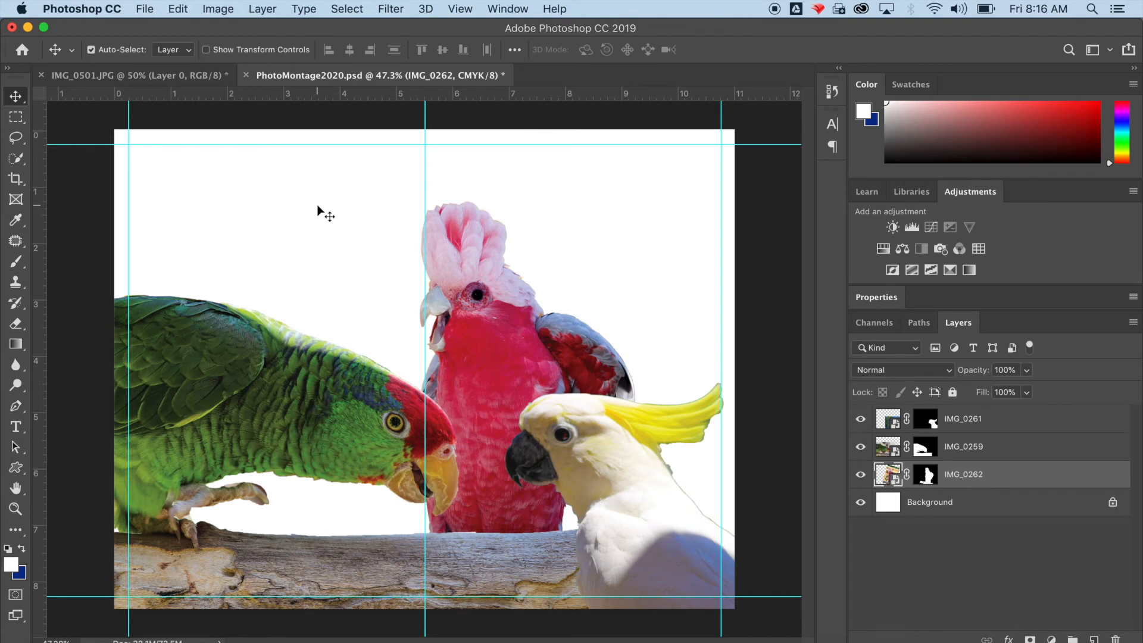
Step: Save PhotoMontage2020.psd with Maximize Compatibility left checked
click(144, 8)
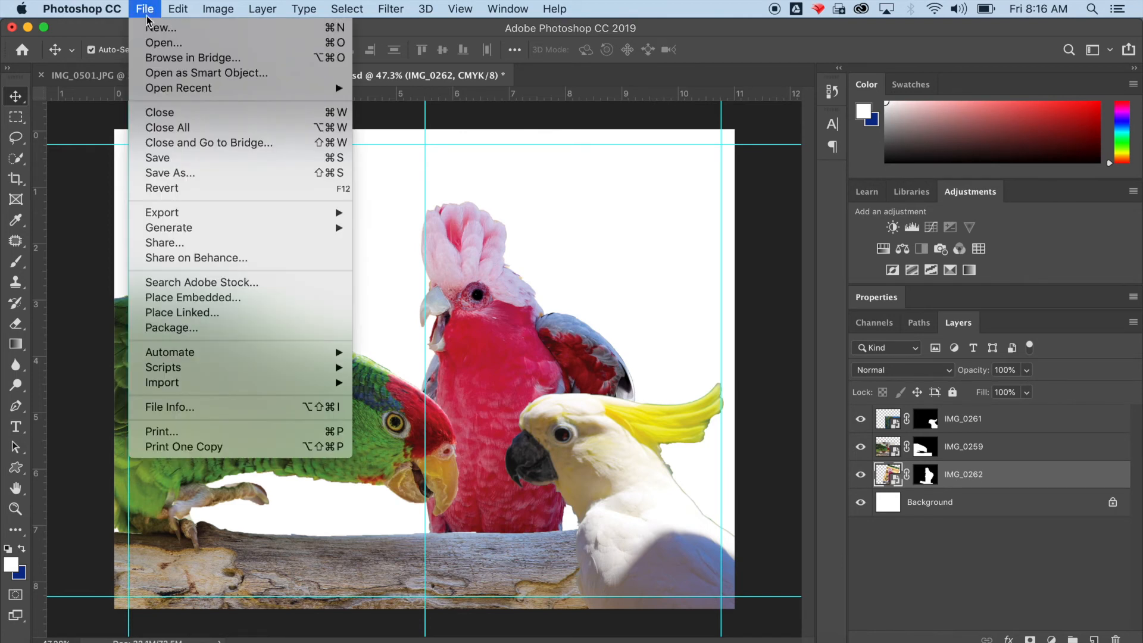
mouse_move(173, 160)
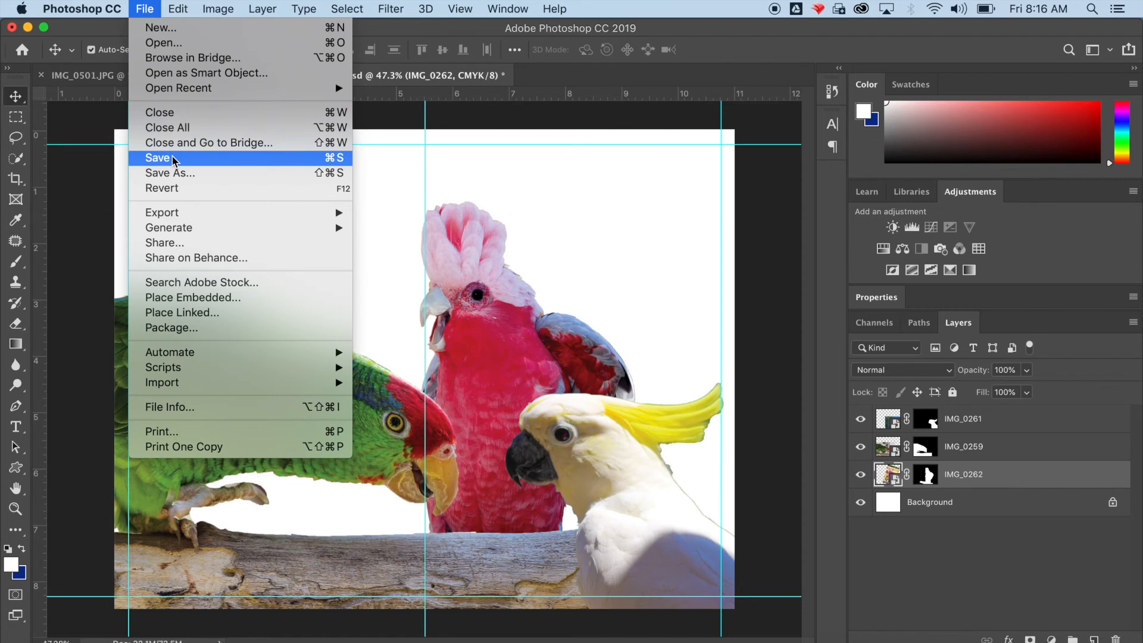
click(158, 157)
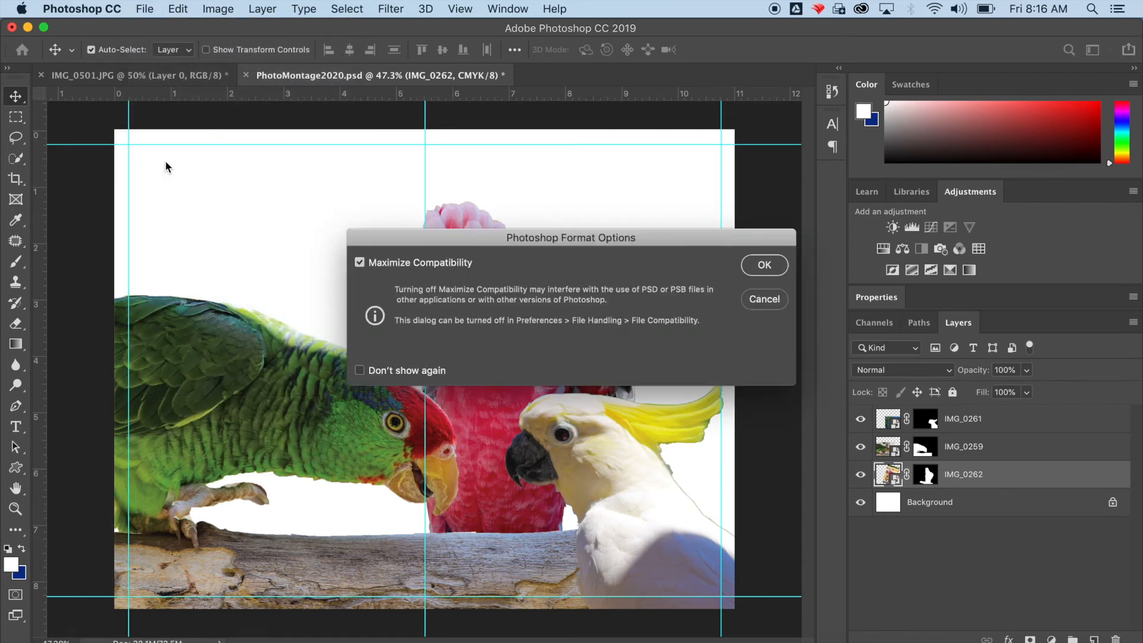
click(764, 264)
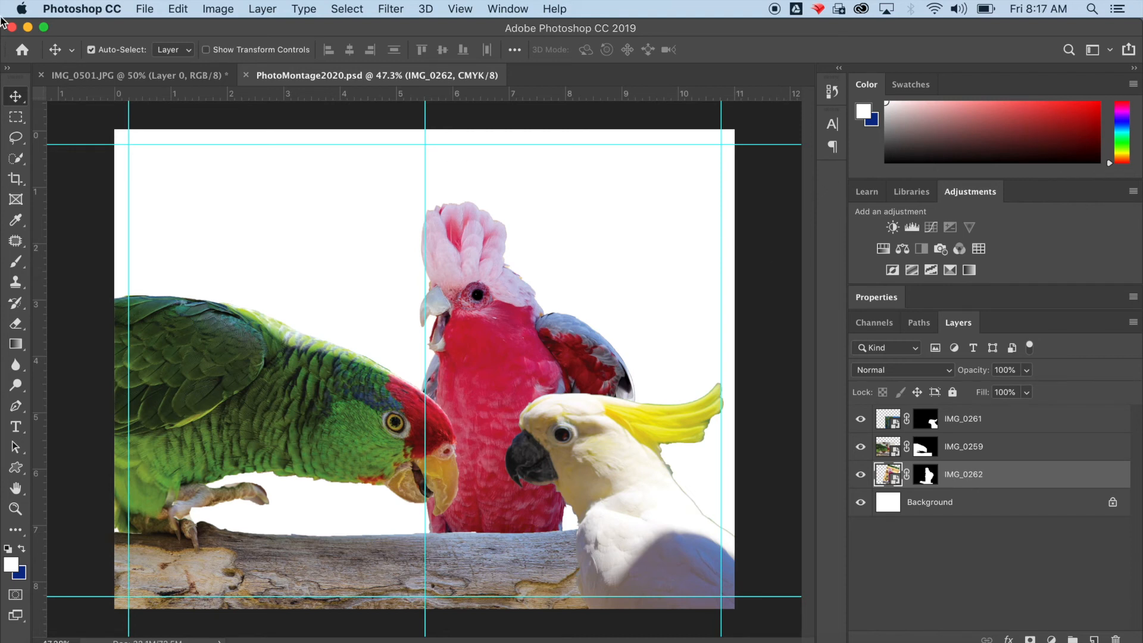
Step: Add a new layer beneath the birds and set the foreground colour to bright yellow
click(144, 9)
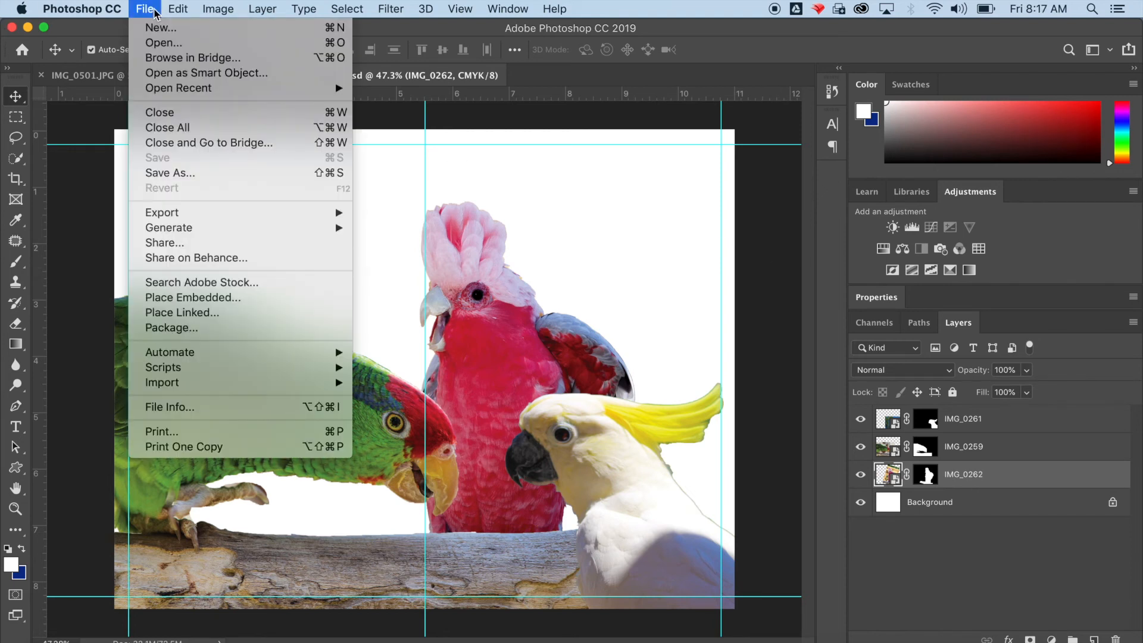
click(144, 9)
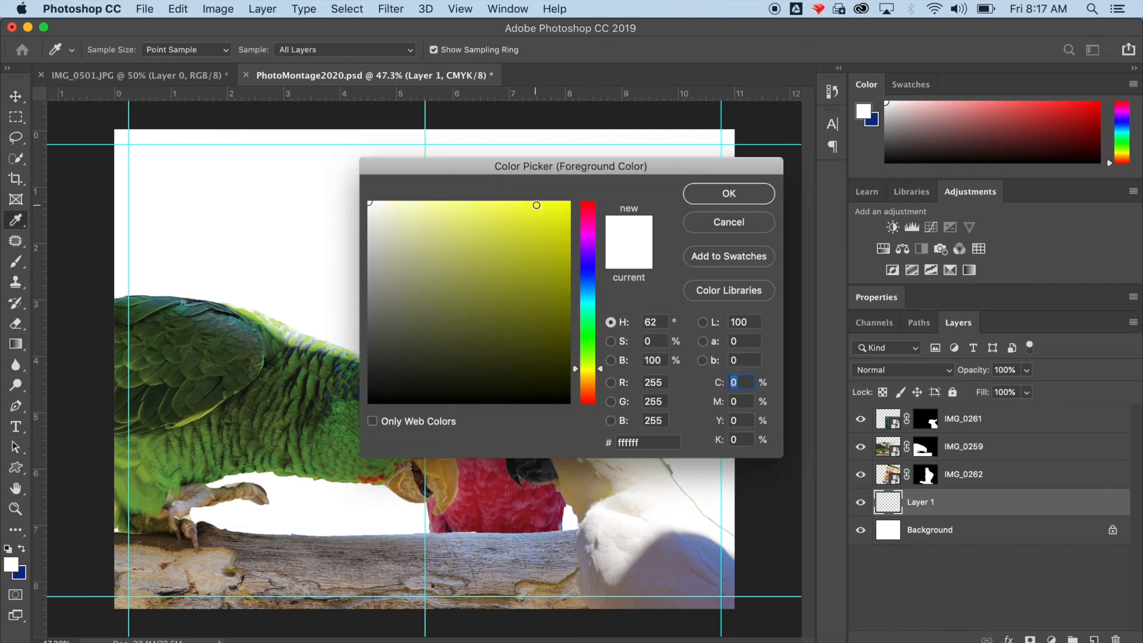
click(727, 193)
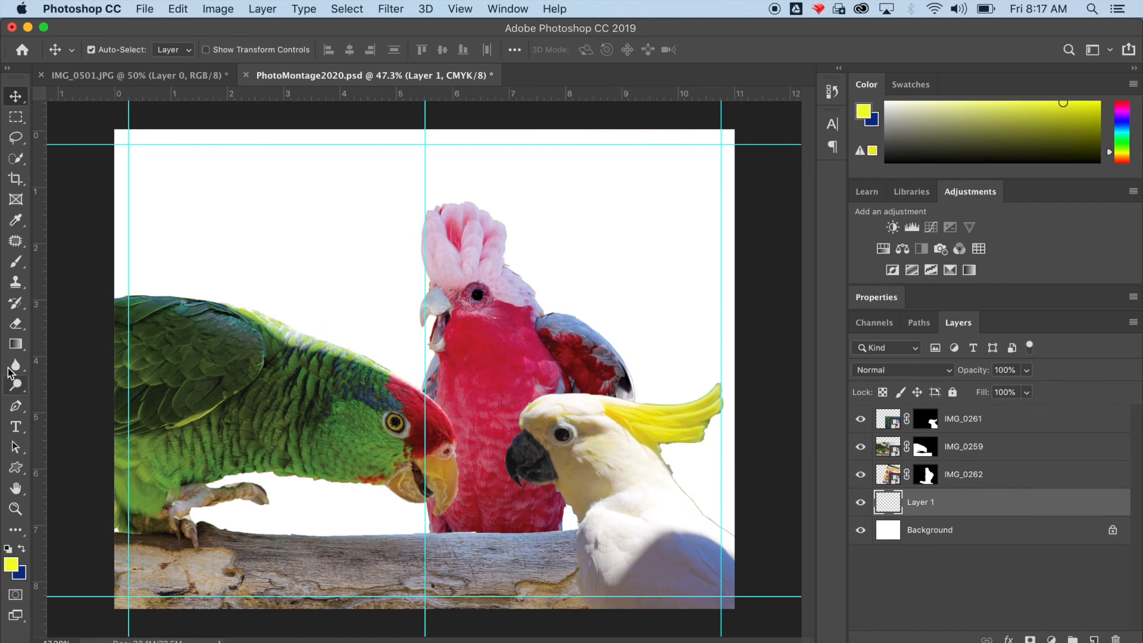
Step: Flood-fill the new empty layer with yellow using the Paint Bucket
click(16, 344)
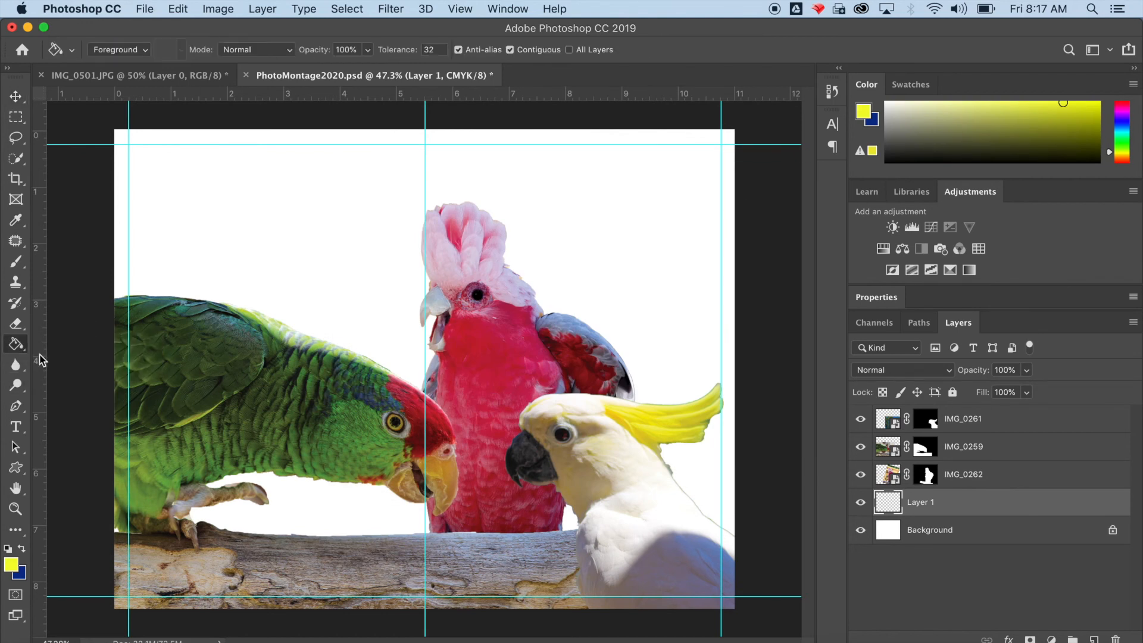
click(331, 191)
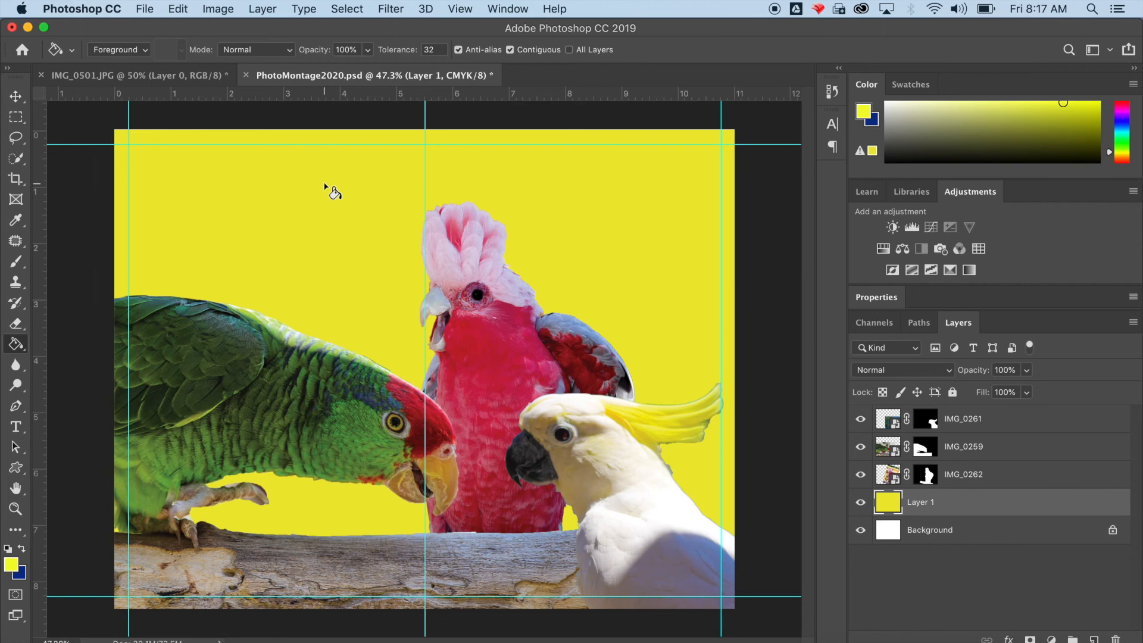
click(14, 509)
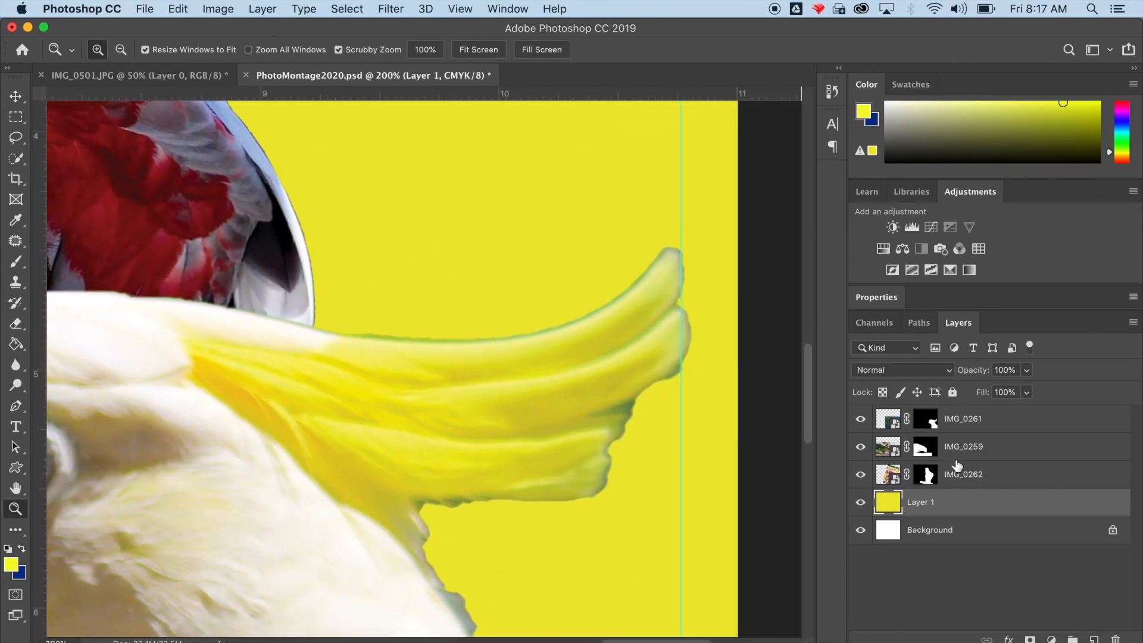
Step: Brush the IMG_0261 layer mask along the crest tip and lower crest edge
click(962, 418)
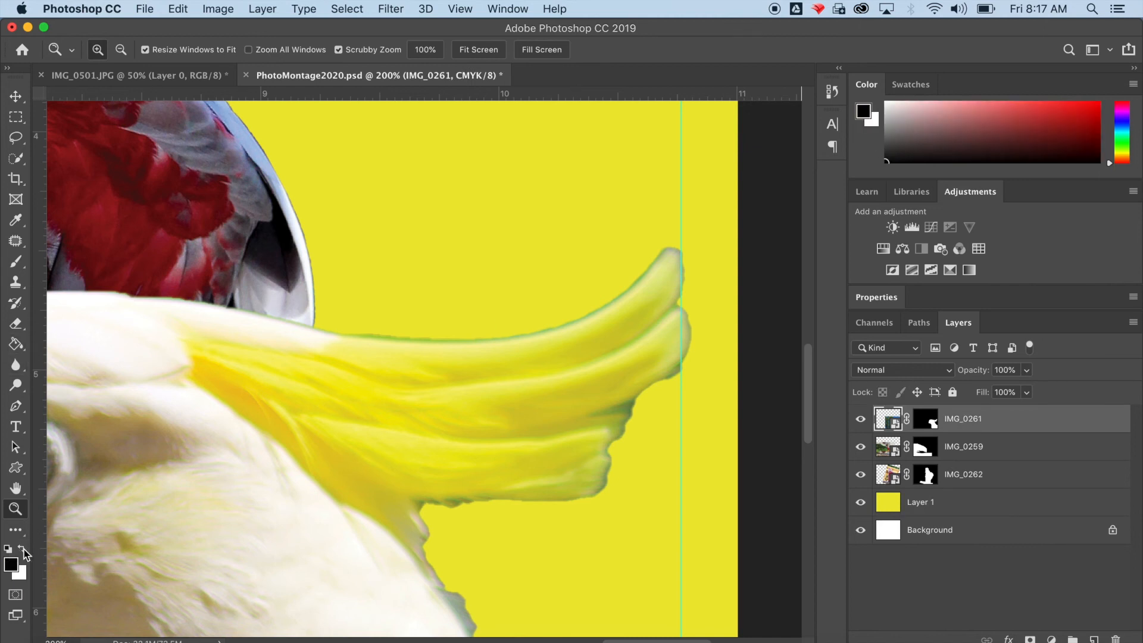
mouse_move(22, 548)
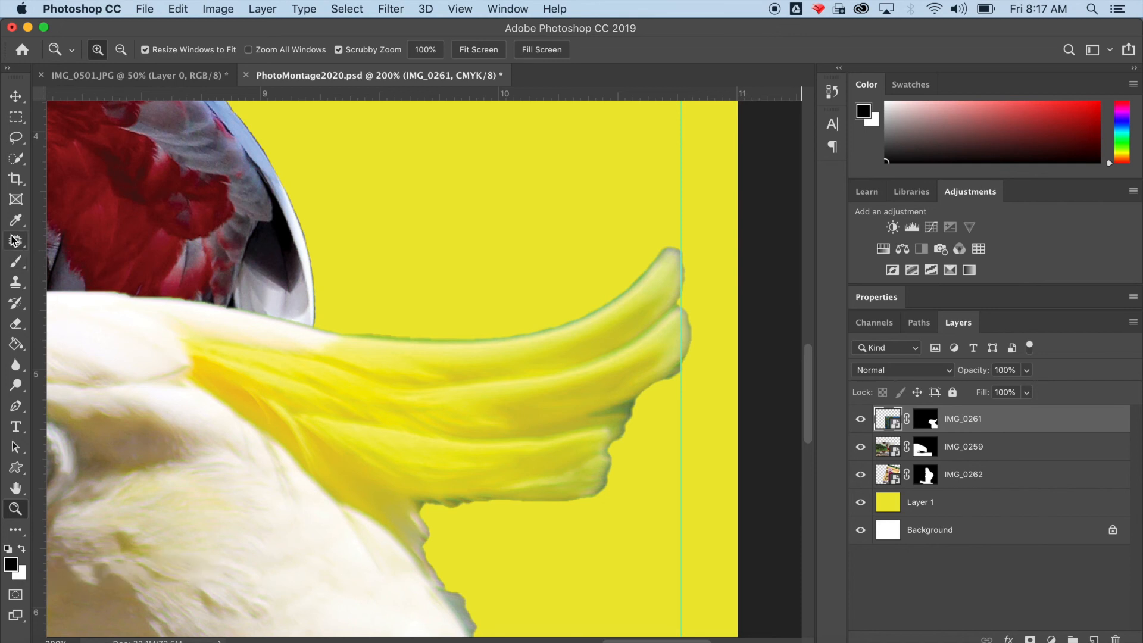
click(16, 262)
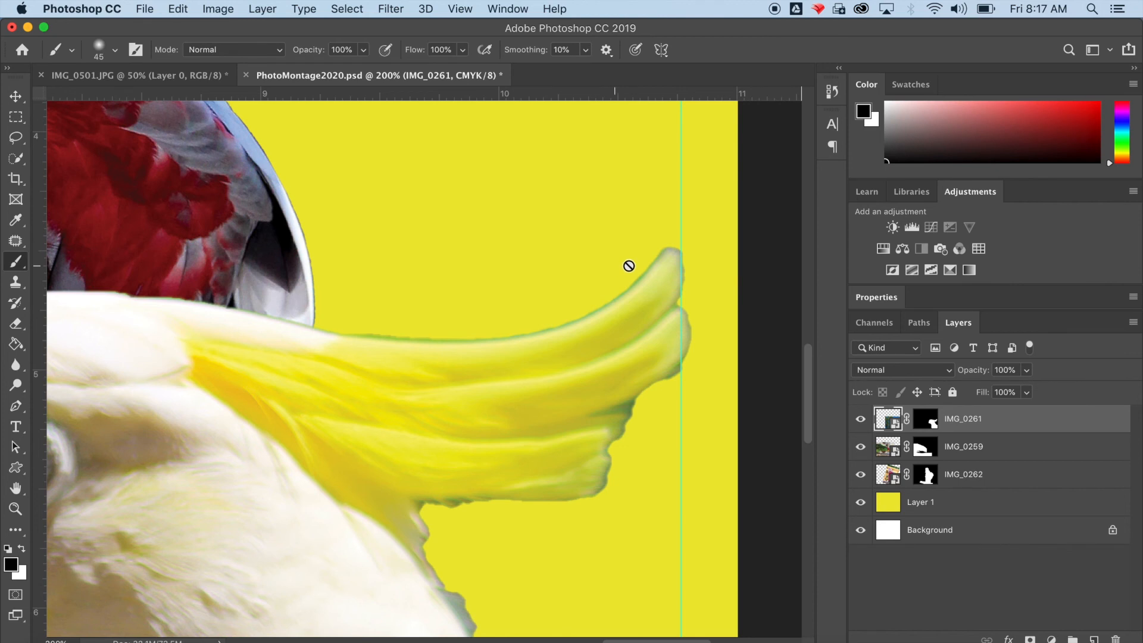
click(924, 419)
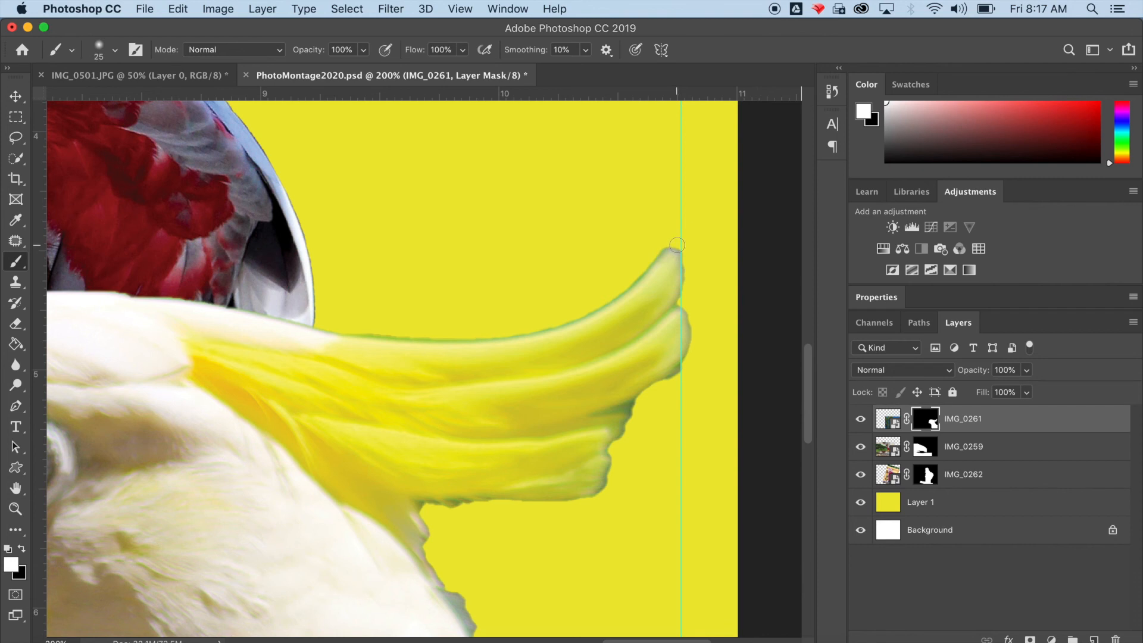
mouse_move(682, 246)
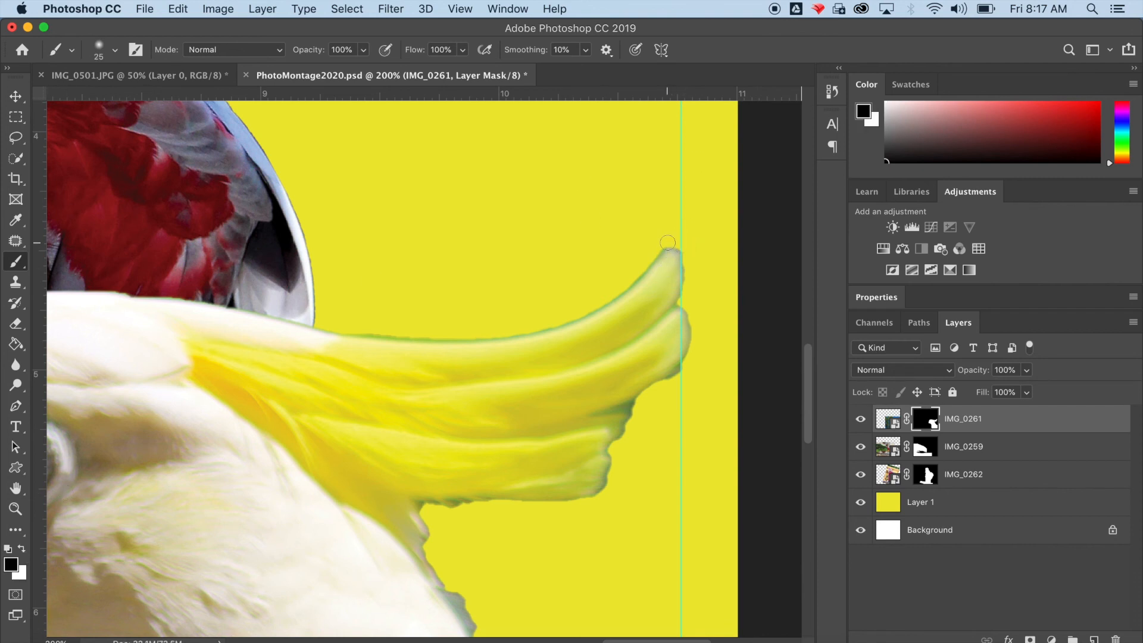
drag(667, 242, 640, 259)
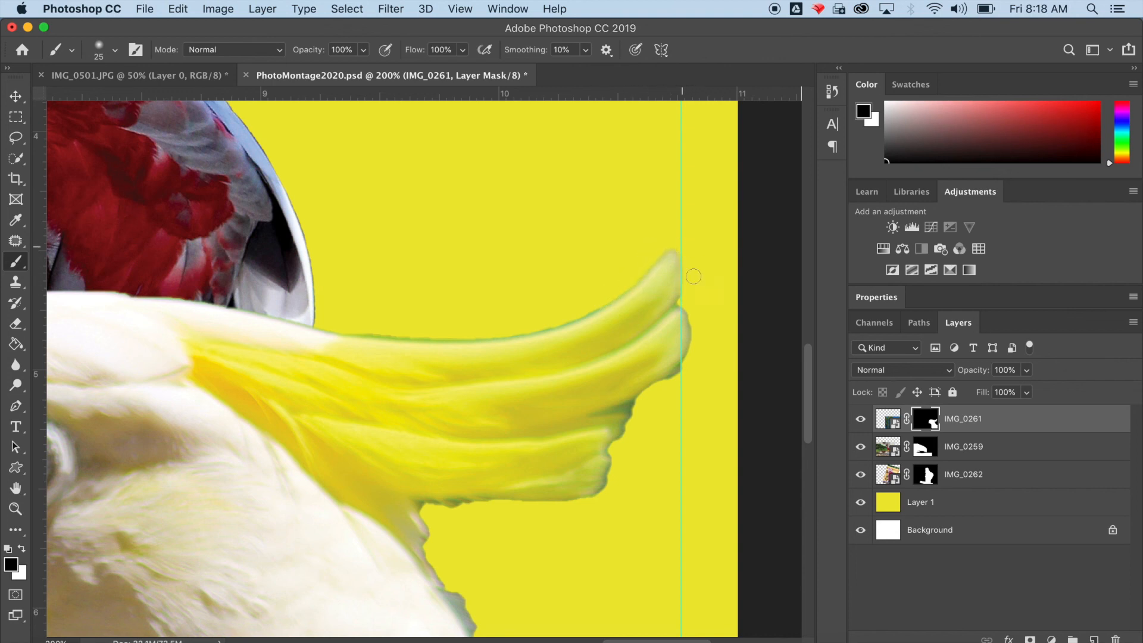
drag(693, 276, 637, 412)
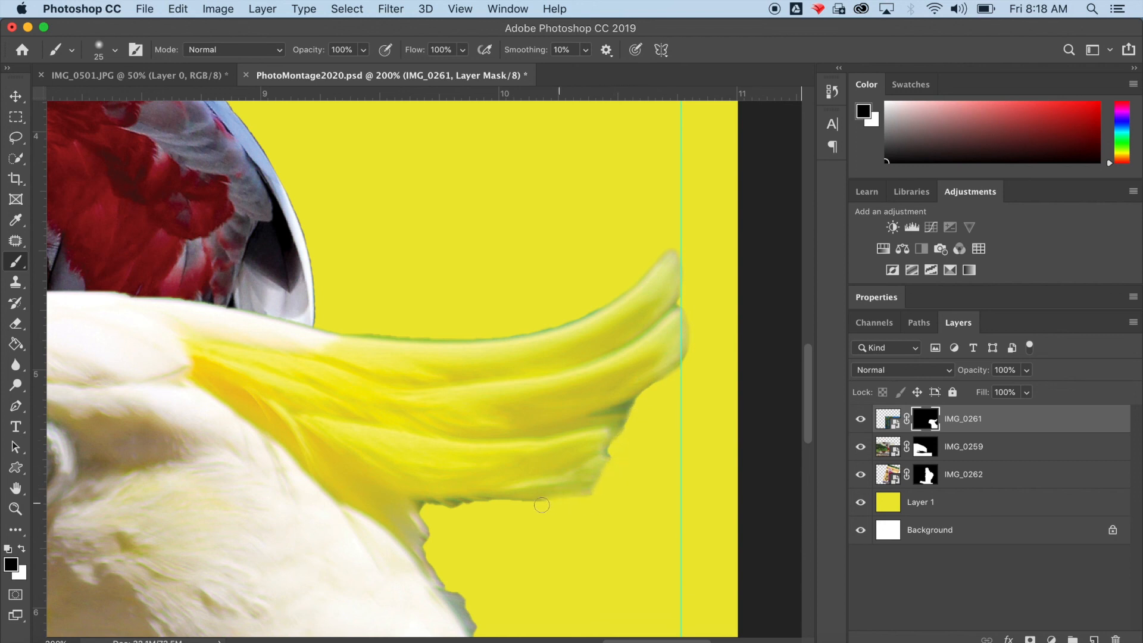
drag(542, 504, 455, 589)
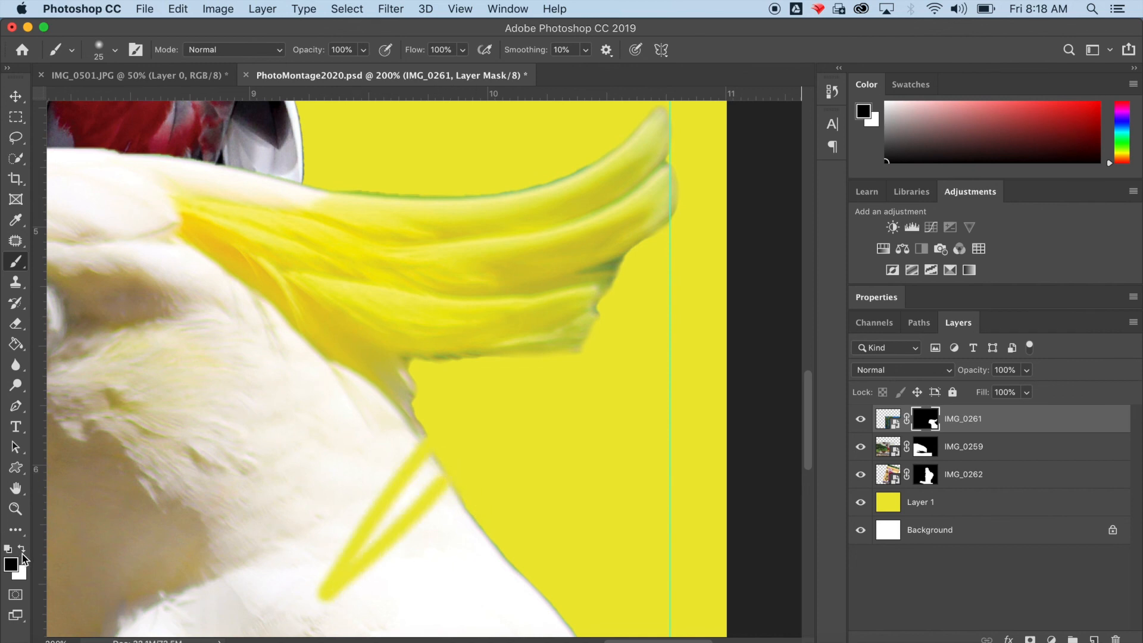
mouse_move(21, 553)
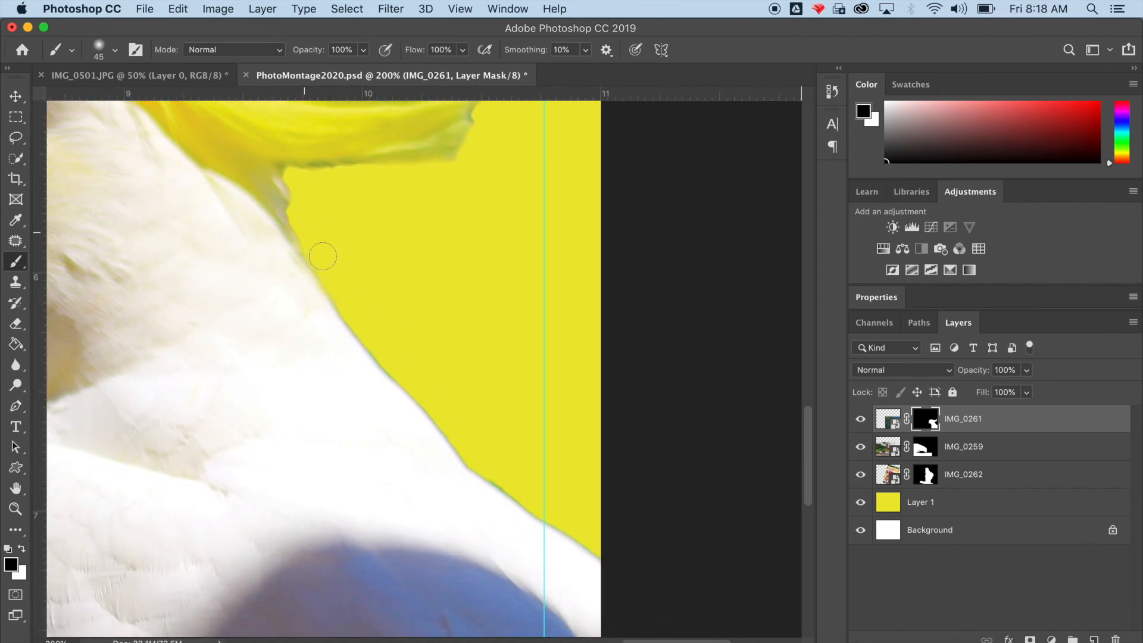
Step: Brush the cockatoo's mask along its back to the wing, then under and above the crest
drag(322, 256, 341, 293)
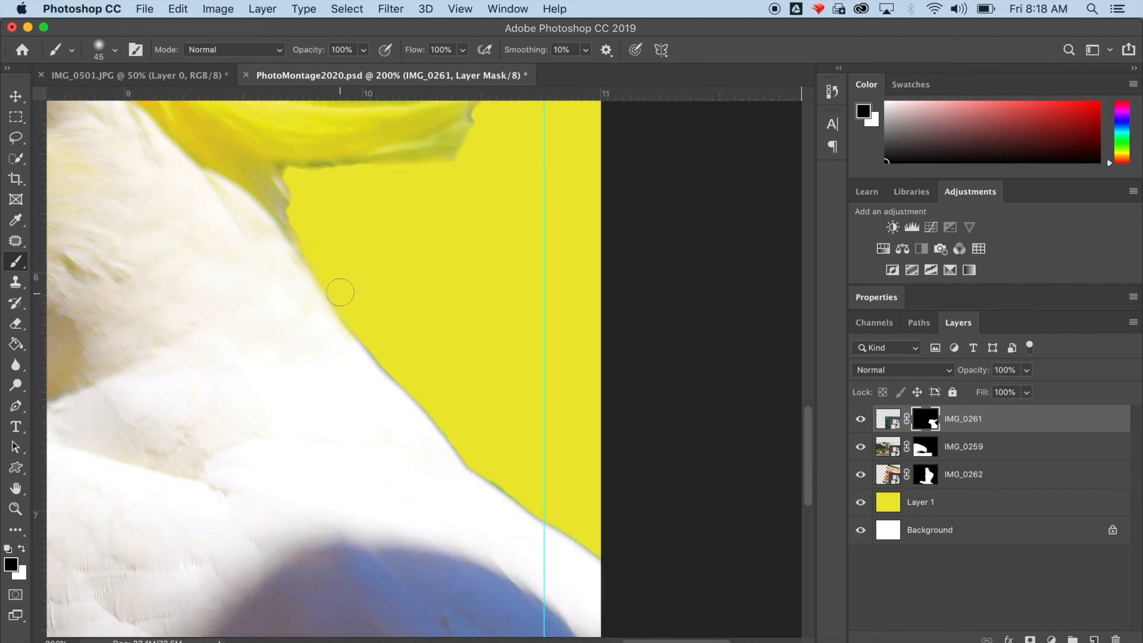
drag(339, 292, 402, 375)
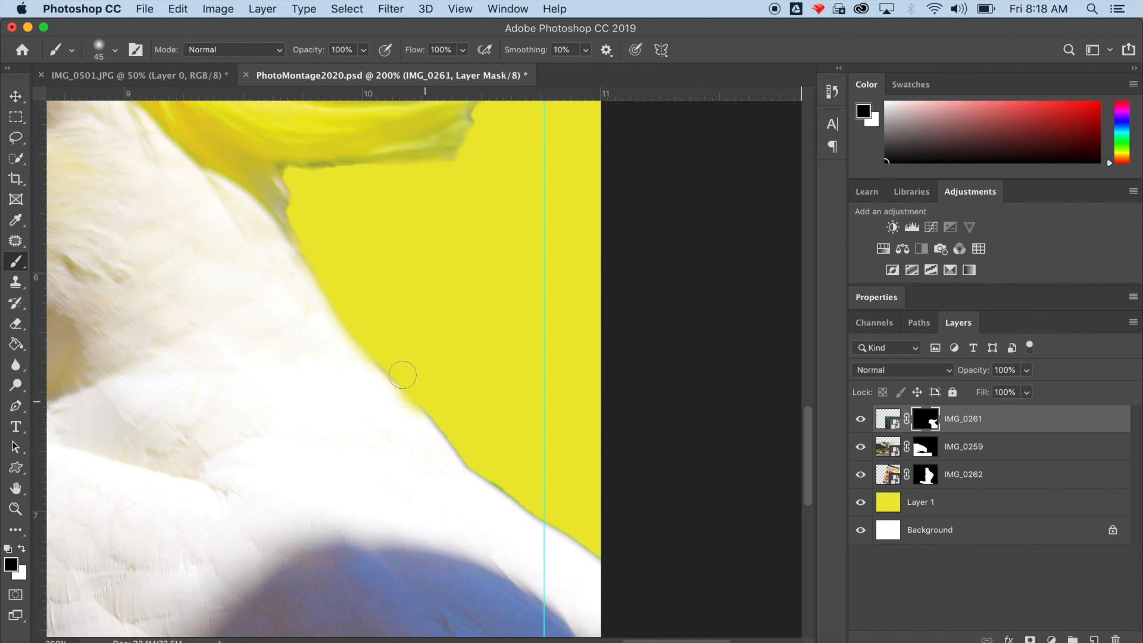
drag(402, 375, 465, 445)
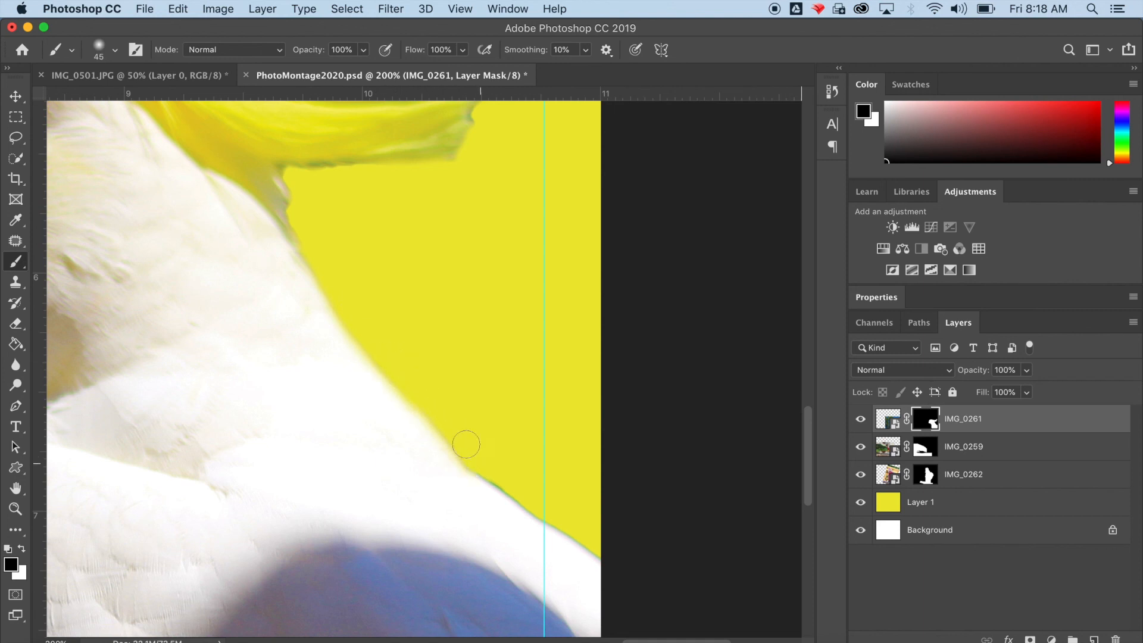
drag(467, 444, 487, 463)
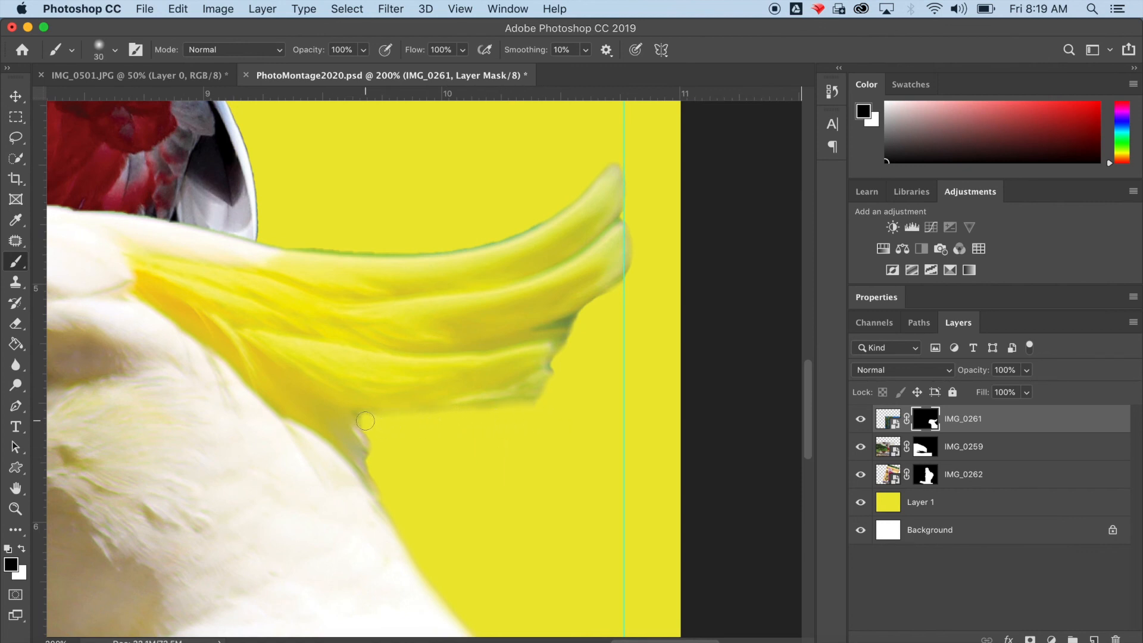
drag(365, 421, 616, 305)
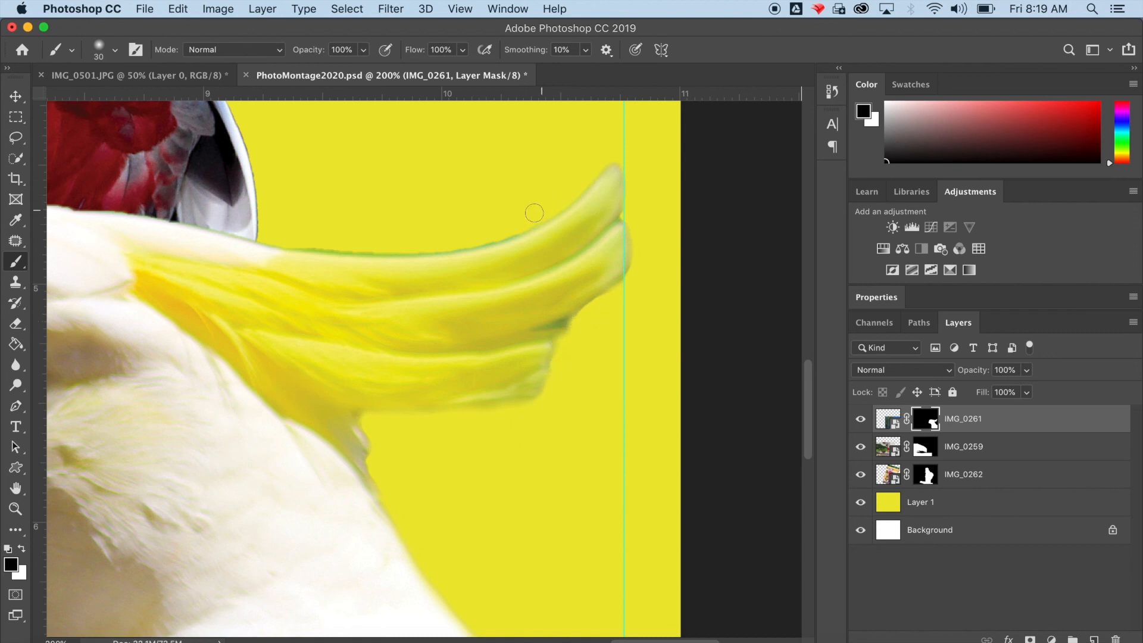
drag(533, 212, 307, 248)
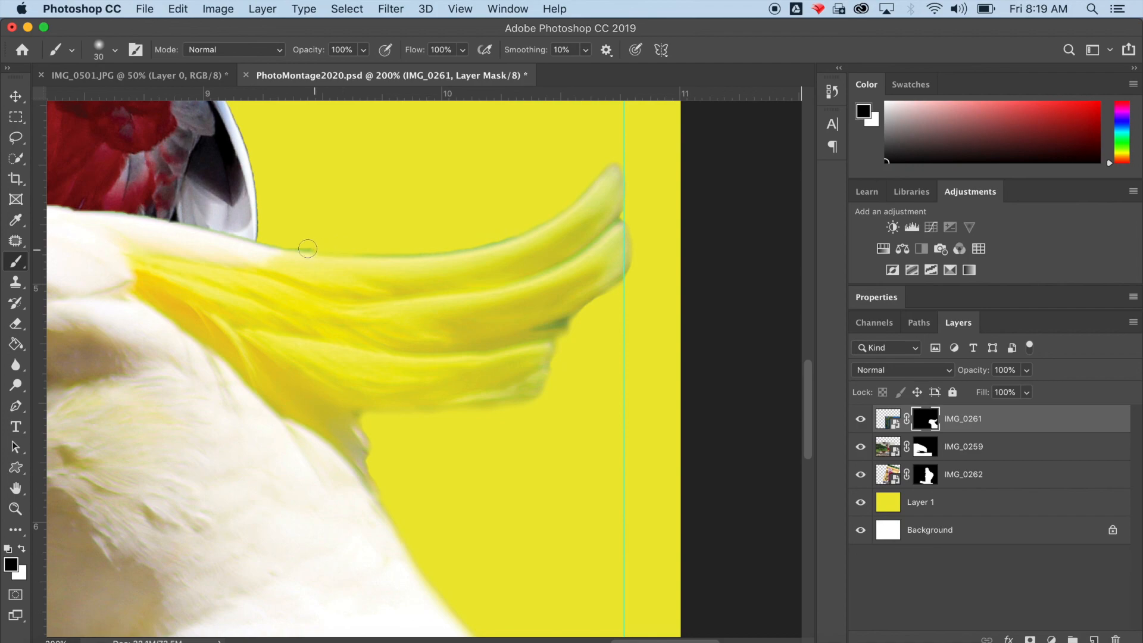